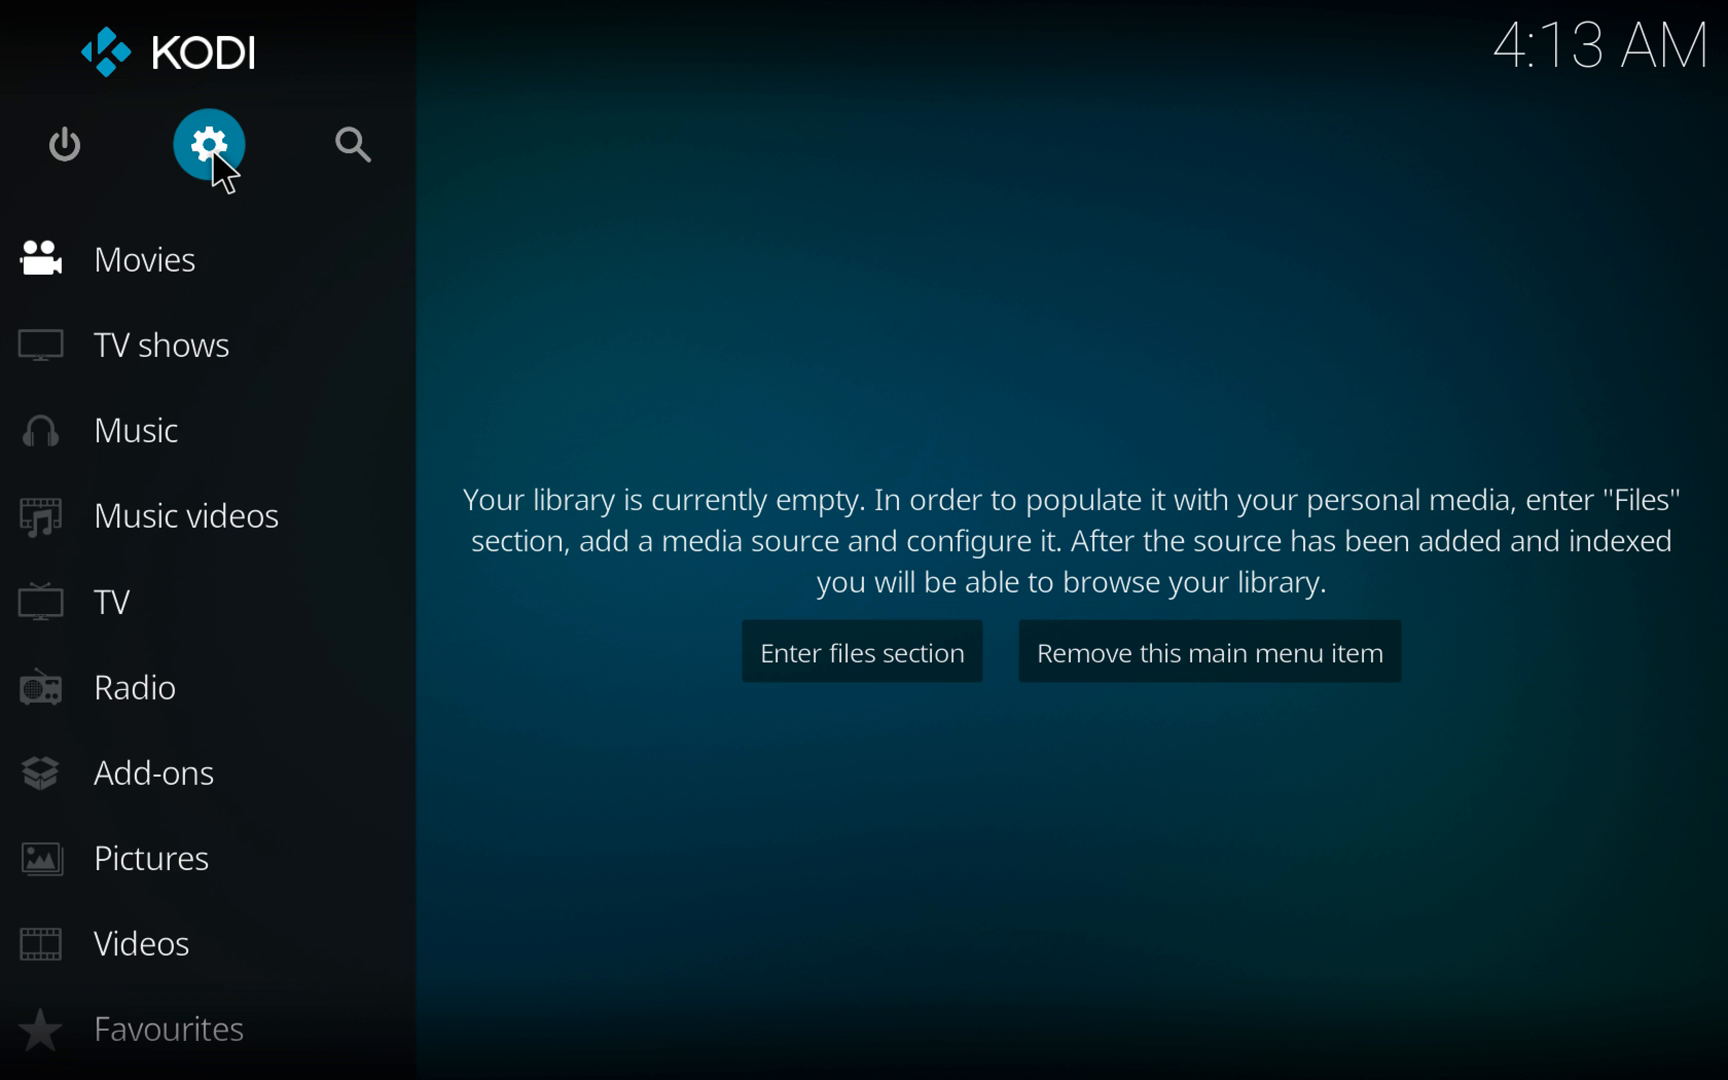
{"action": "mouse_move", "coordinate": [215, 176]}
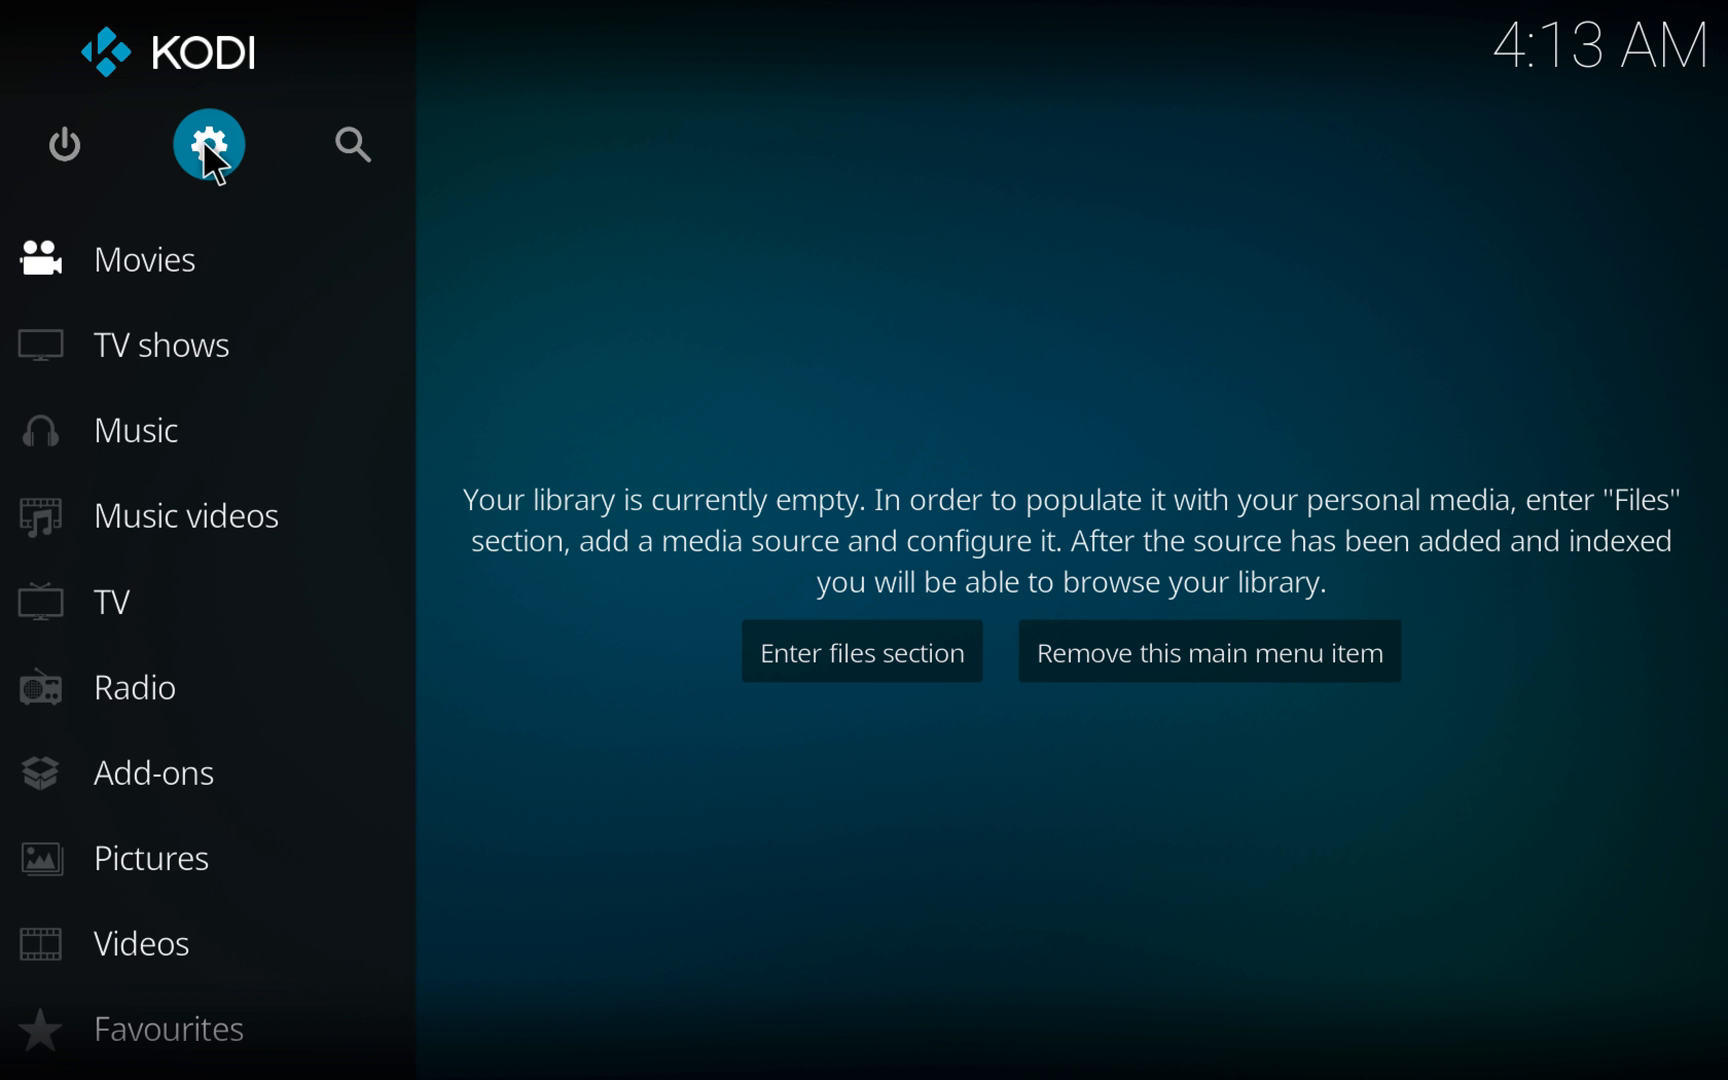
Enable Unknown sources in System > Add-ons settings and accept the warning.
{"action": "left_click", "coordinate": [207, 144]}
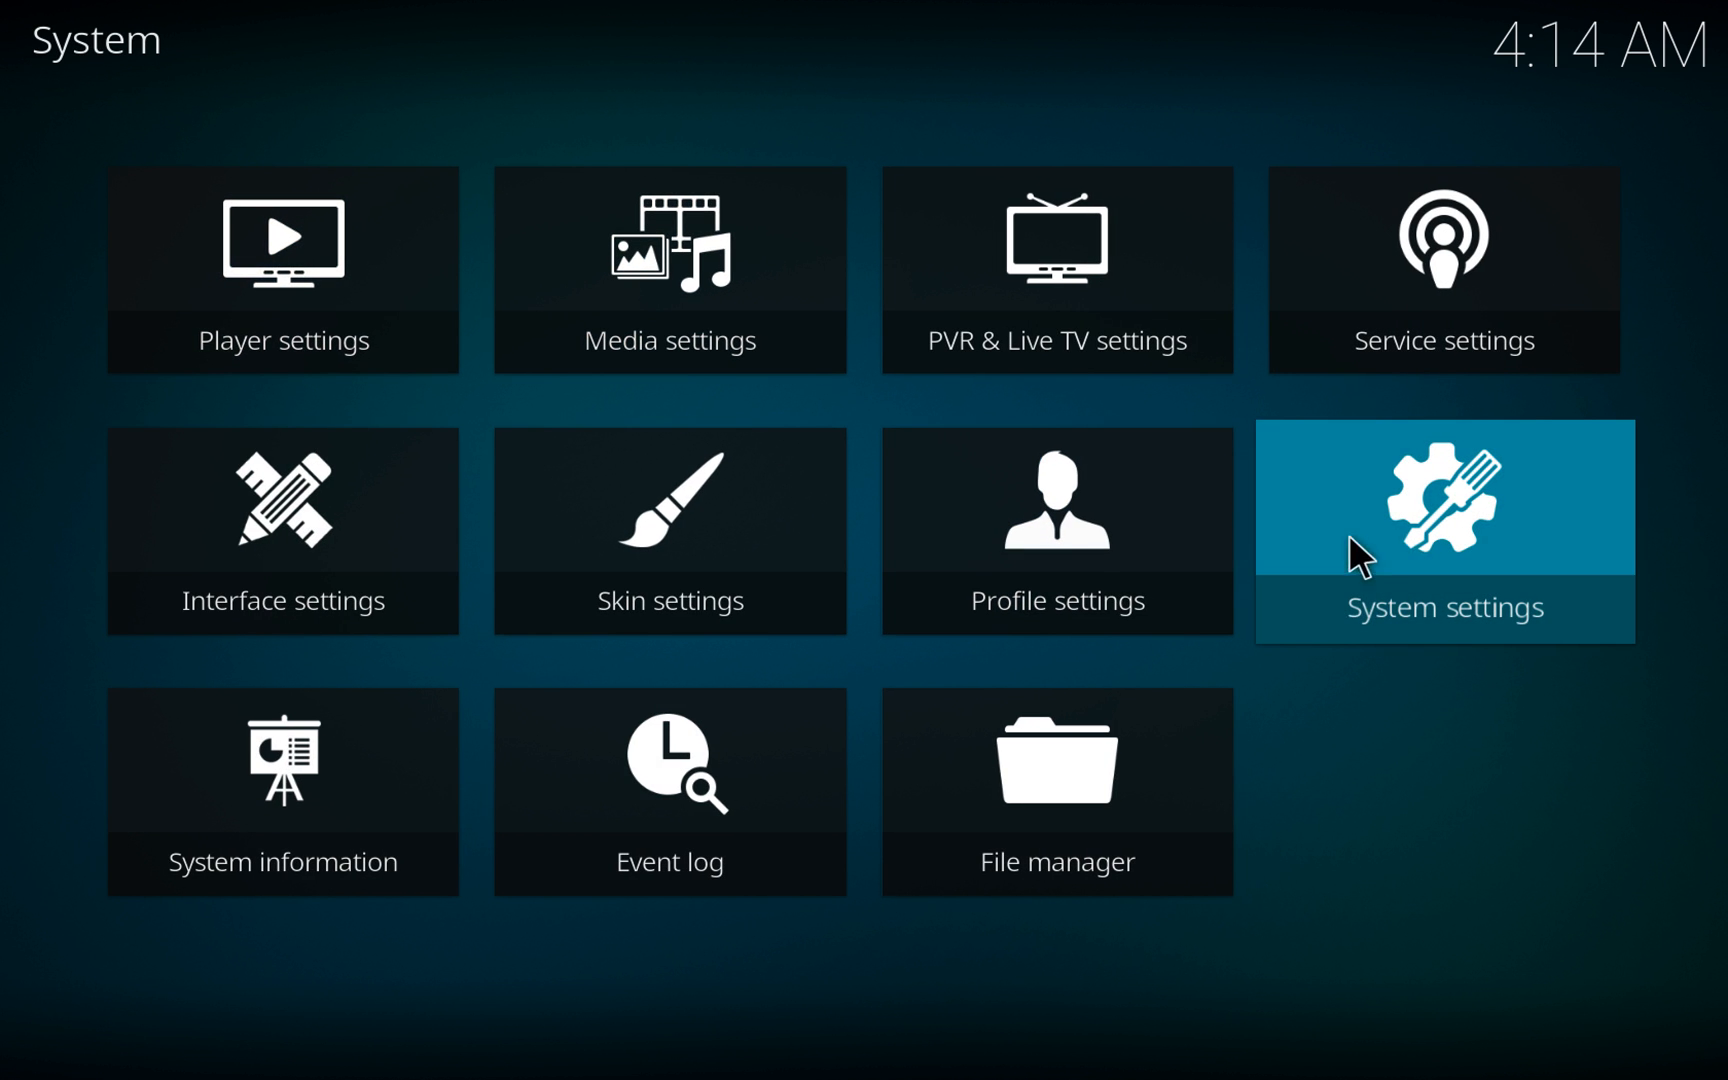
{"action": "mouse_move", "coordinate": [1438, 587]}
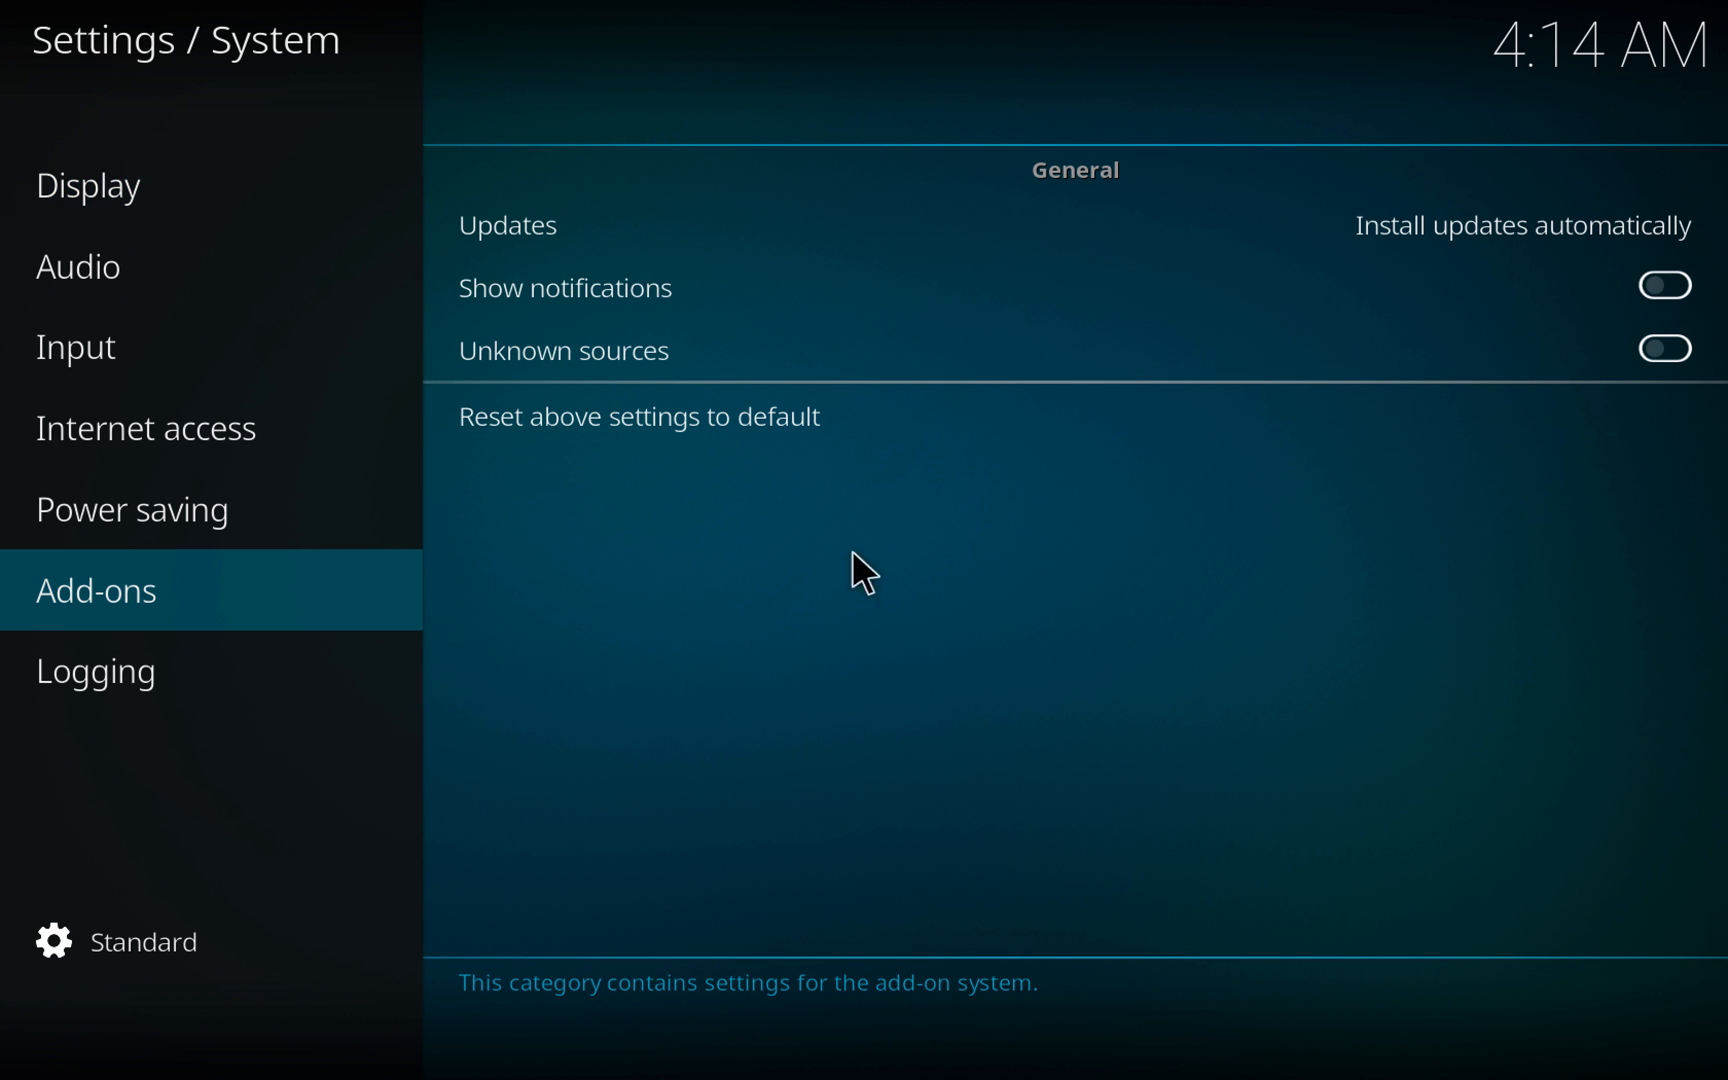
{"action": "mouse_move", "coordinate": [1673, 364]}
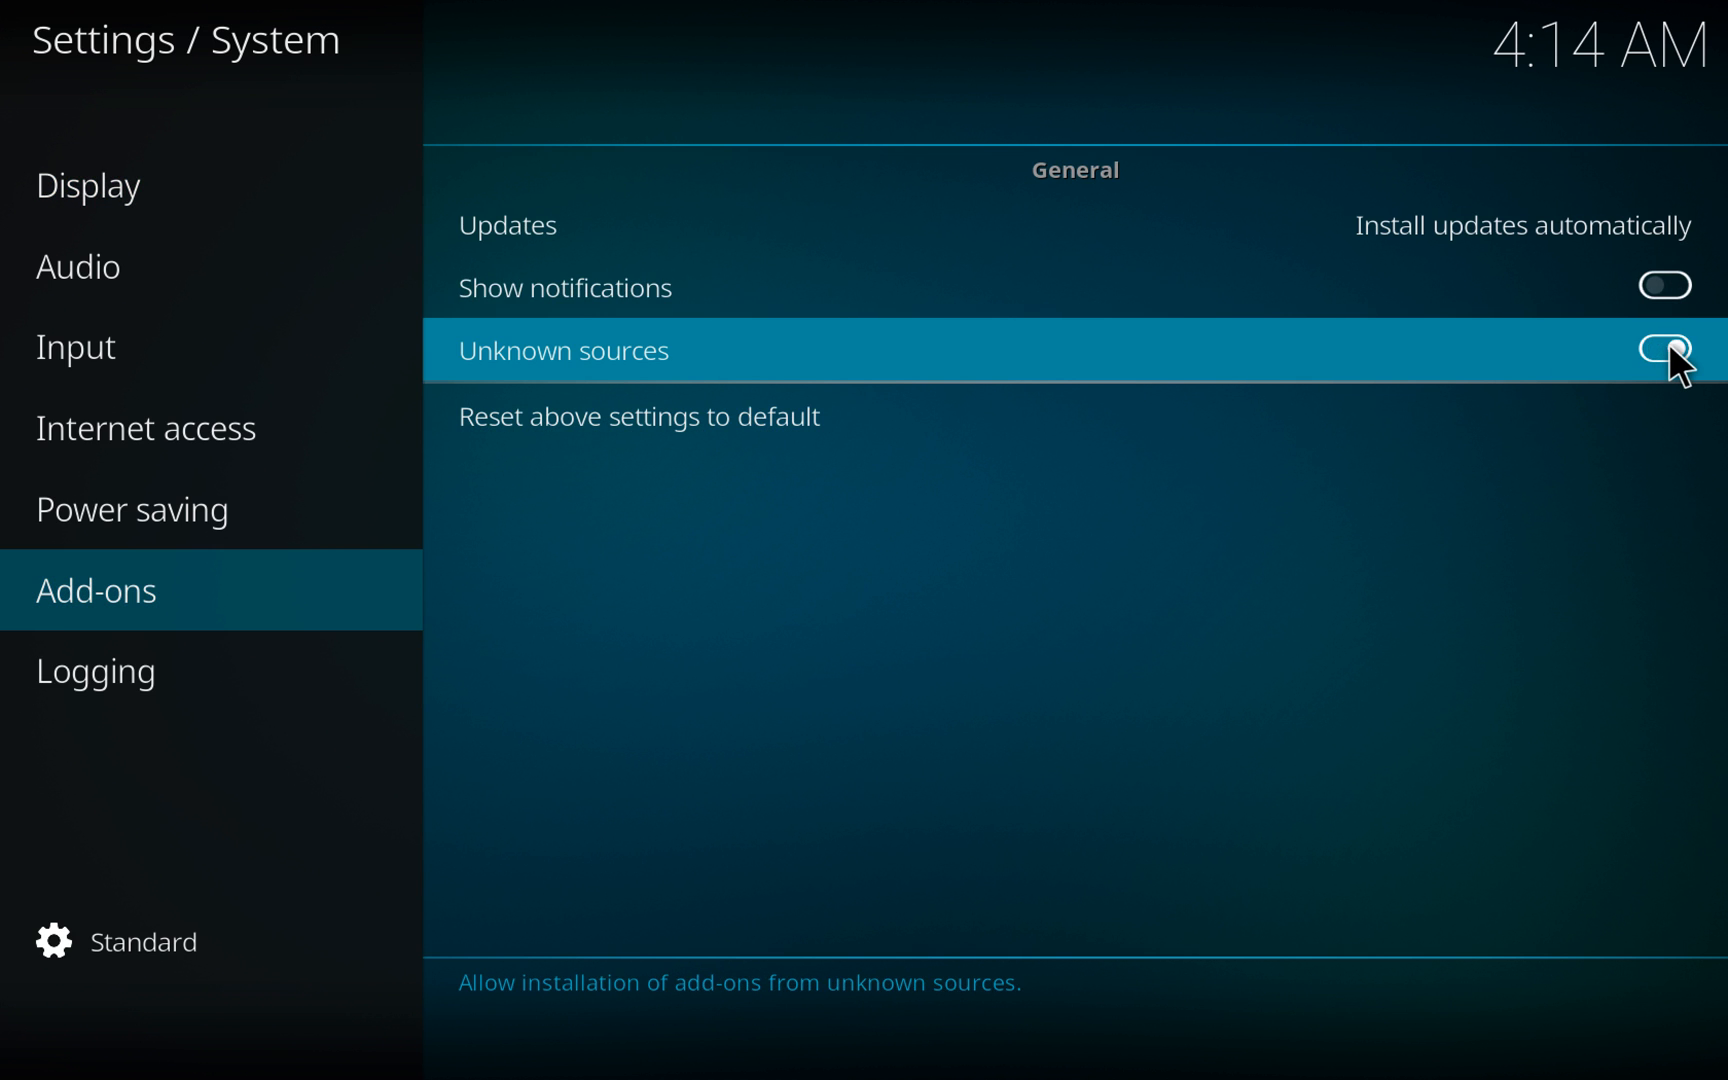
{"action": "left_click", "coordinate": [1667, 349]}
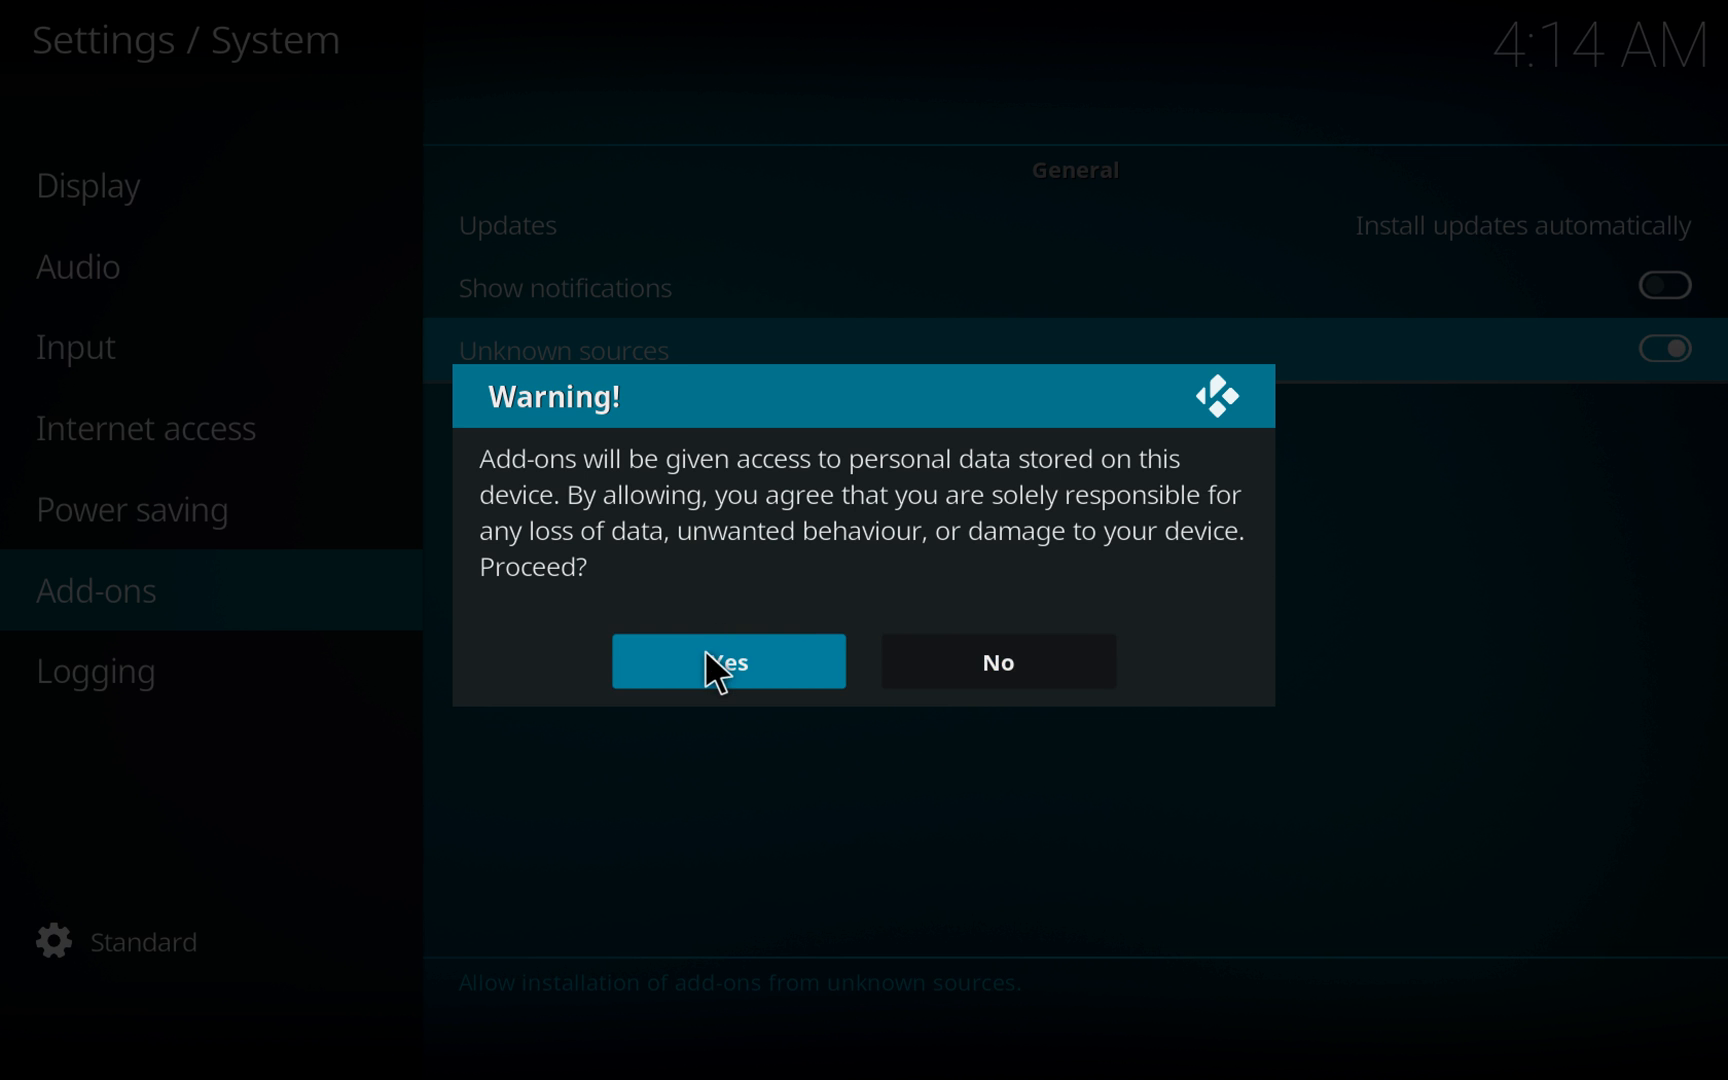
{"action": "left_click", "coordinate": [726, 661]}
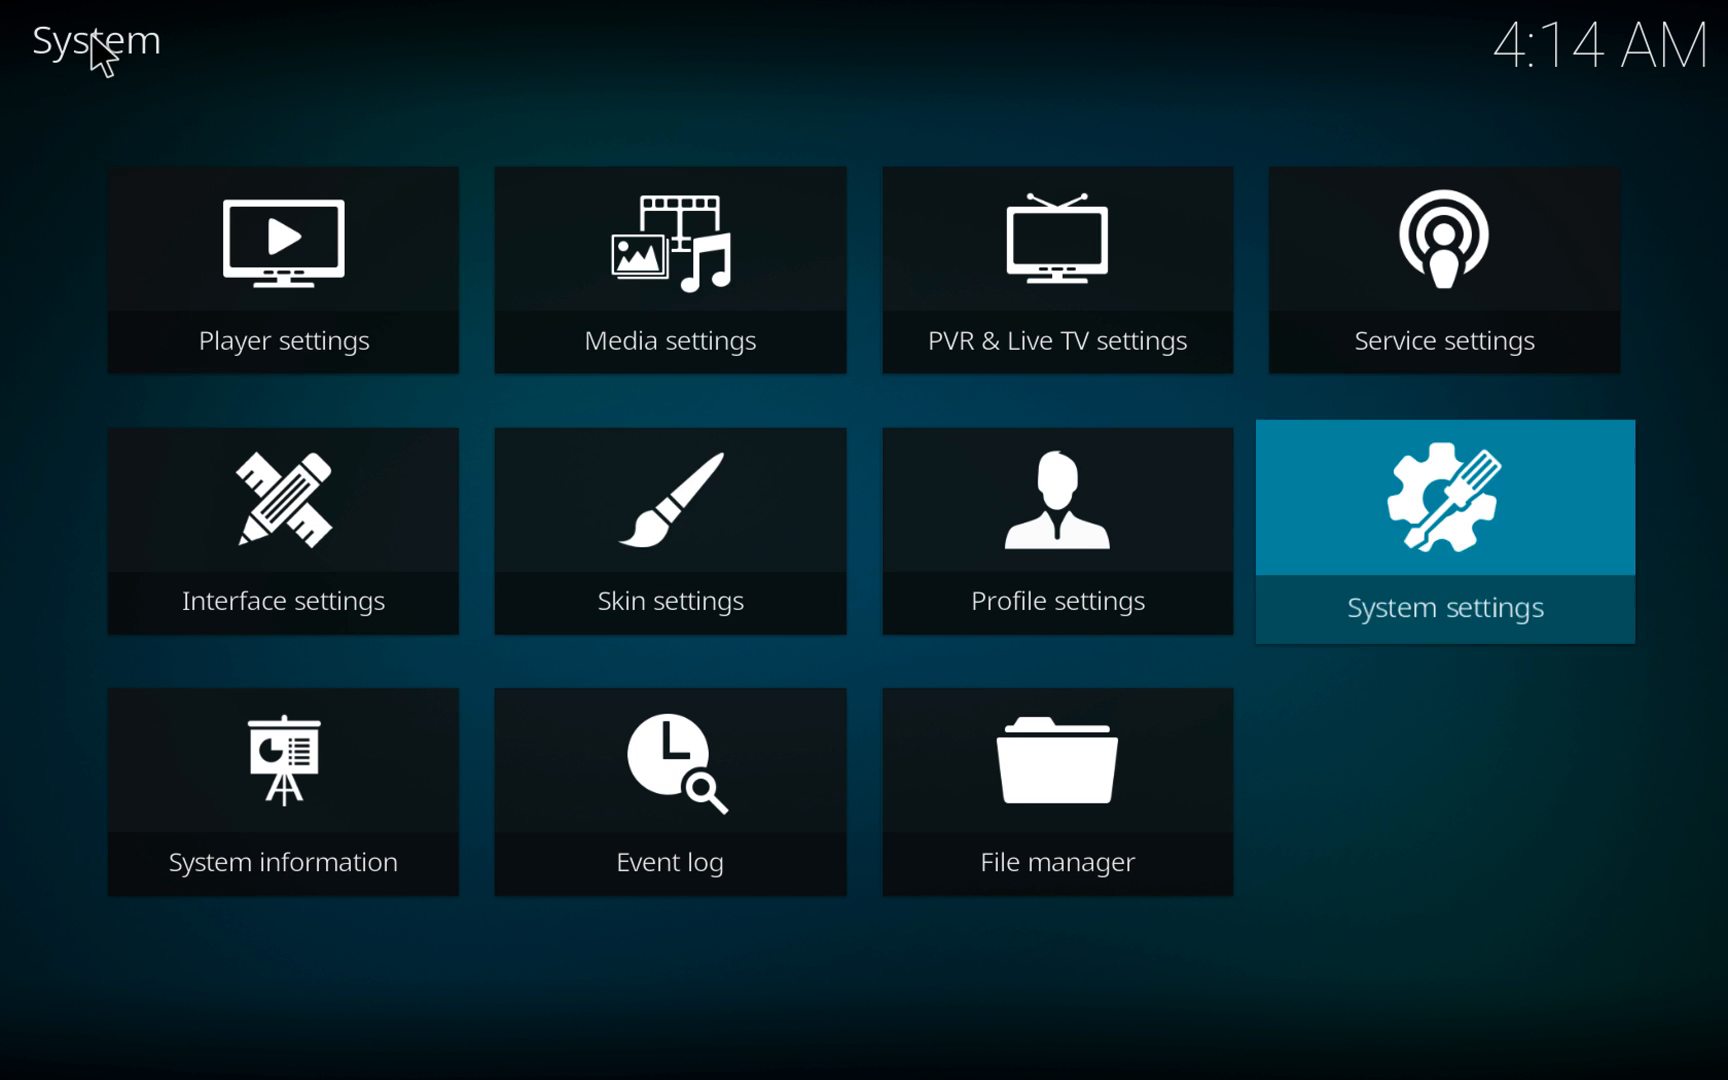
{"action": "mouse_move", "coordinate": [1055, 760]}
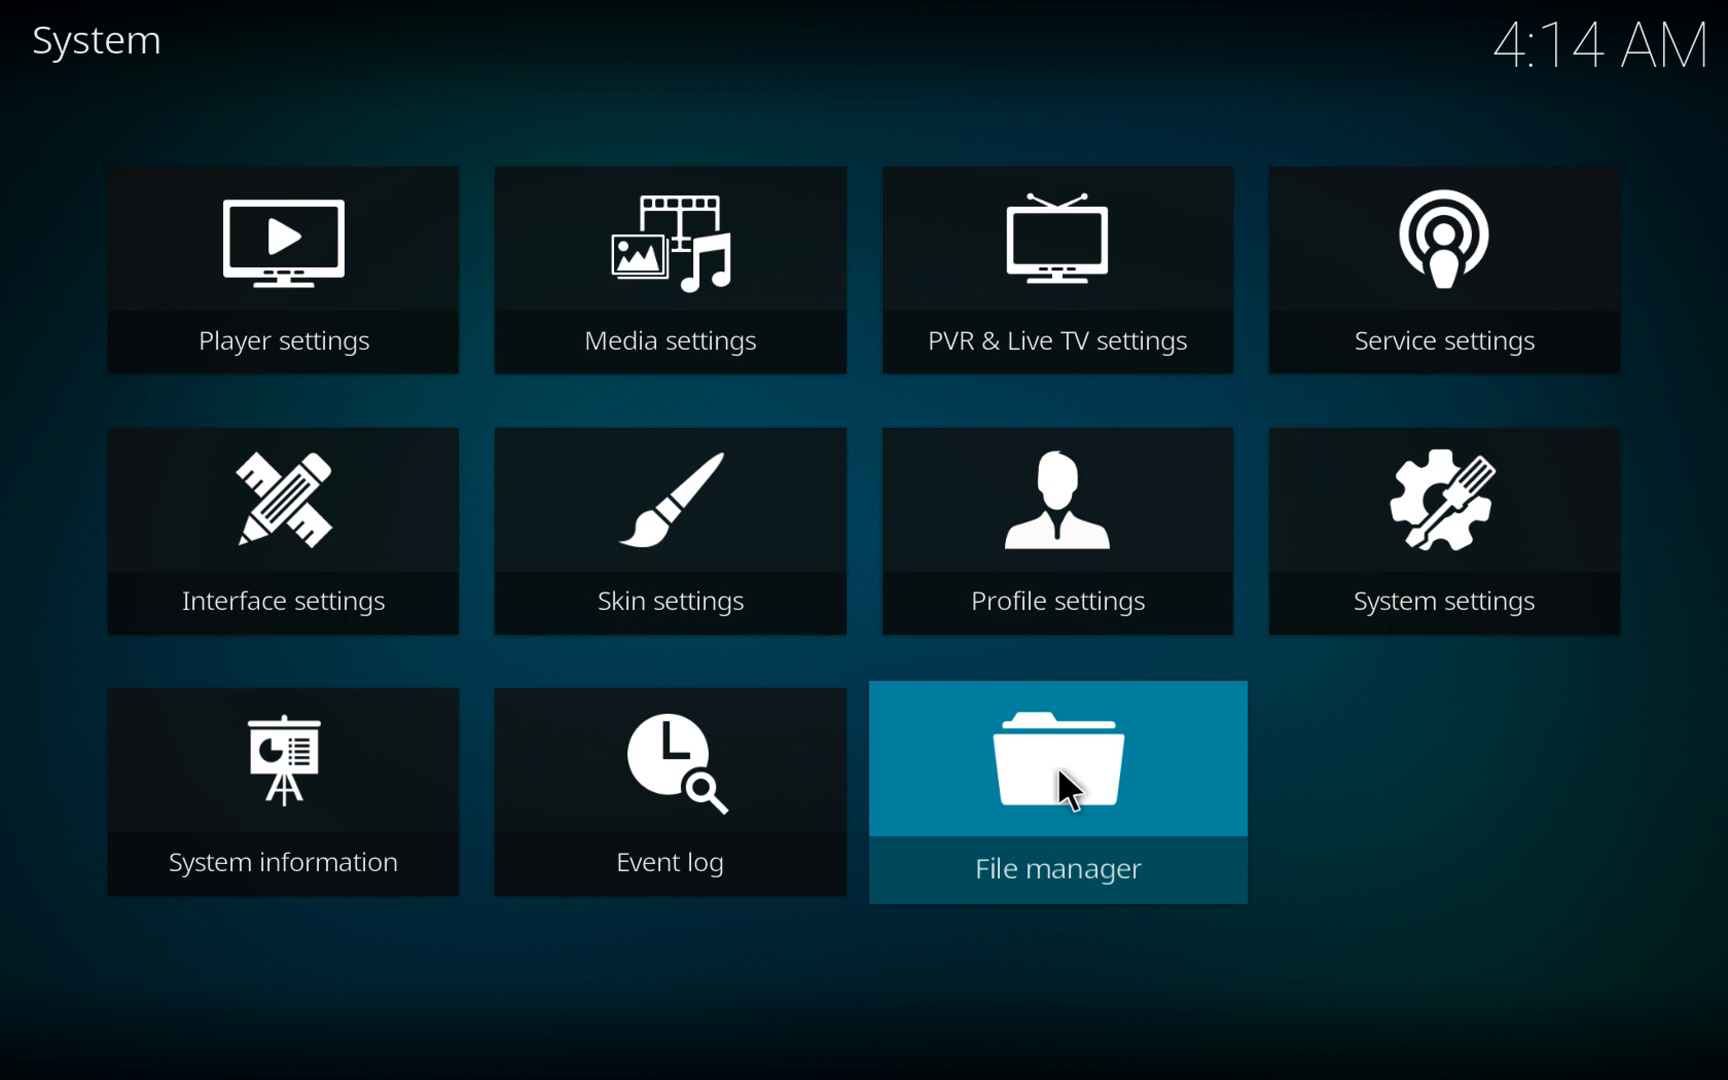
From File manager, start adding a new file source.
{"action": "left_click", "coordinate": [1055, 759]}
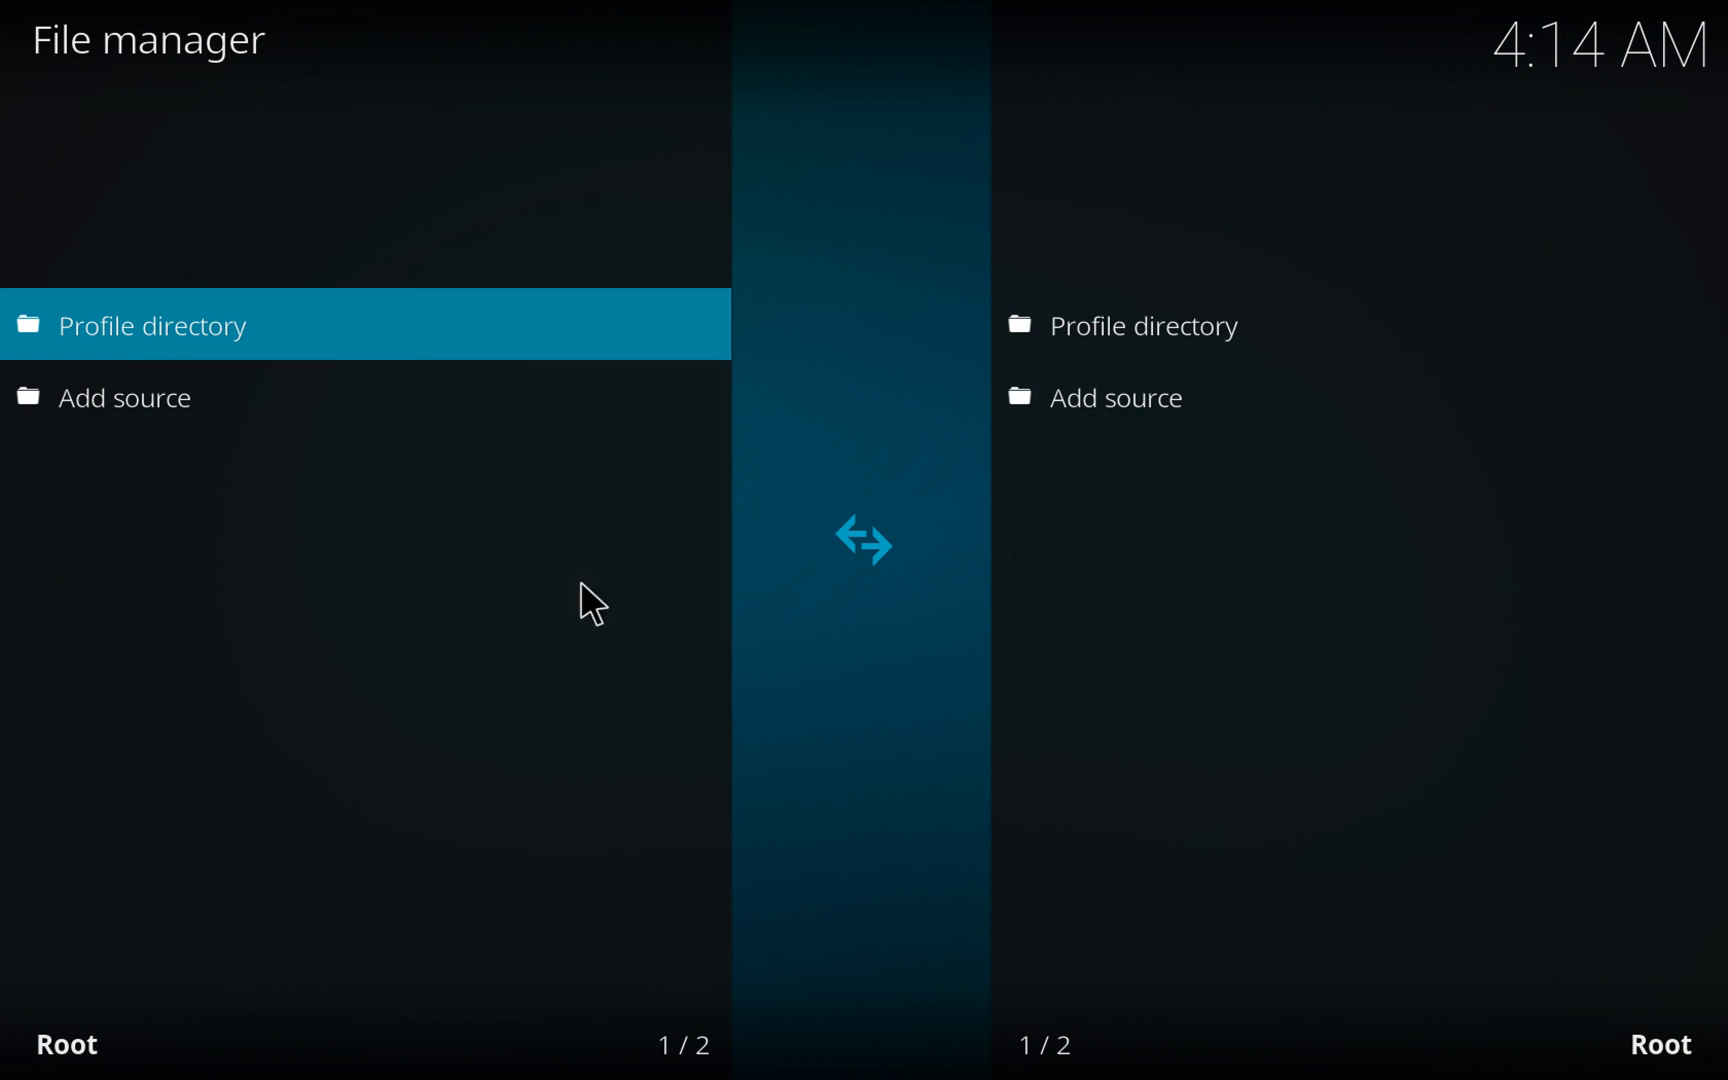
{"action": "mouse_move", "coordinate": [386, 540]}
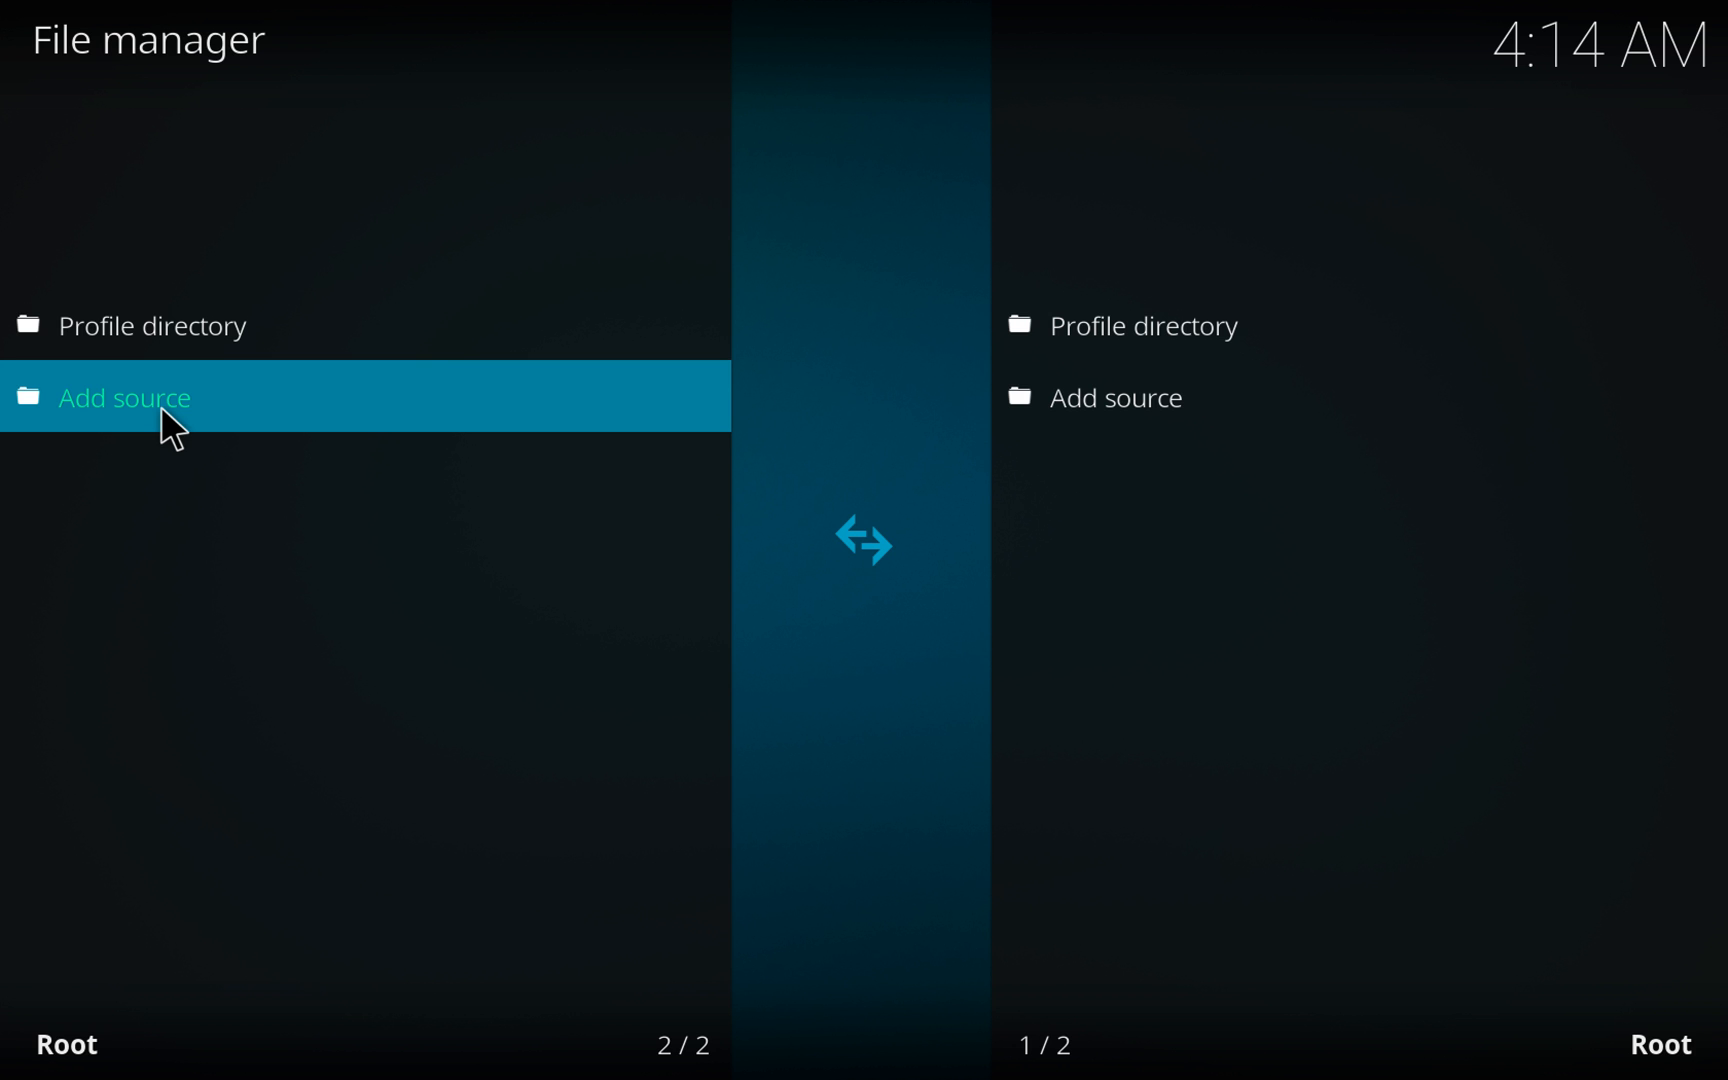
{"action": "left_click", "coordinate": [125, 397]}
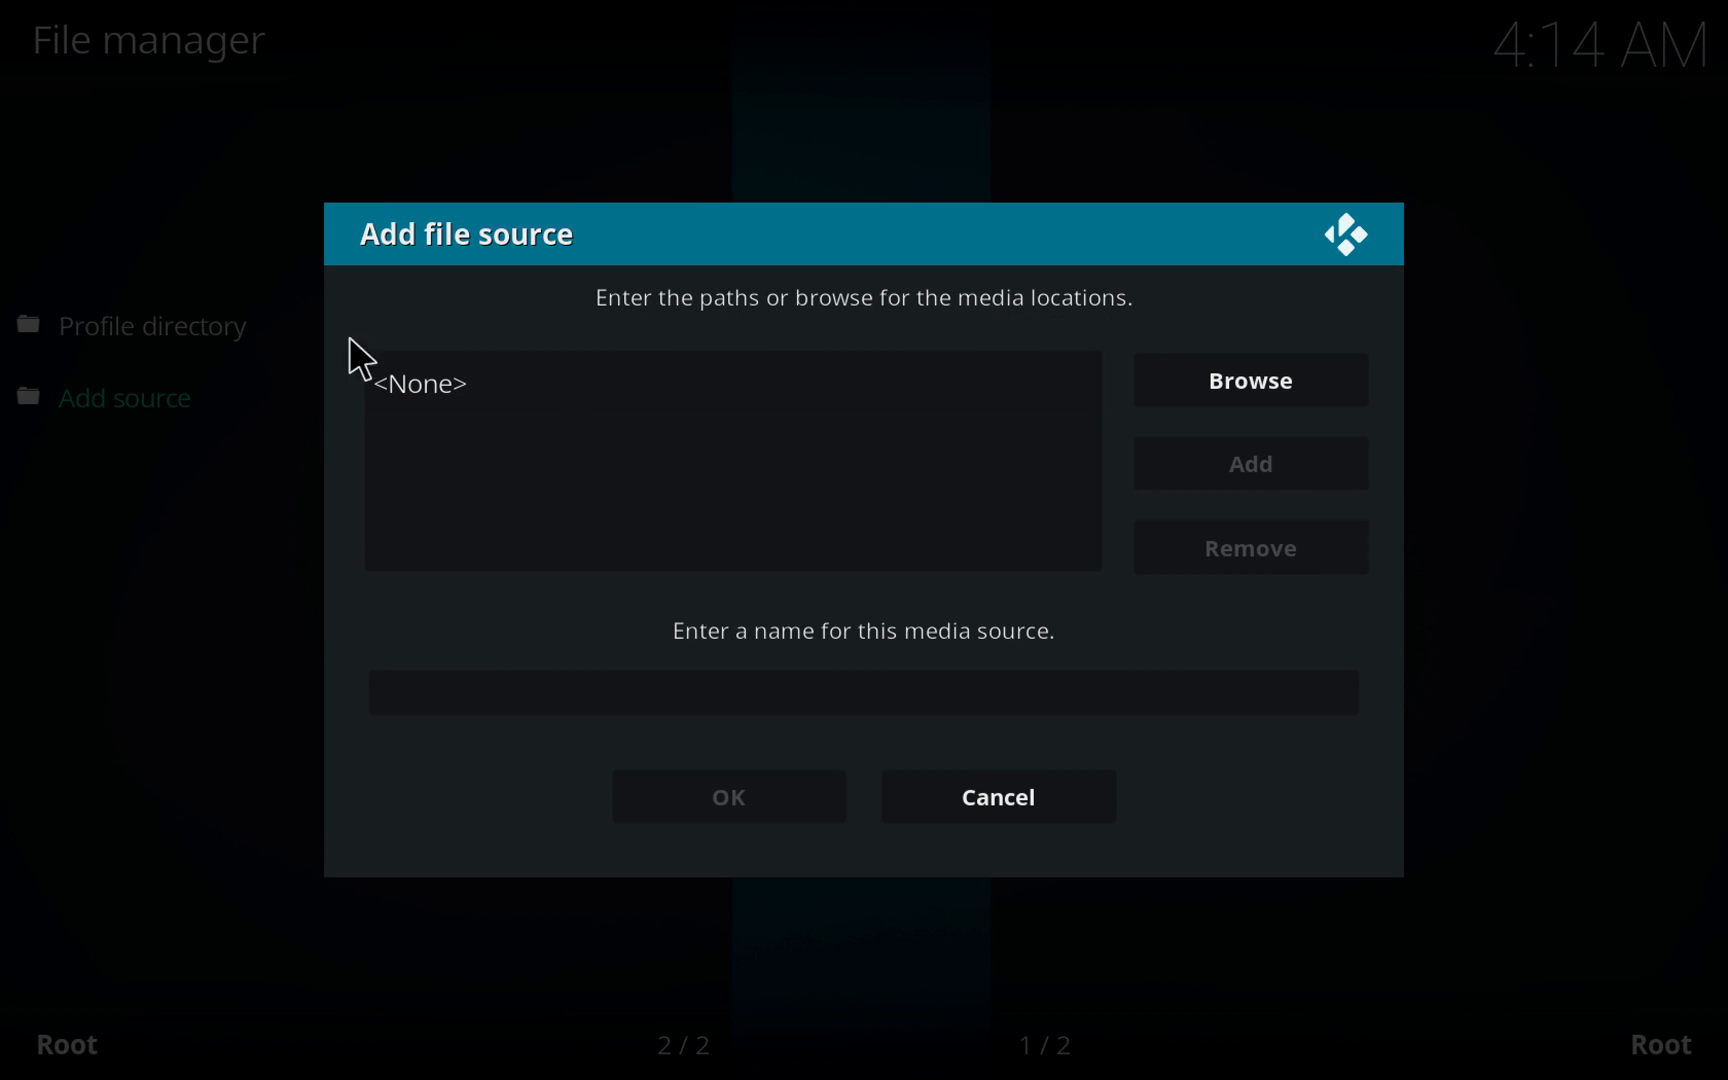
{"action": "left_click", "coordinate": [731, 382]}
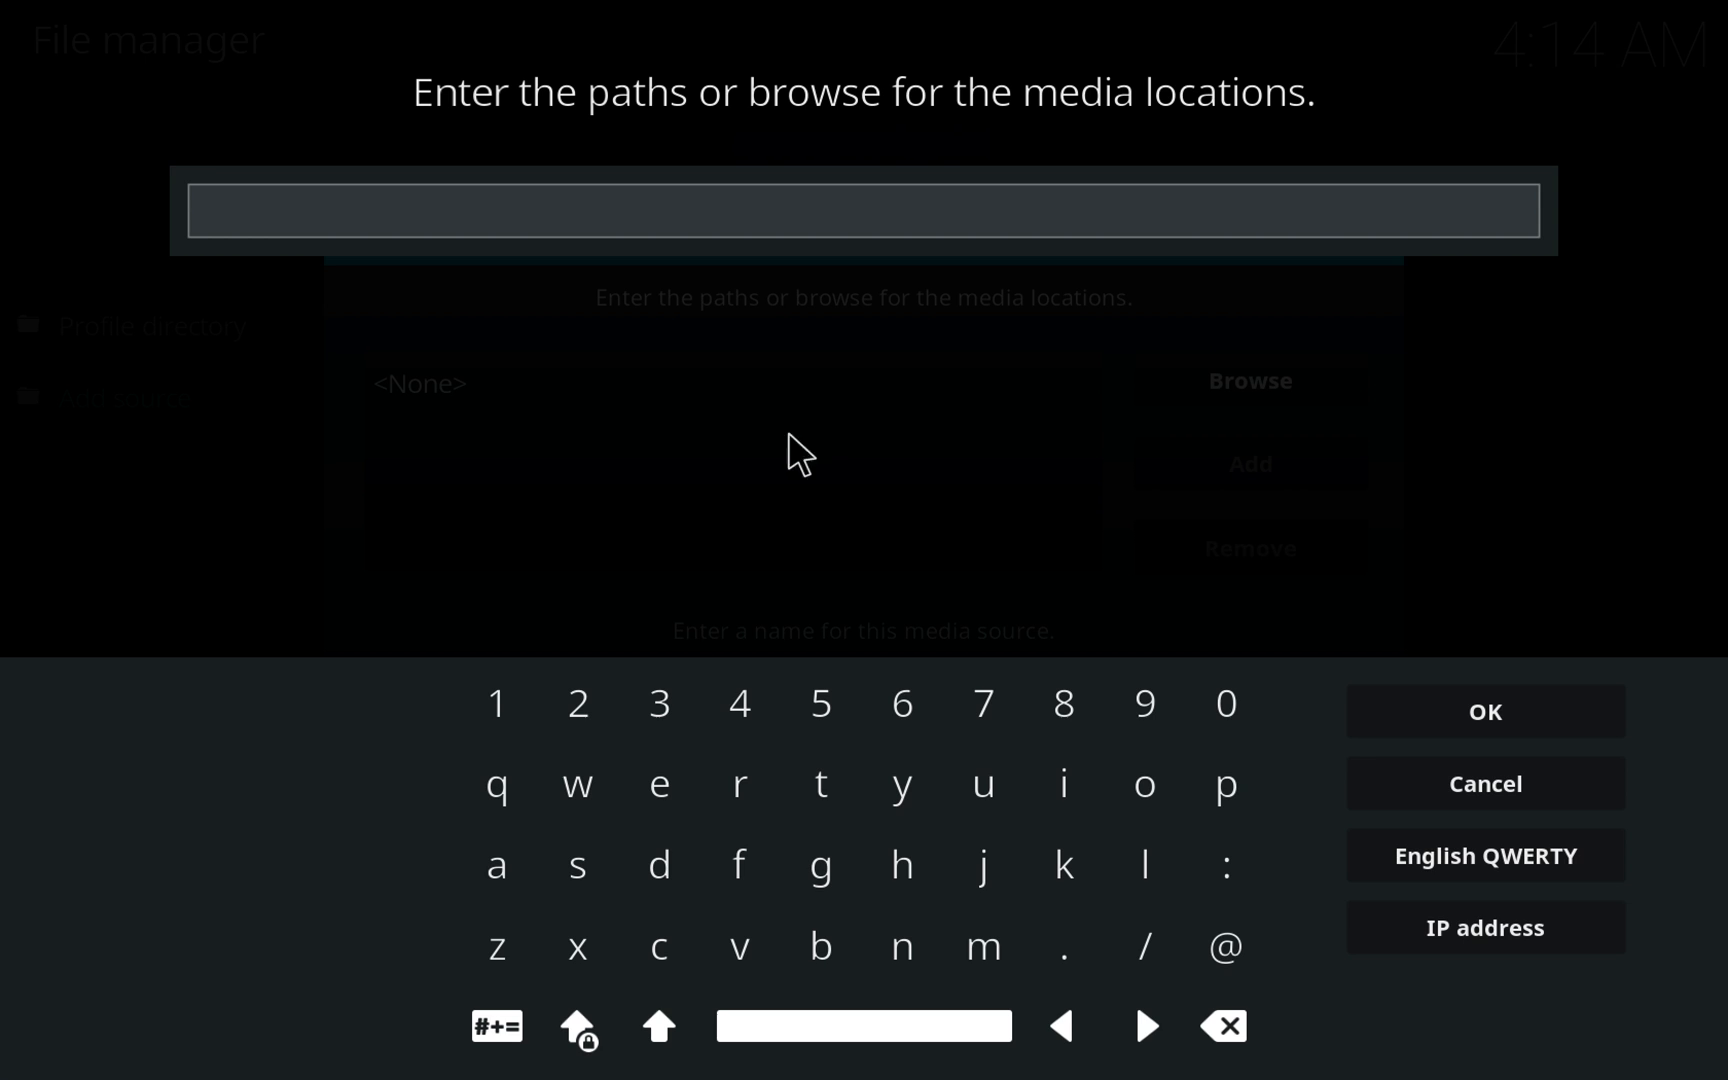
{"action": "left_click", "coordinate": [900, 867]}
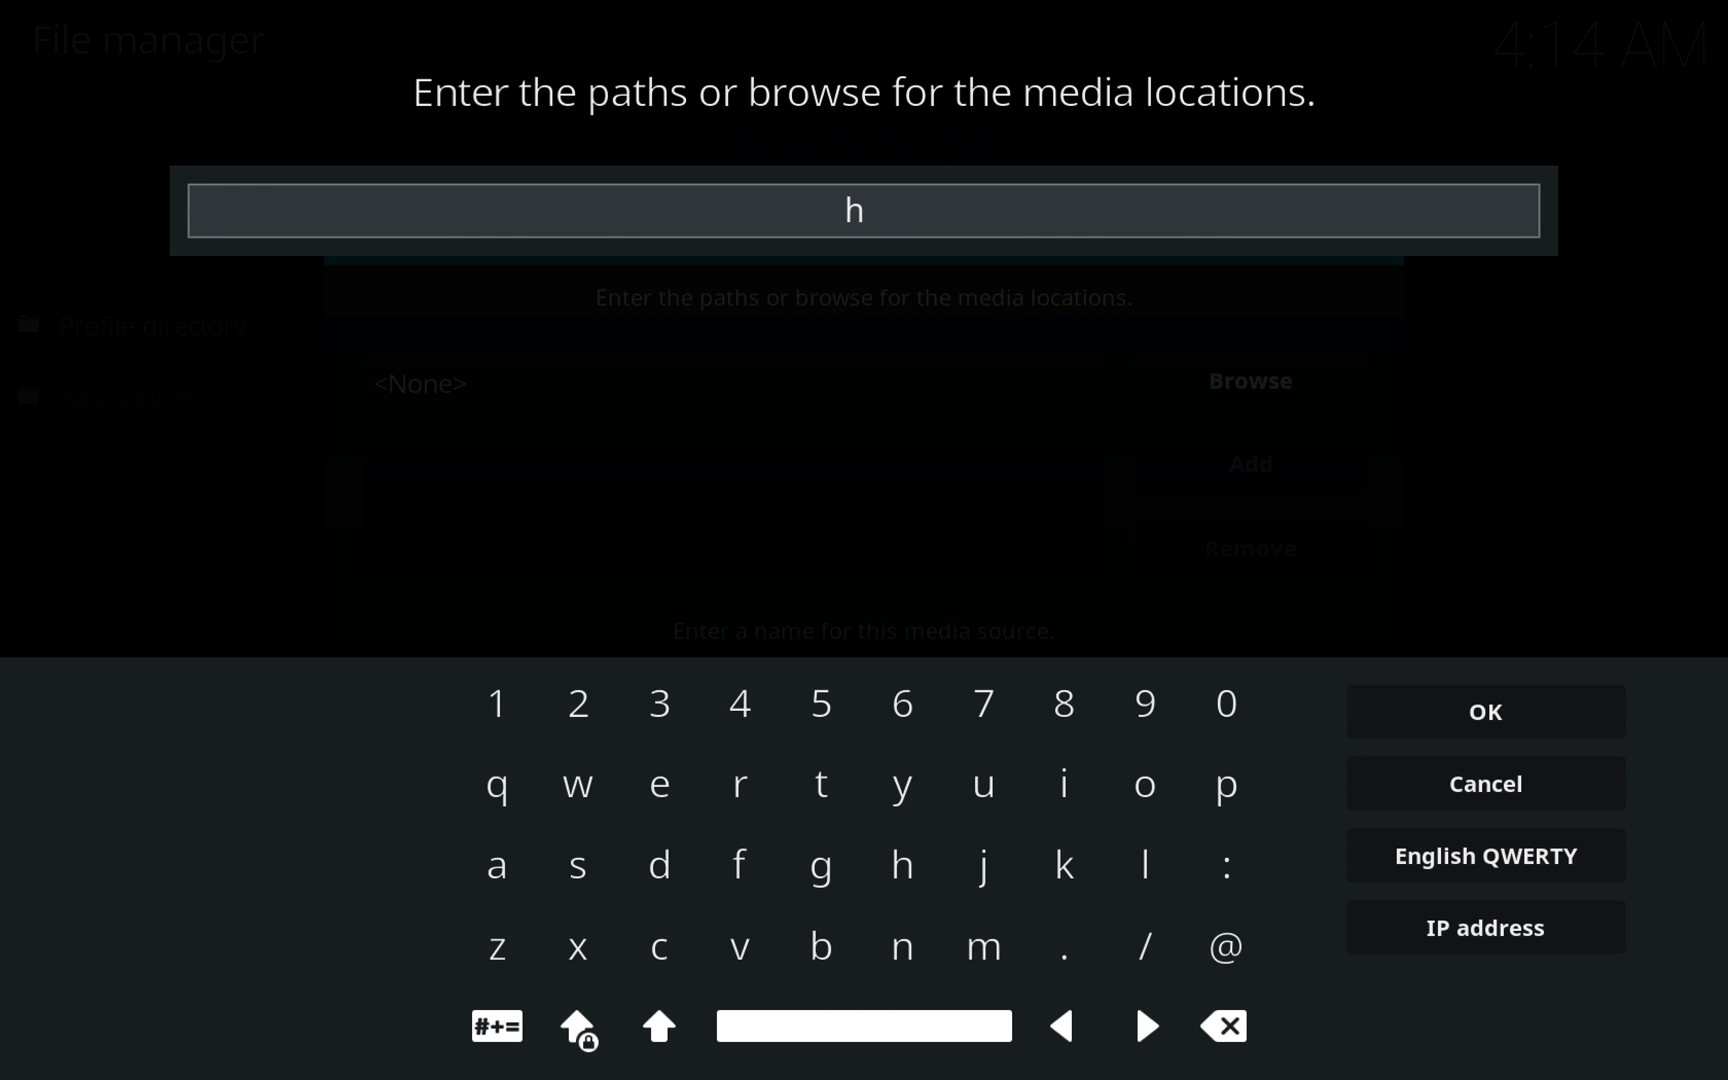
{"action": "type", "text": "ttp://"}
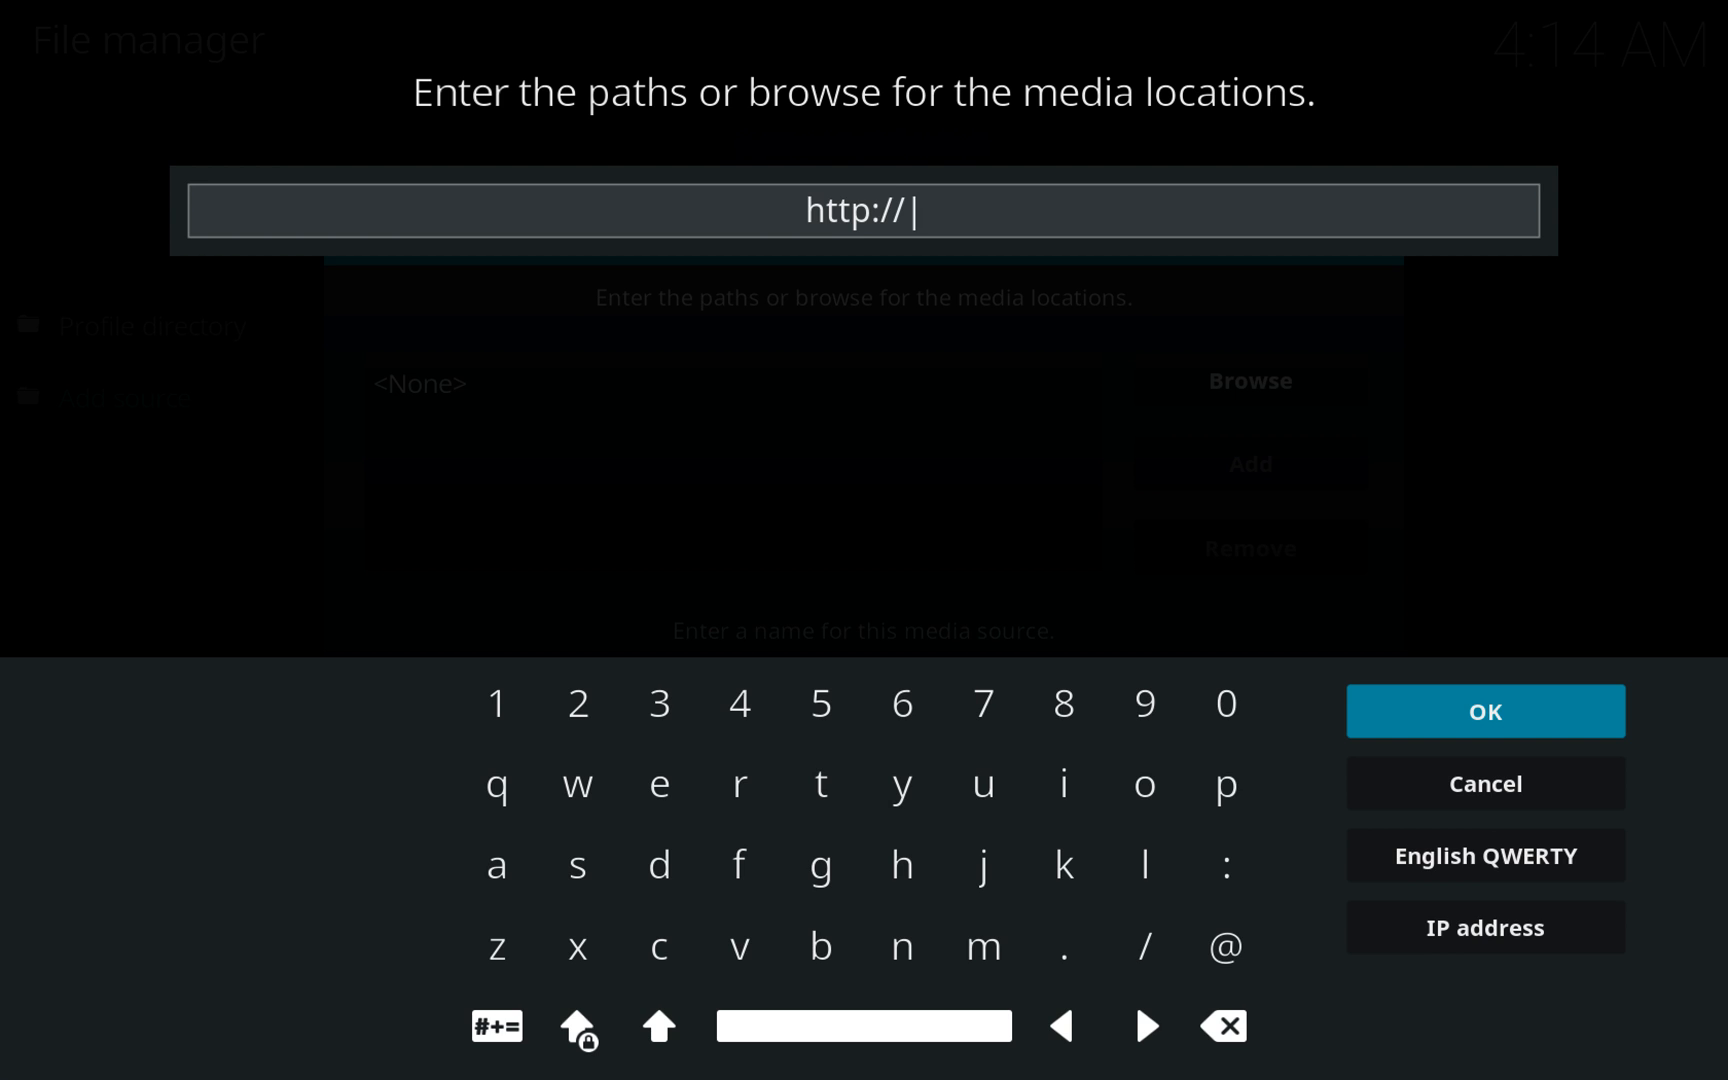
{"action": "type", "text": "target"}
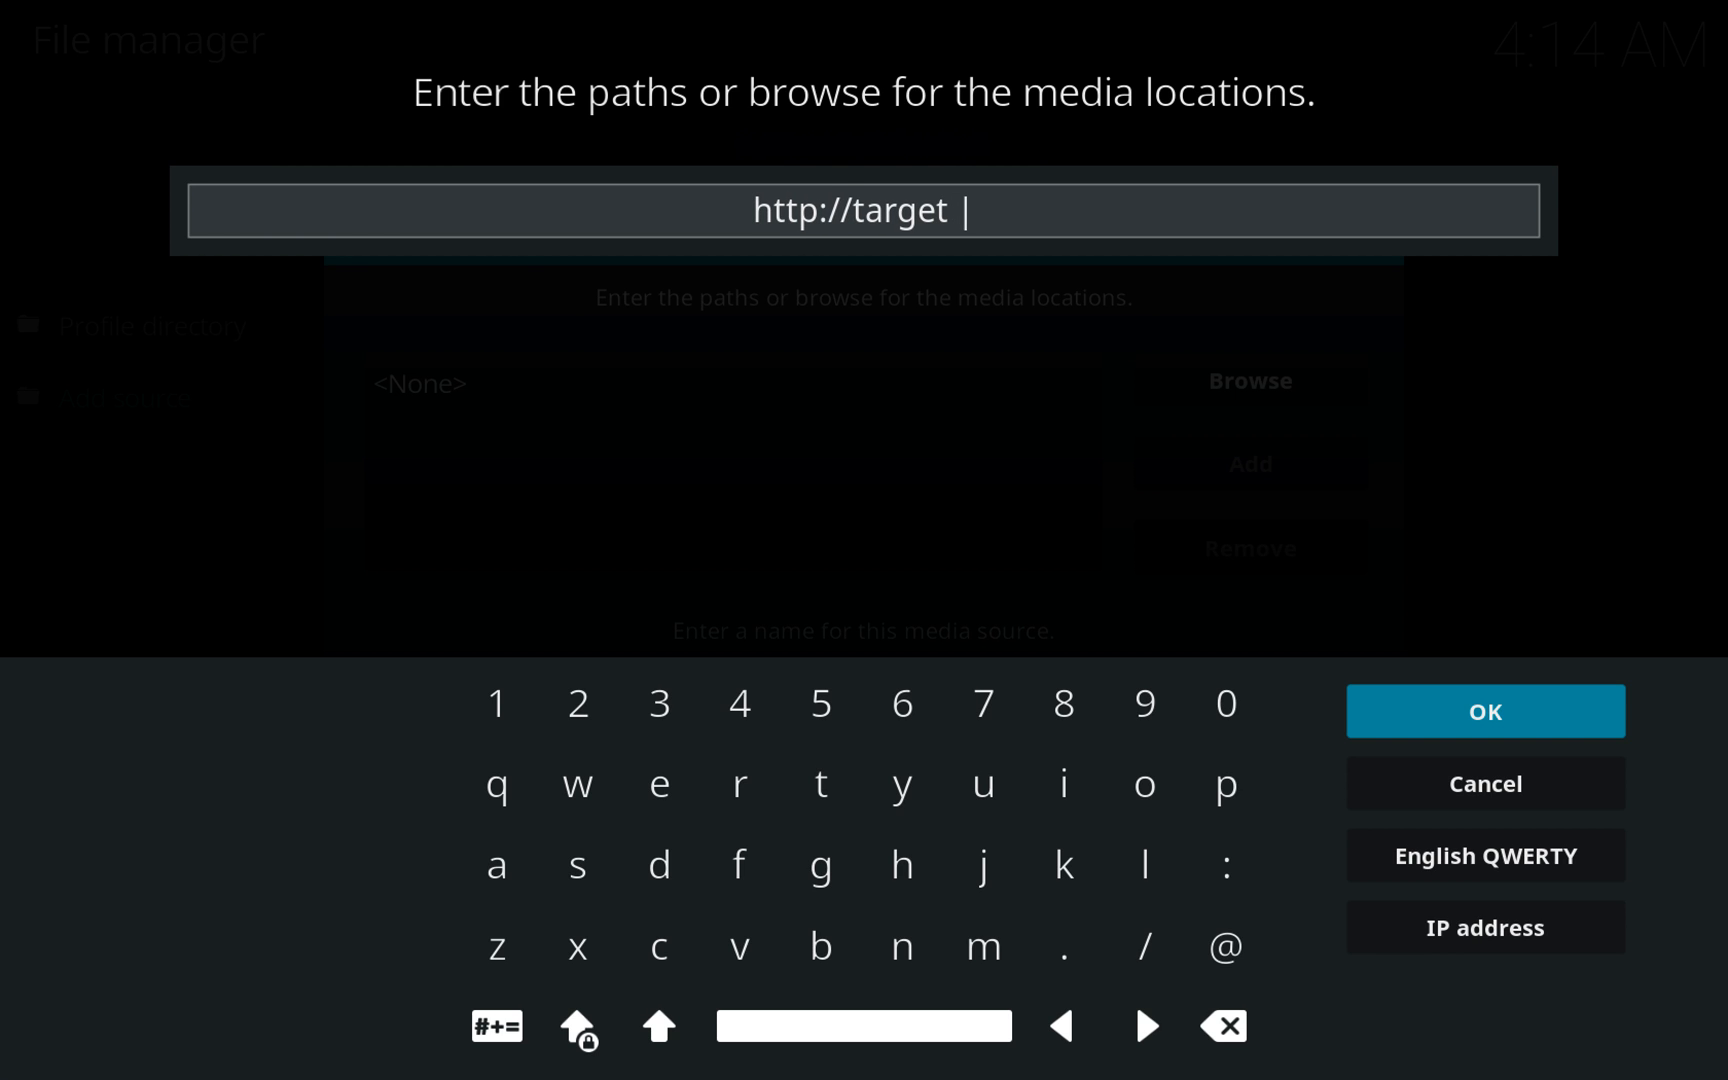
{"action": "type", "text": "create"}
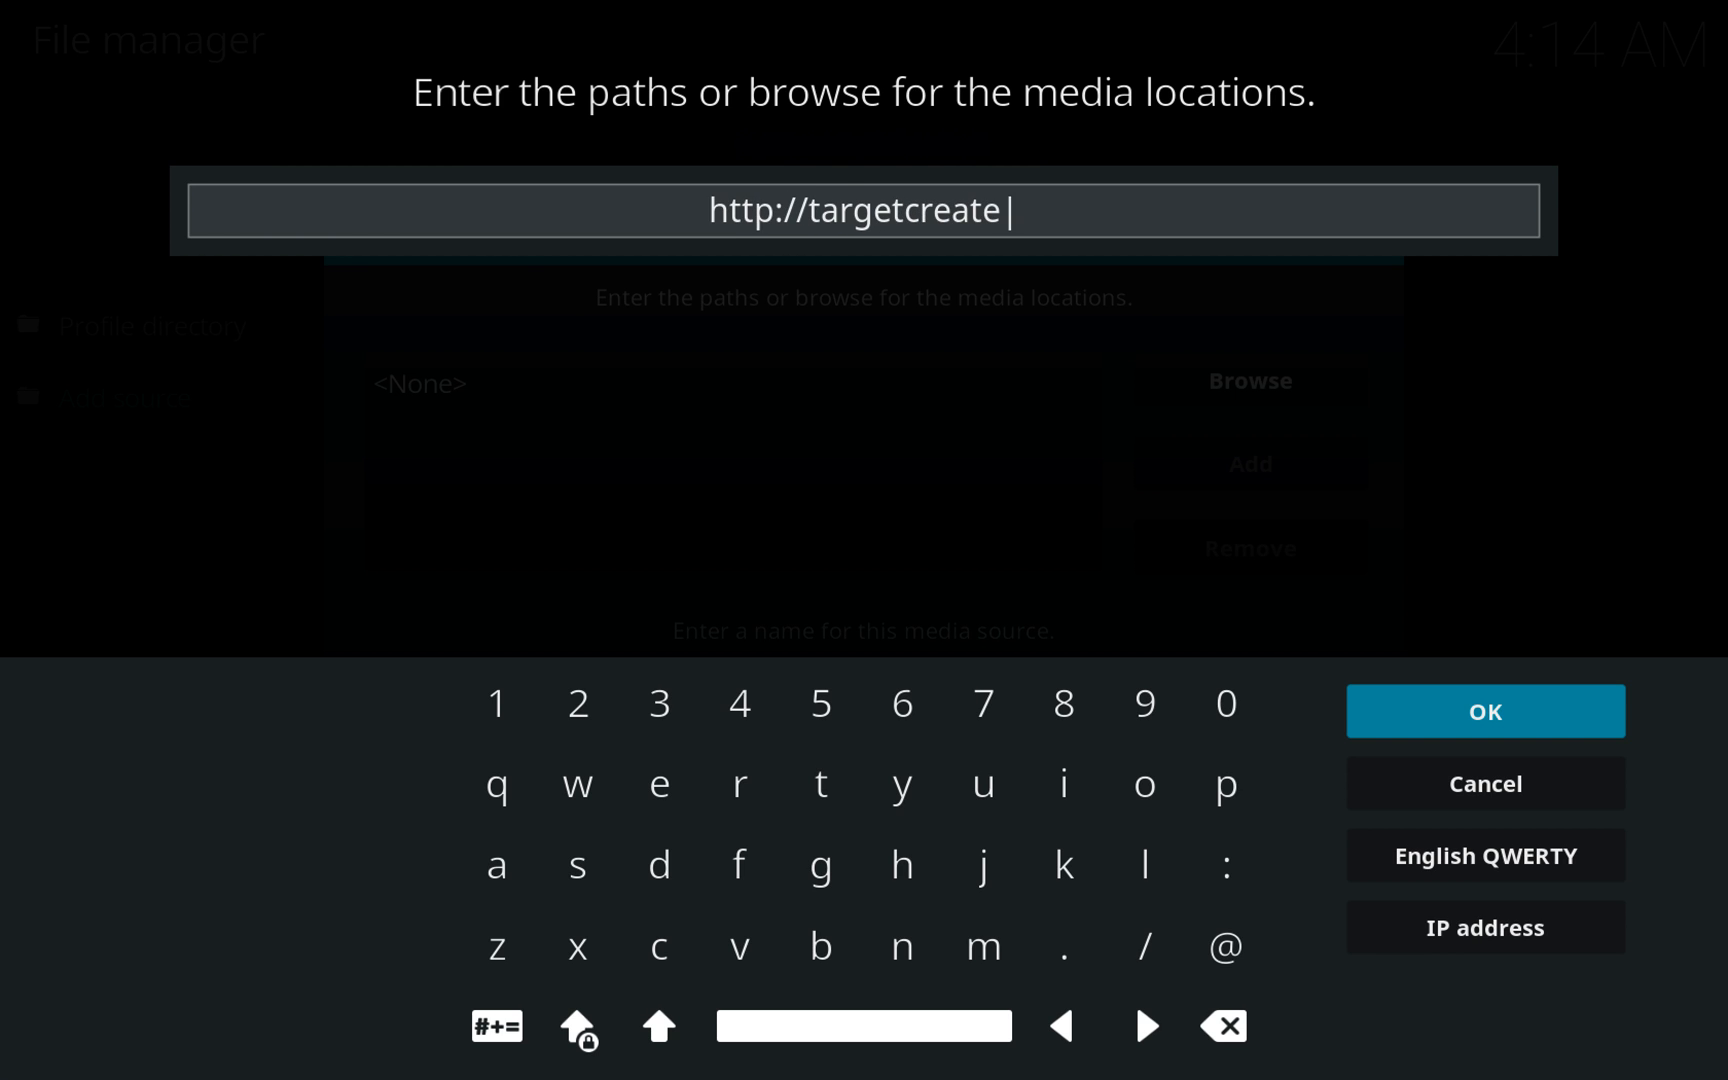
{"action": "type", "text": "s.com"}
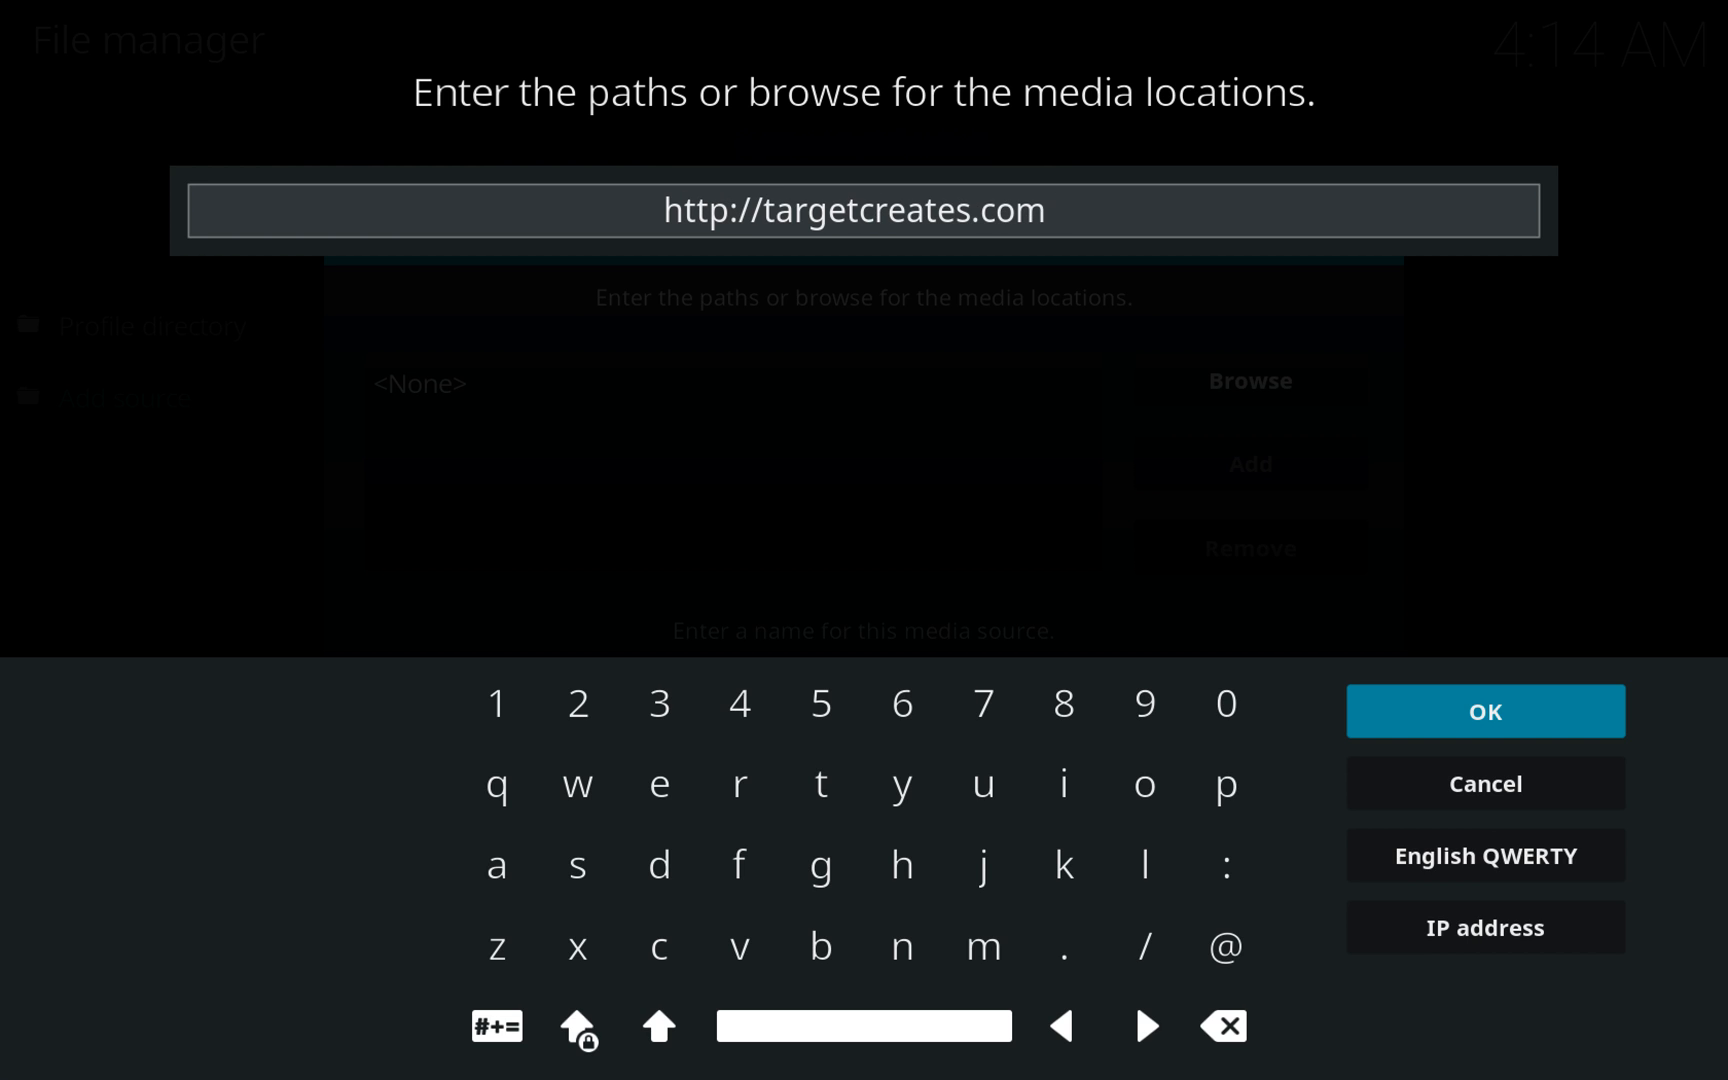
{"action": "type", "text": "/repo"}
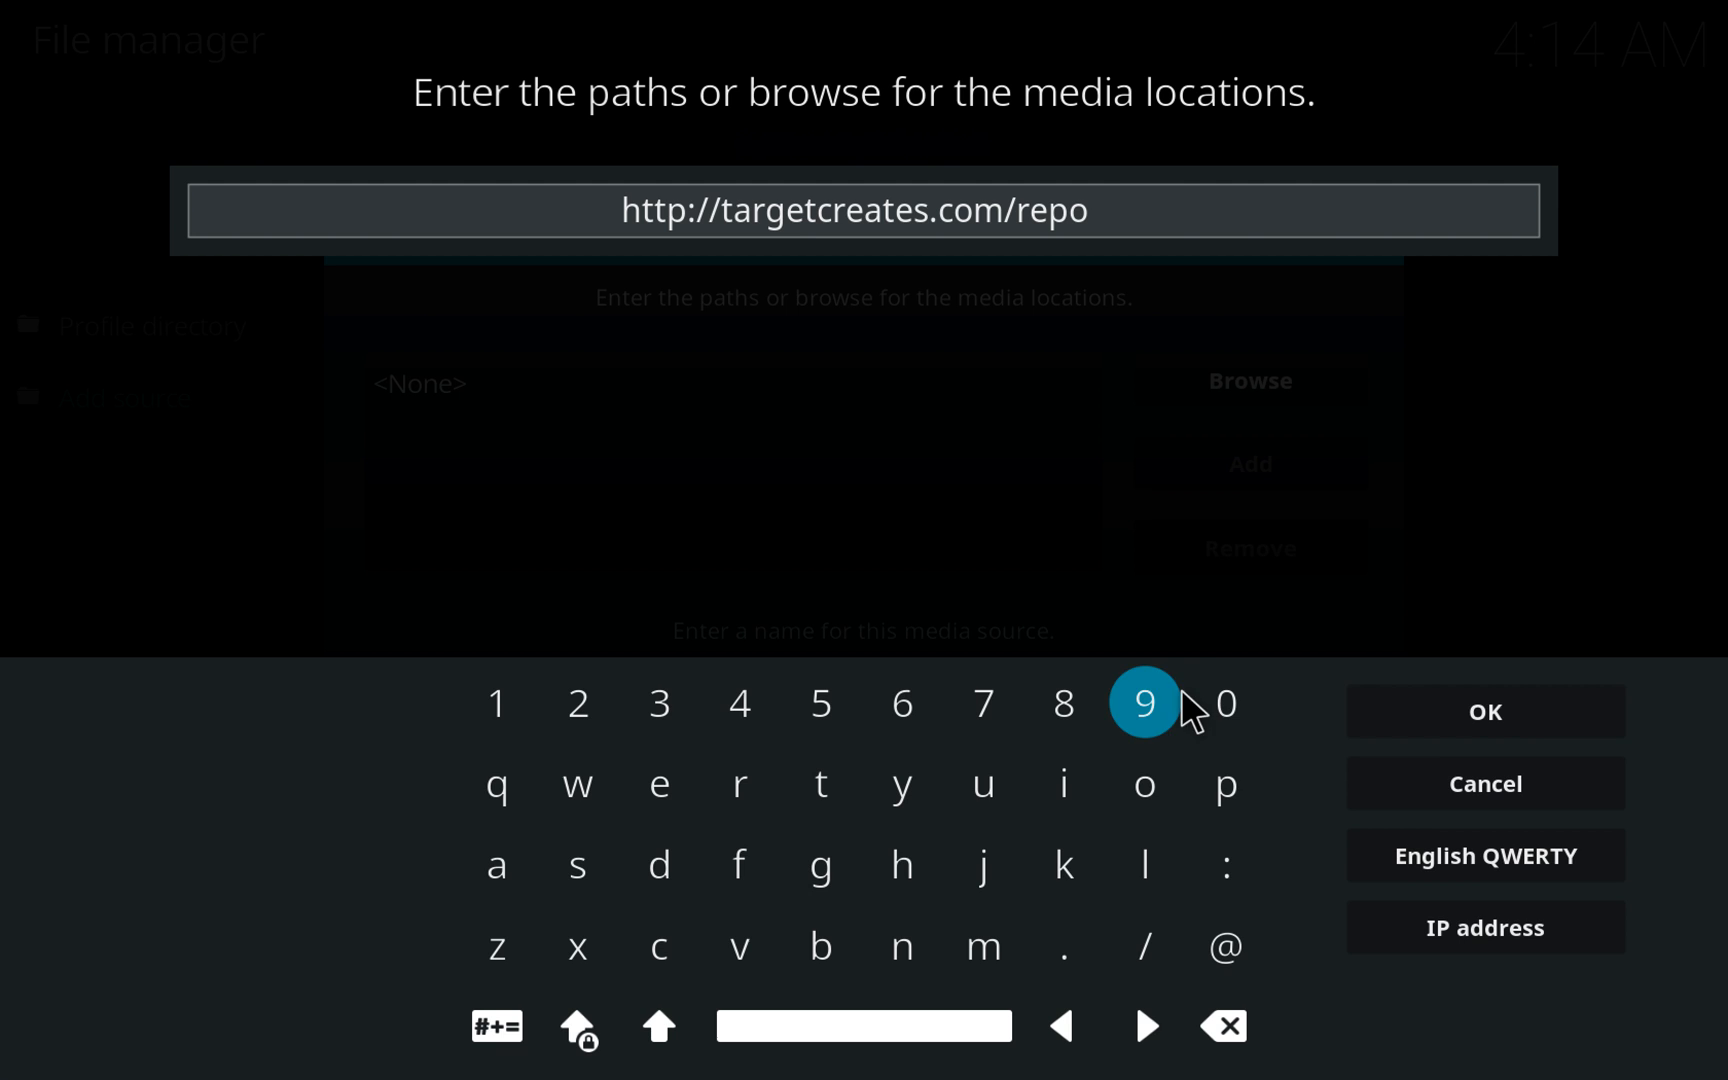
{"action": "left_click", "coordinate": [1482, 711]}
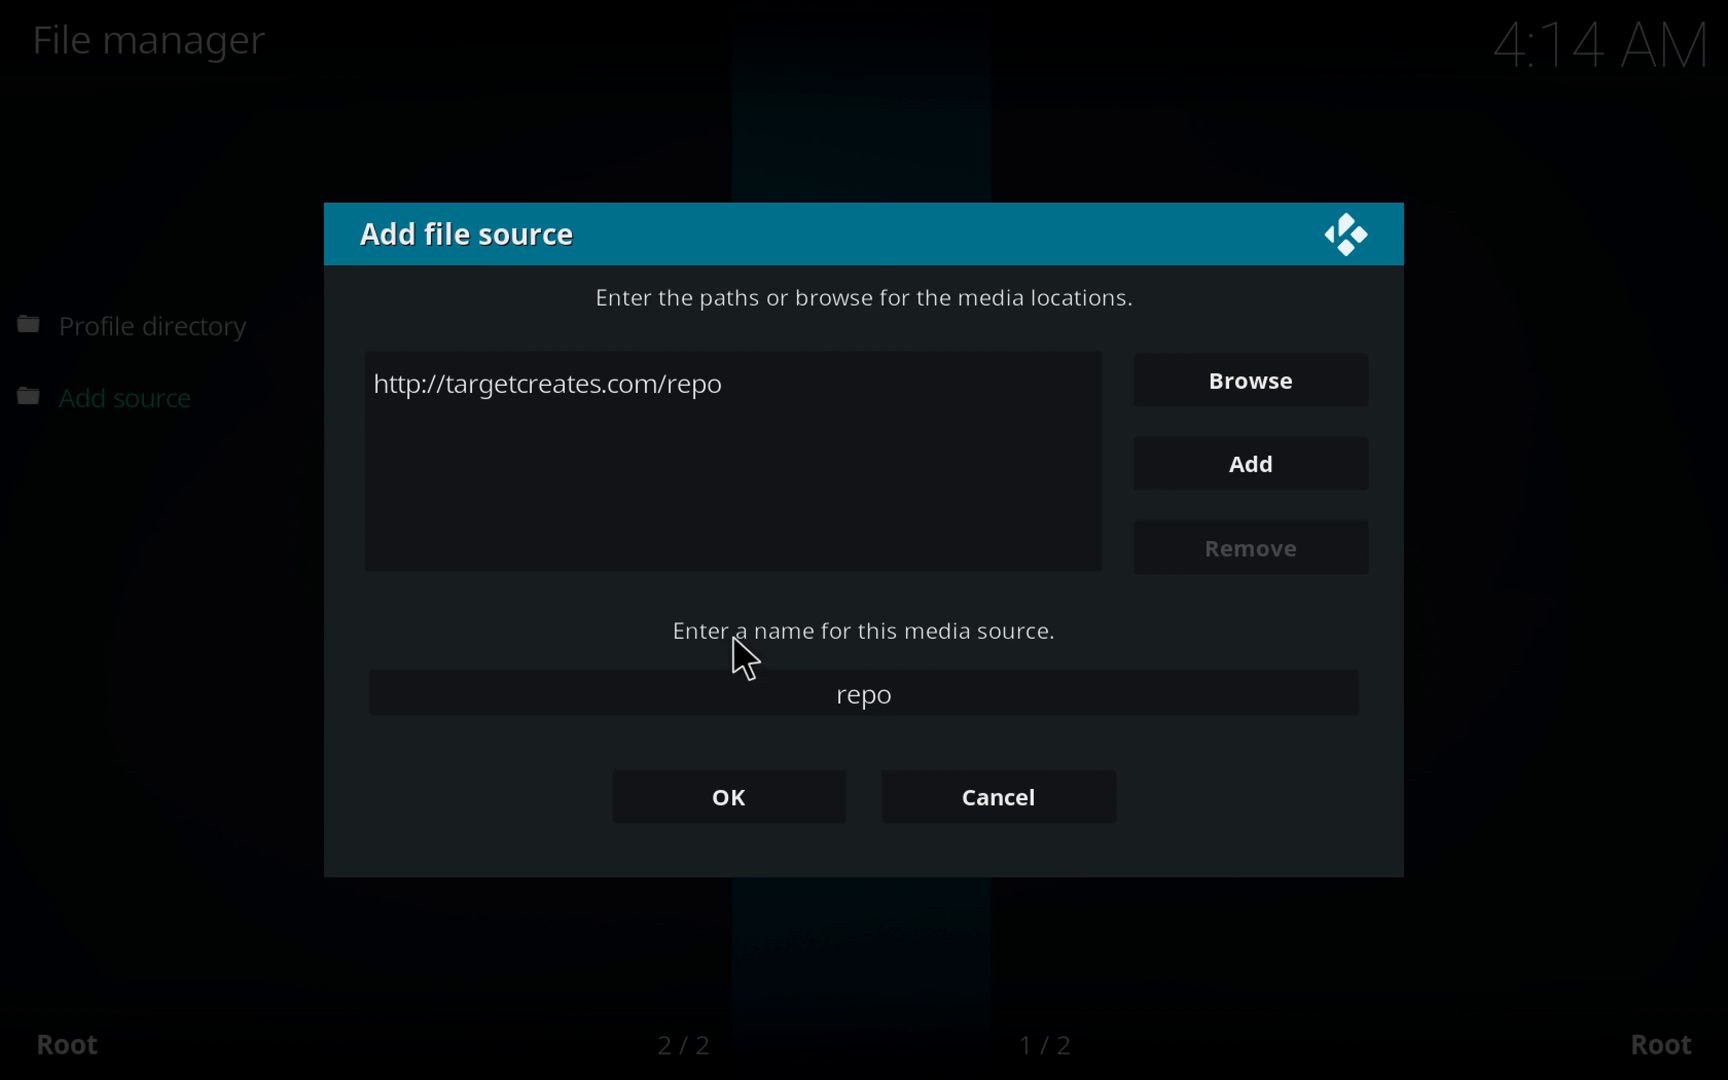
{"action": "mouse_move", "coordinate": [957, 656]}
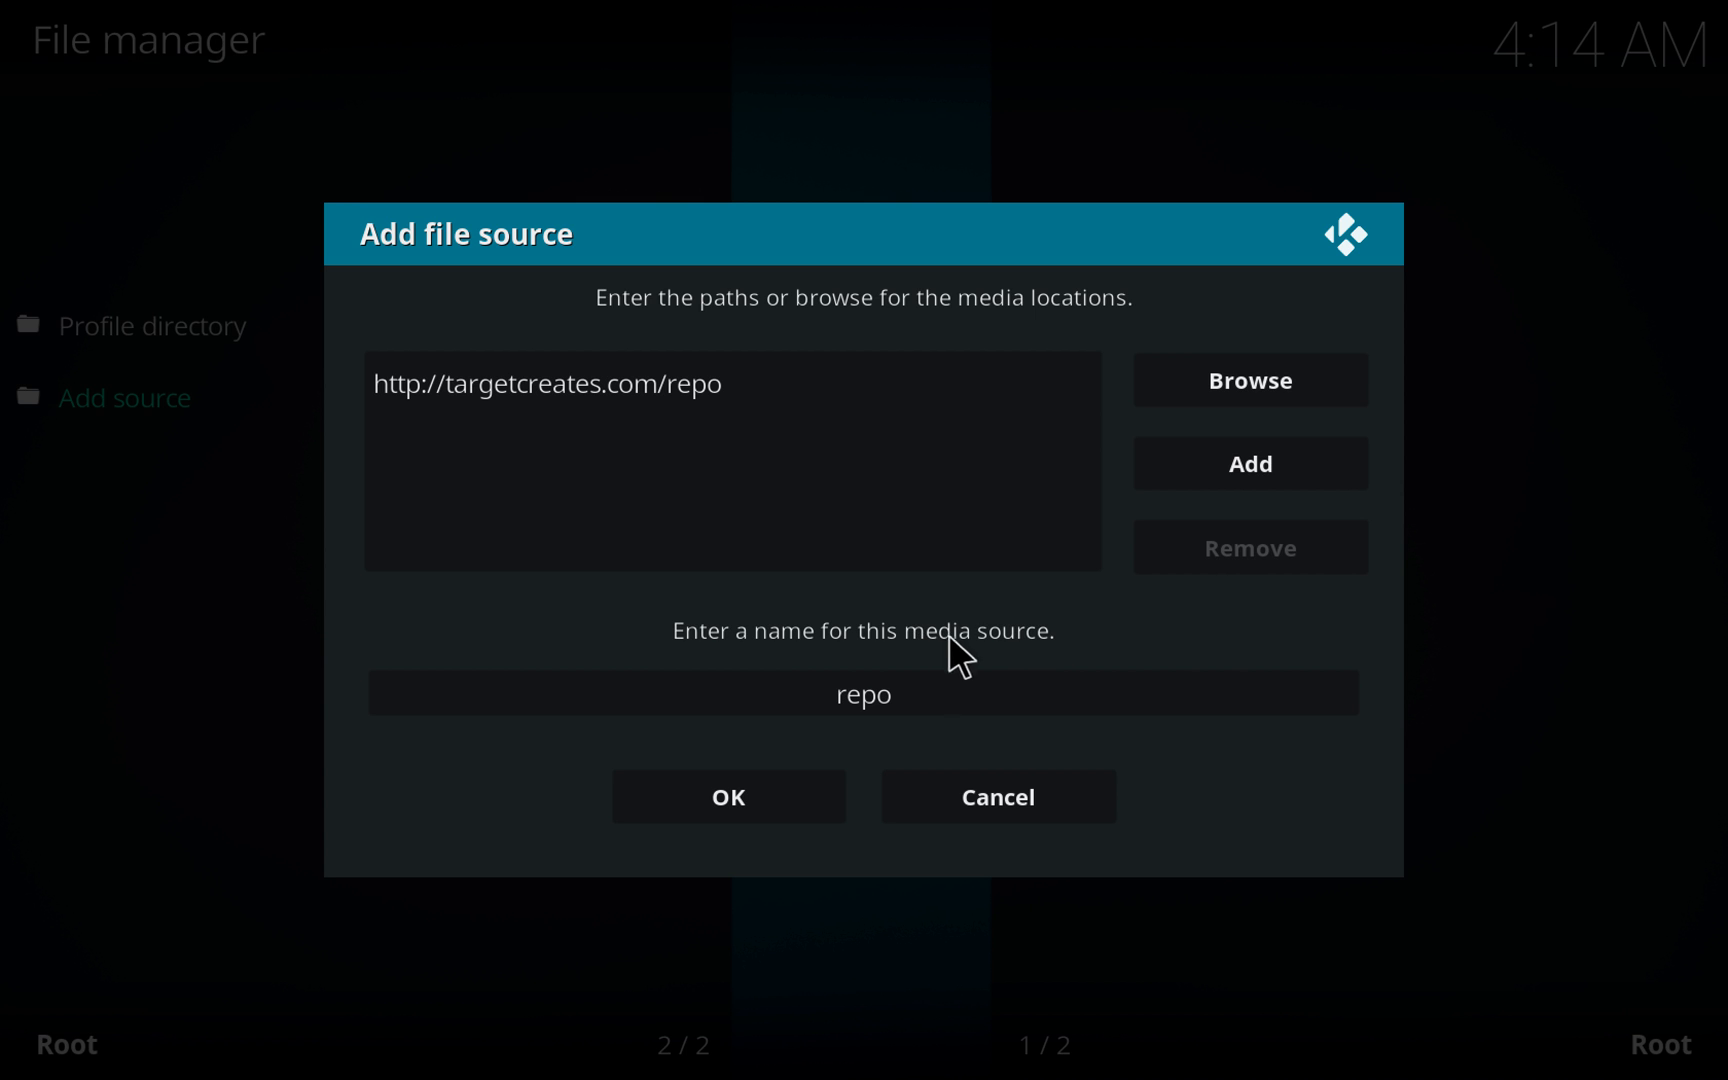
Replace the default name 'repo' with 'Gears Repo' and save the file source.
{"action": "left_click", "coordinate": [862, 693]}
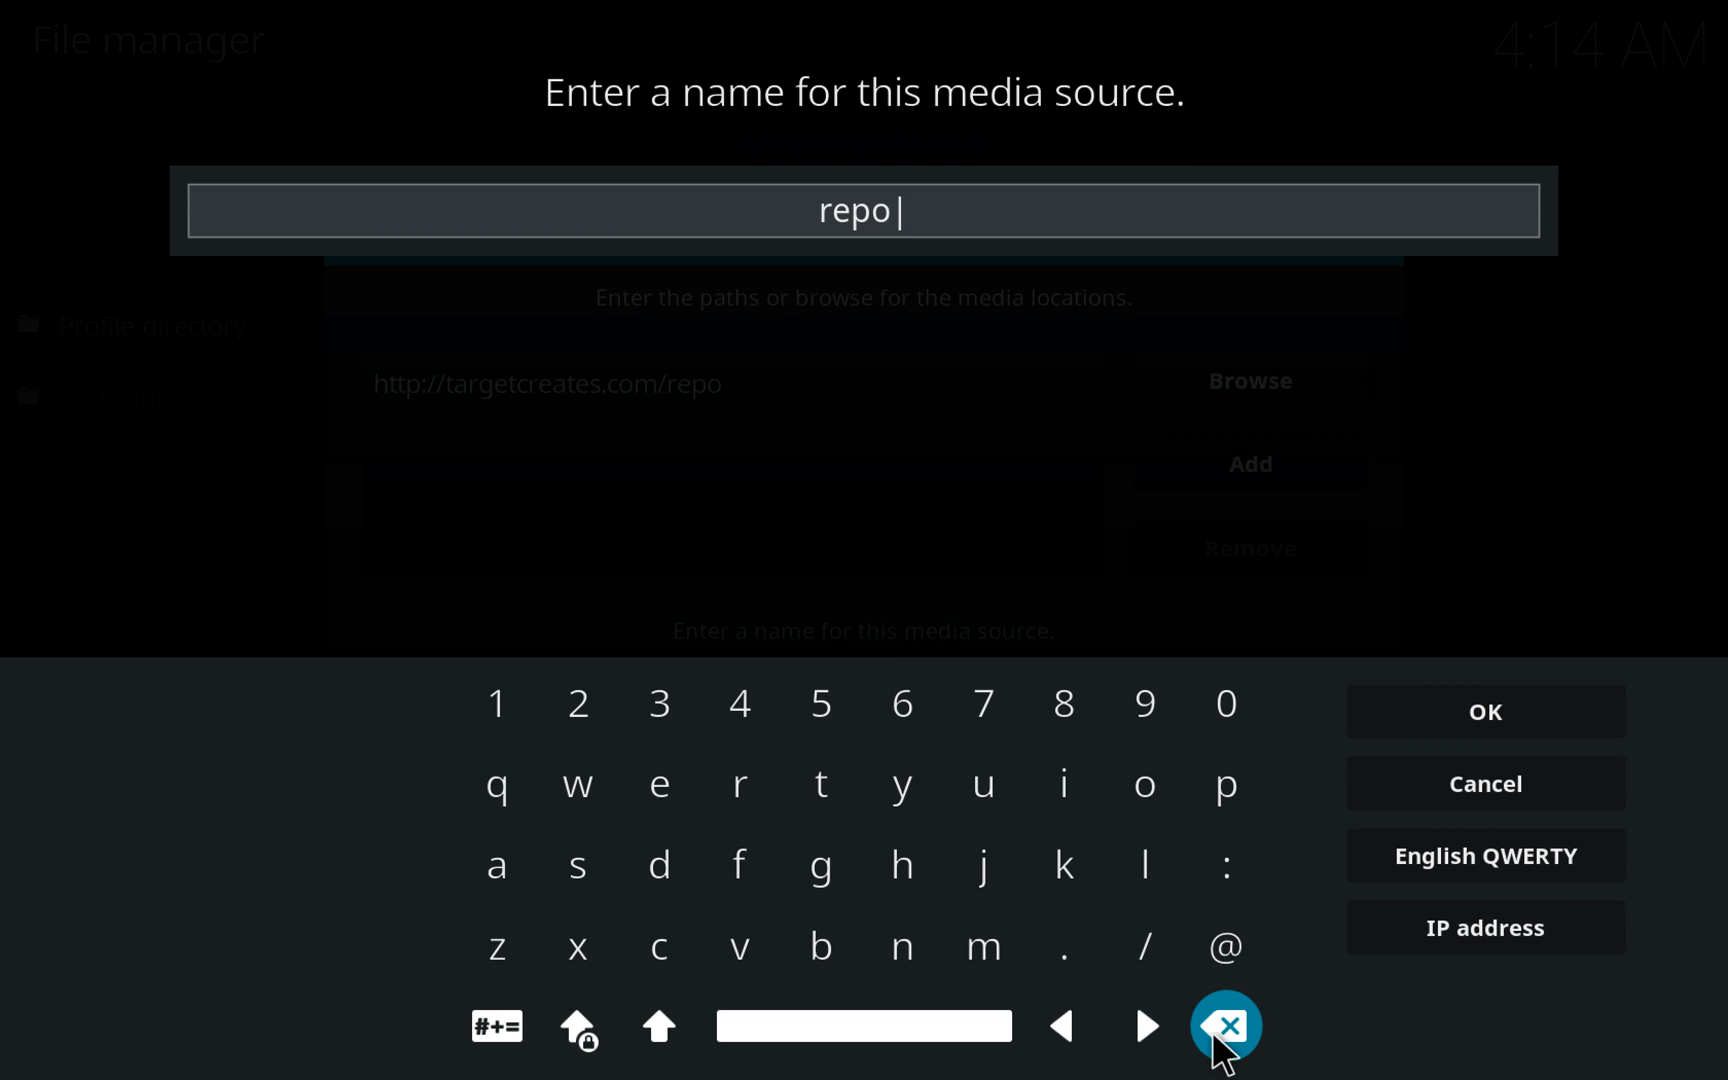
{"action": "left_click", "coordinate": [1224, 1026]}
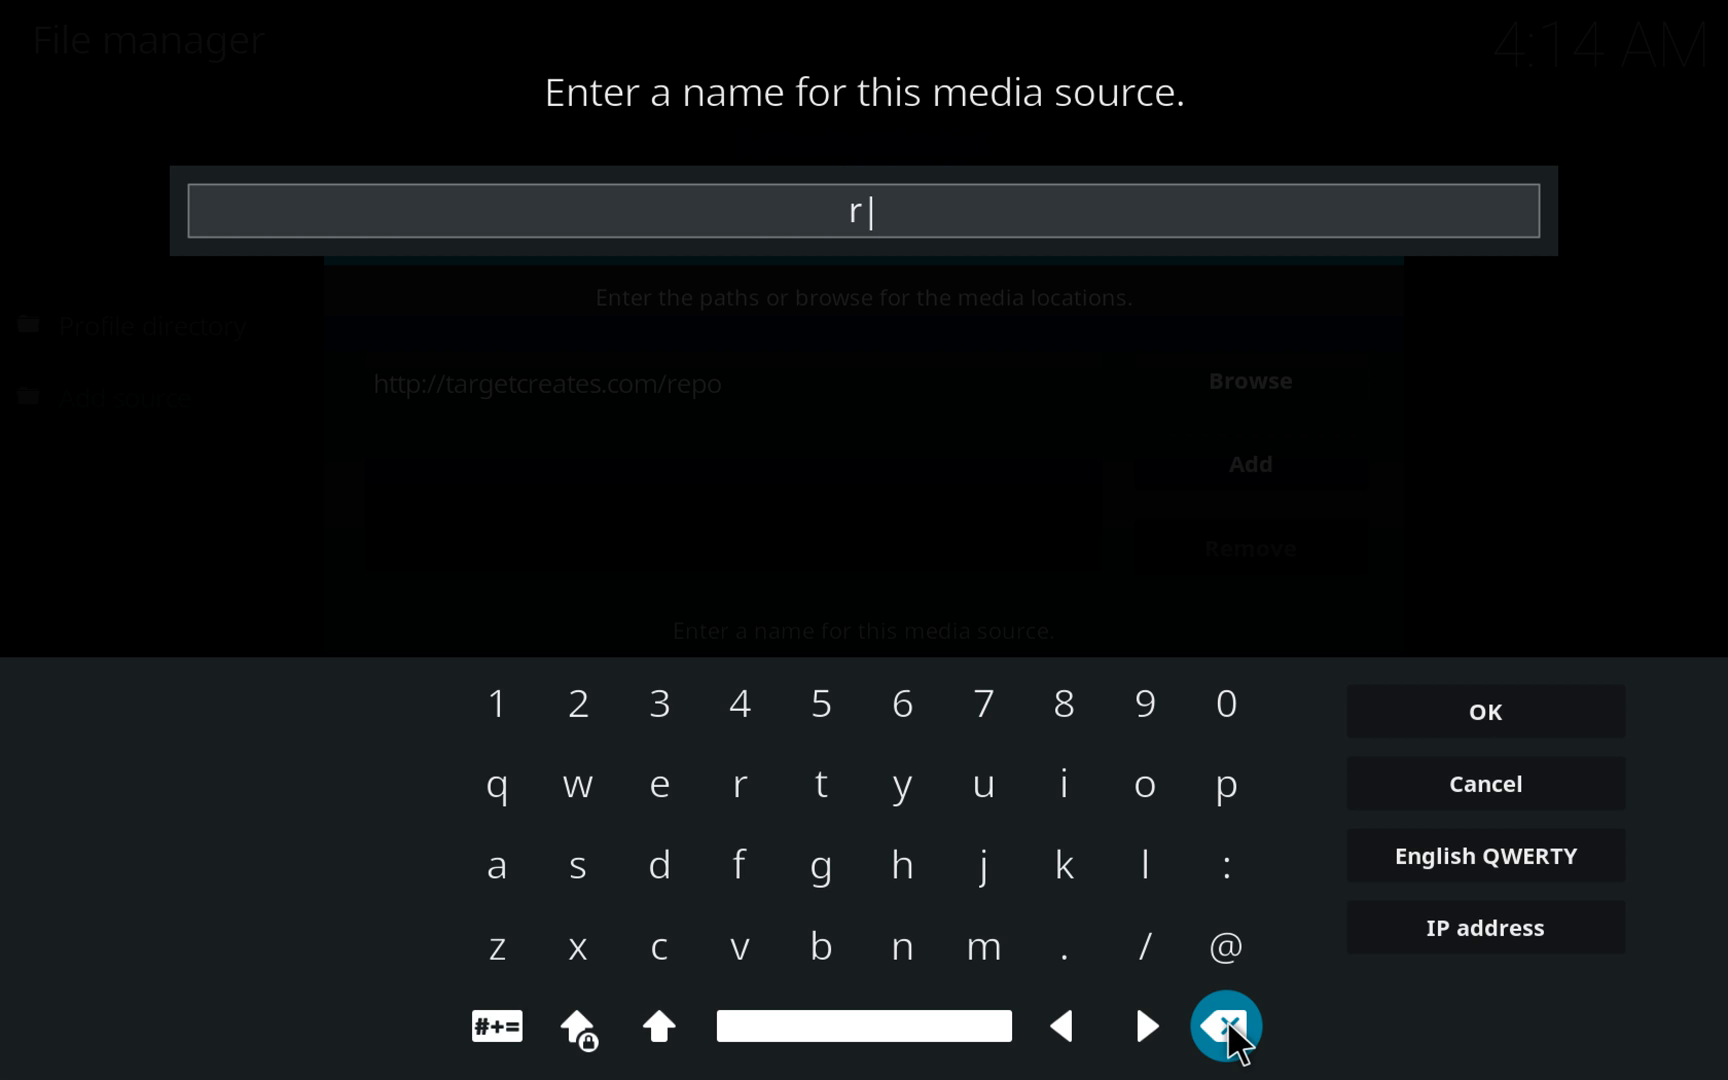
{"action": "left_click", "coordinate": [1222, 1025]}
{"action": "type", "text": "Gears Repo"}
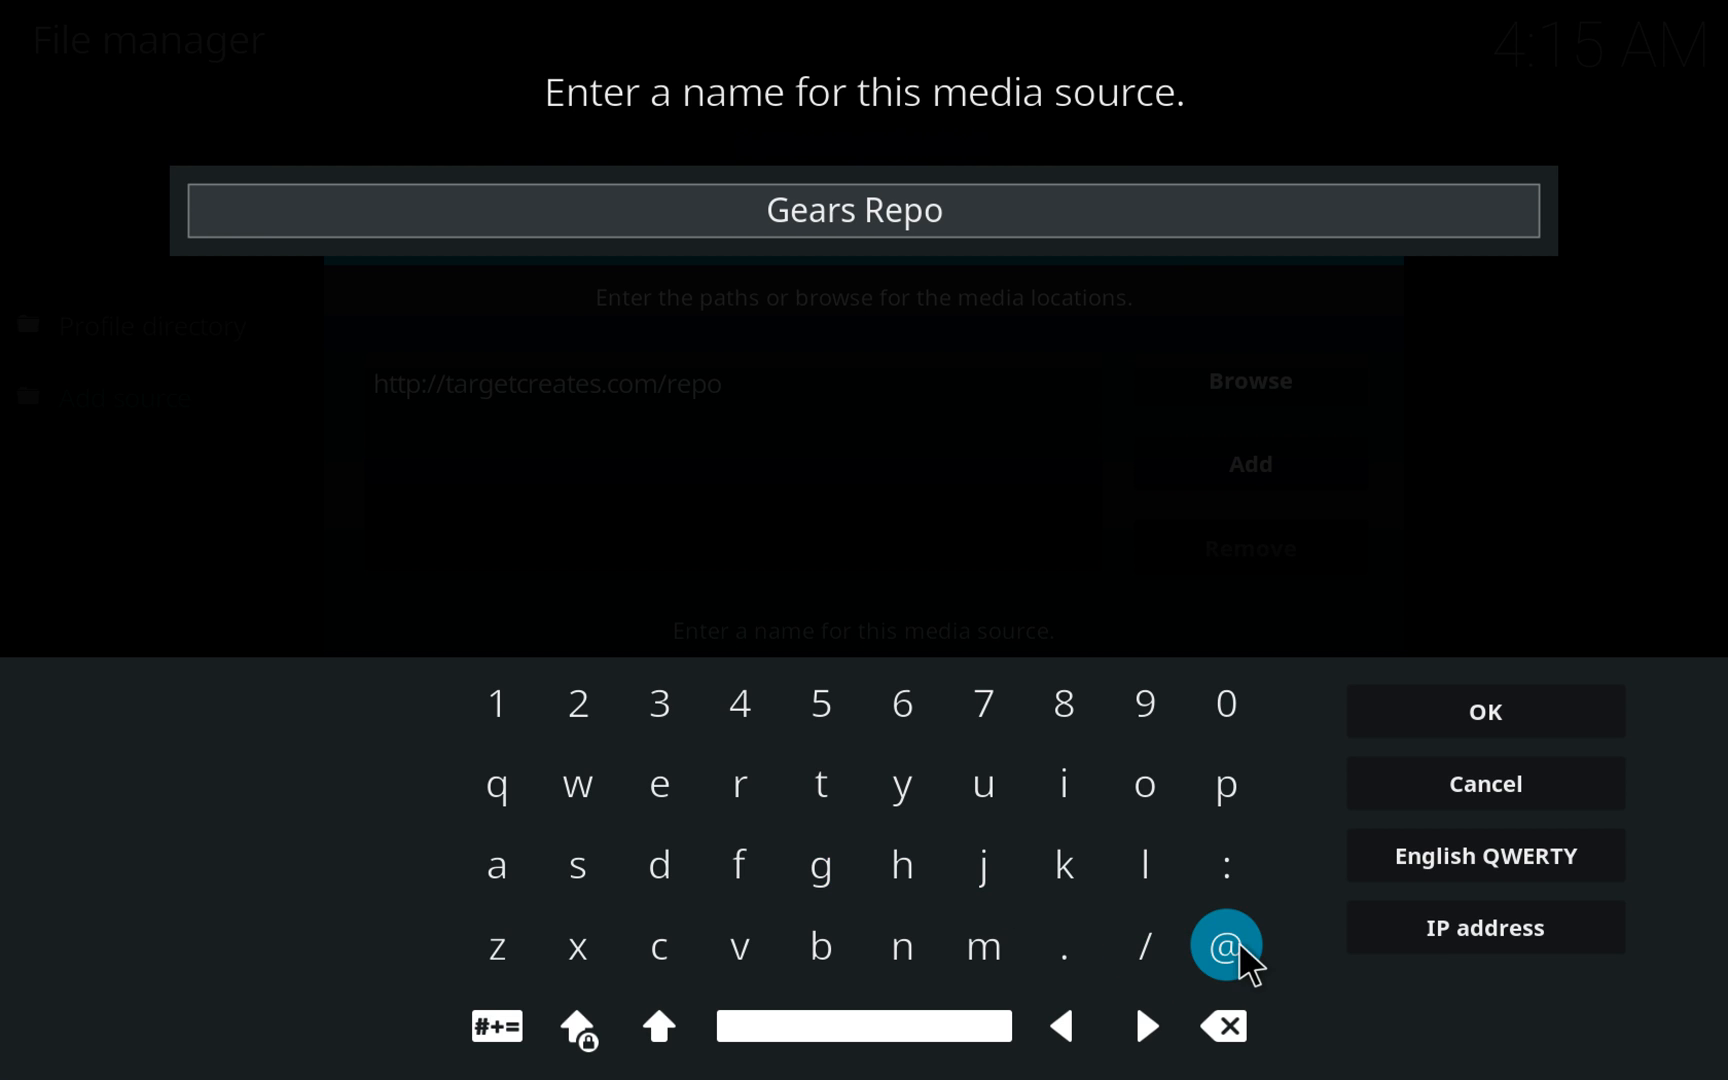
{"action": "left_click", "coordinate": [1482, 711]}
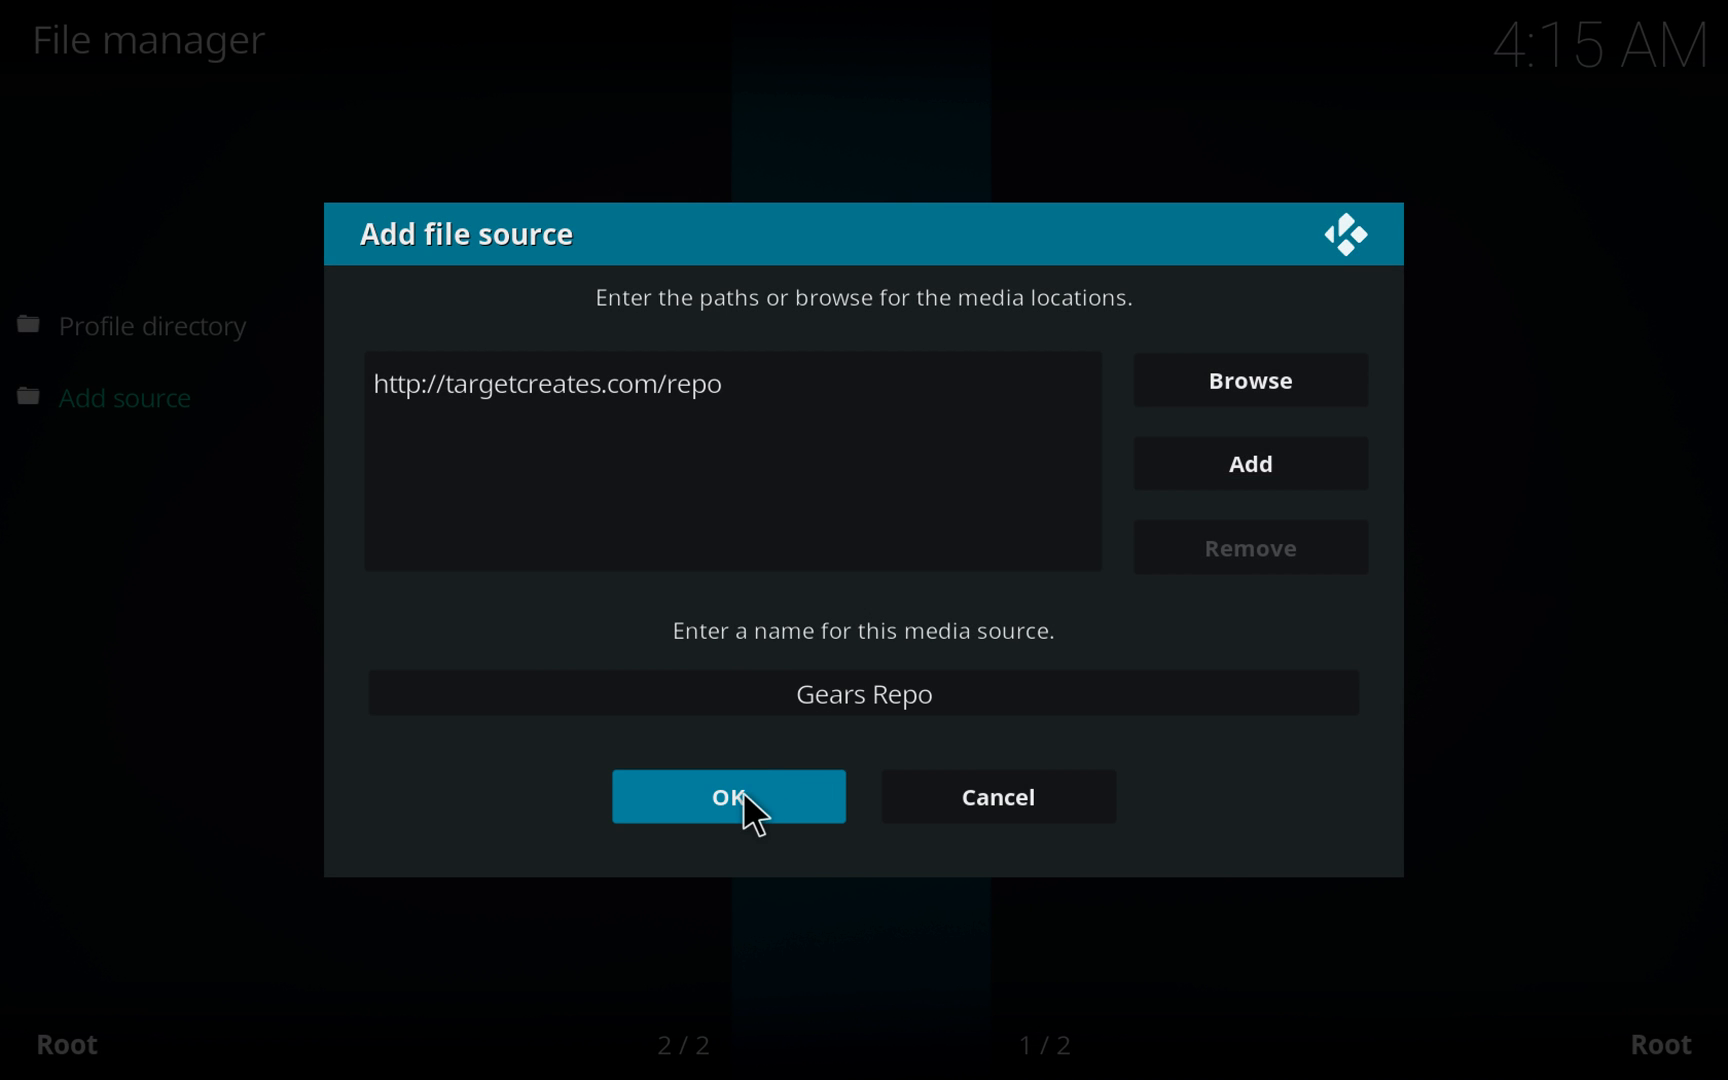
{"action": "left_click", "coordinate": [727, 796]}
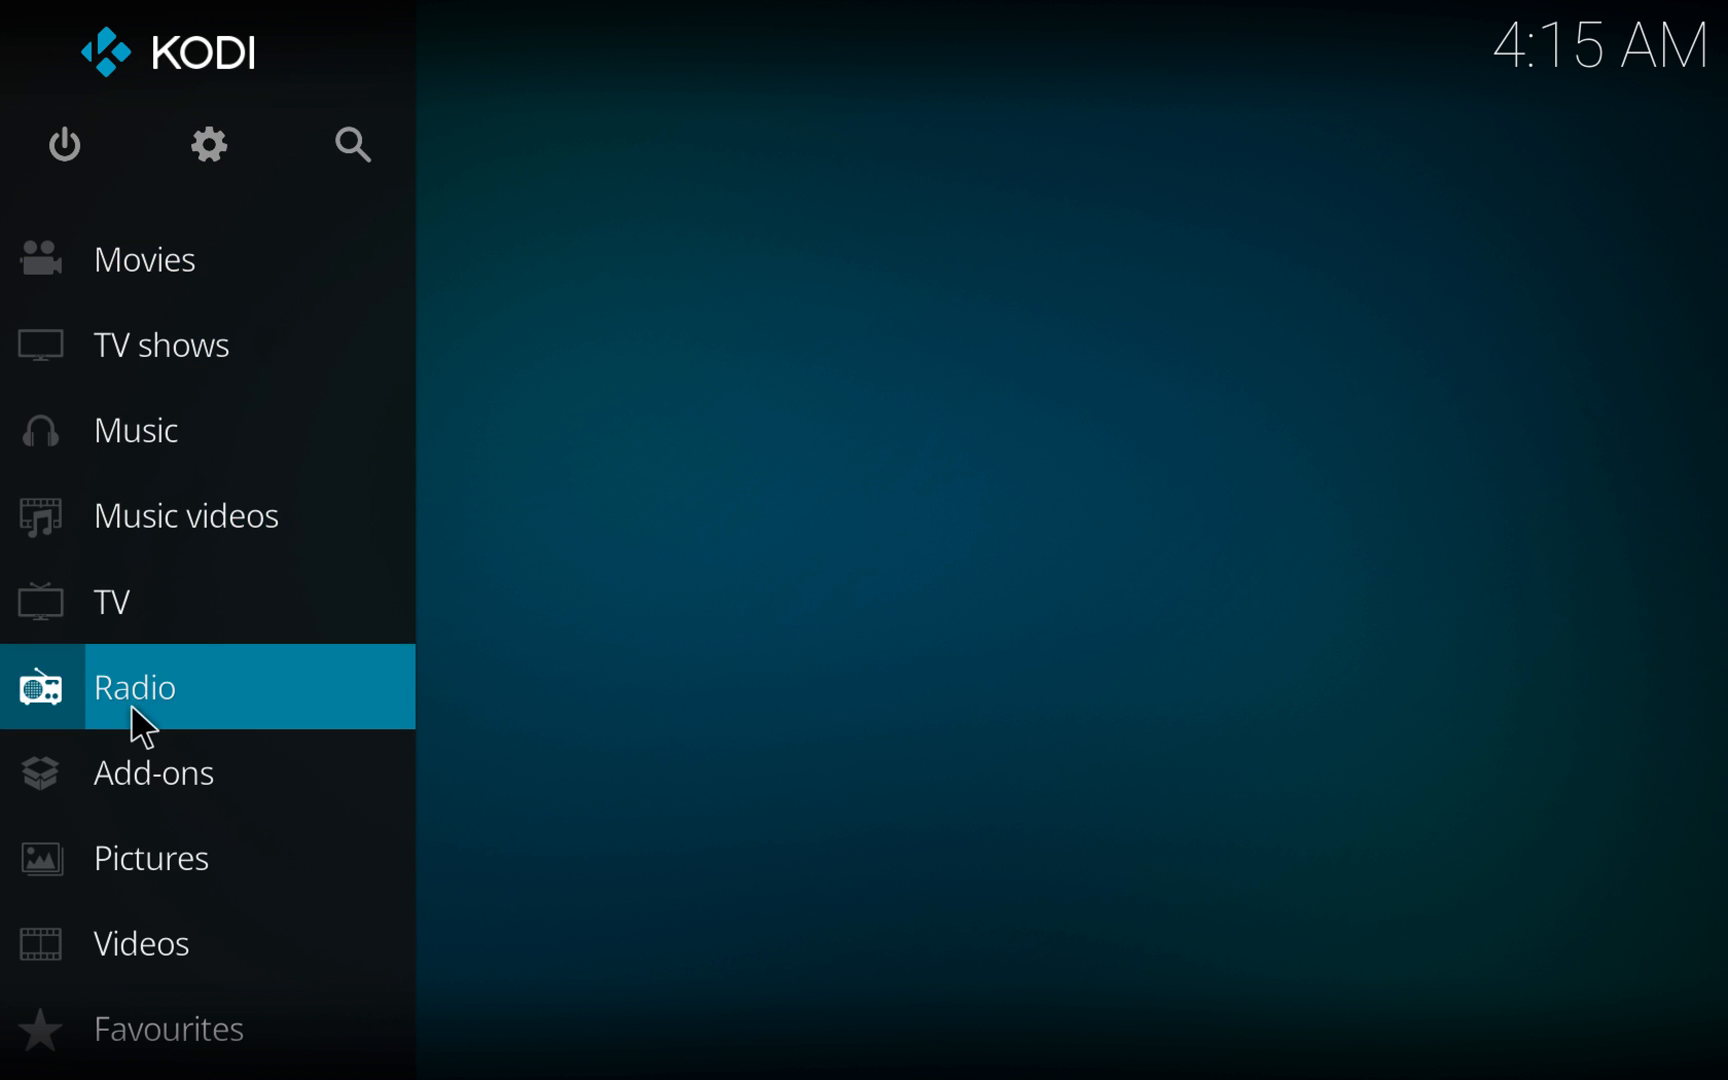
Go to the Add-ons section from the home menu sidebar.
{"action": "left_click", "coordinate": [153, 771]}
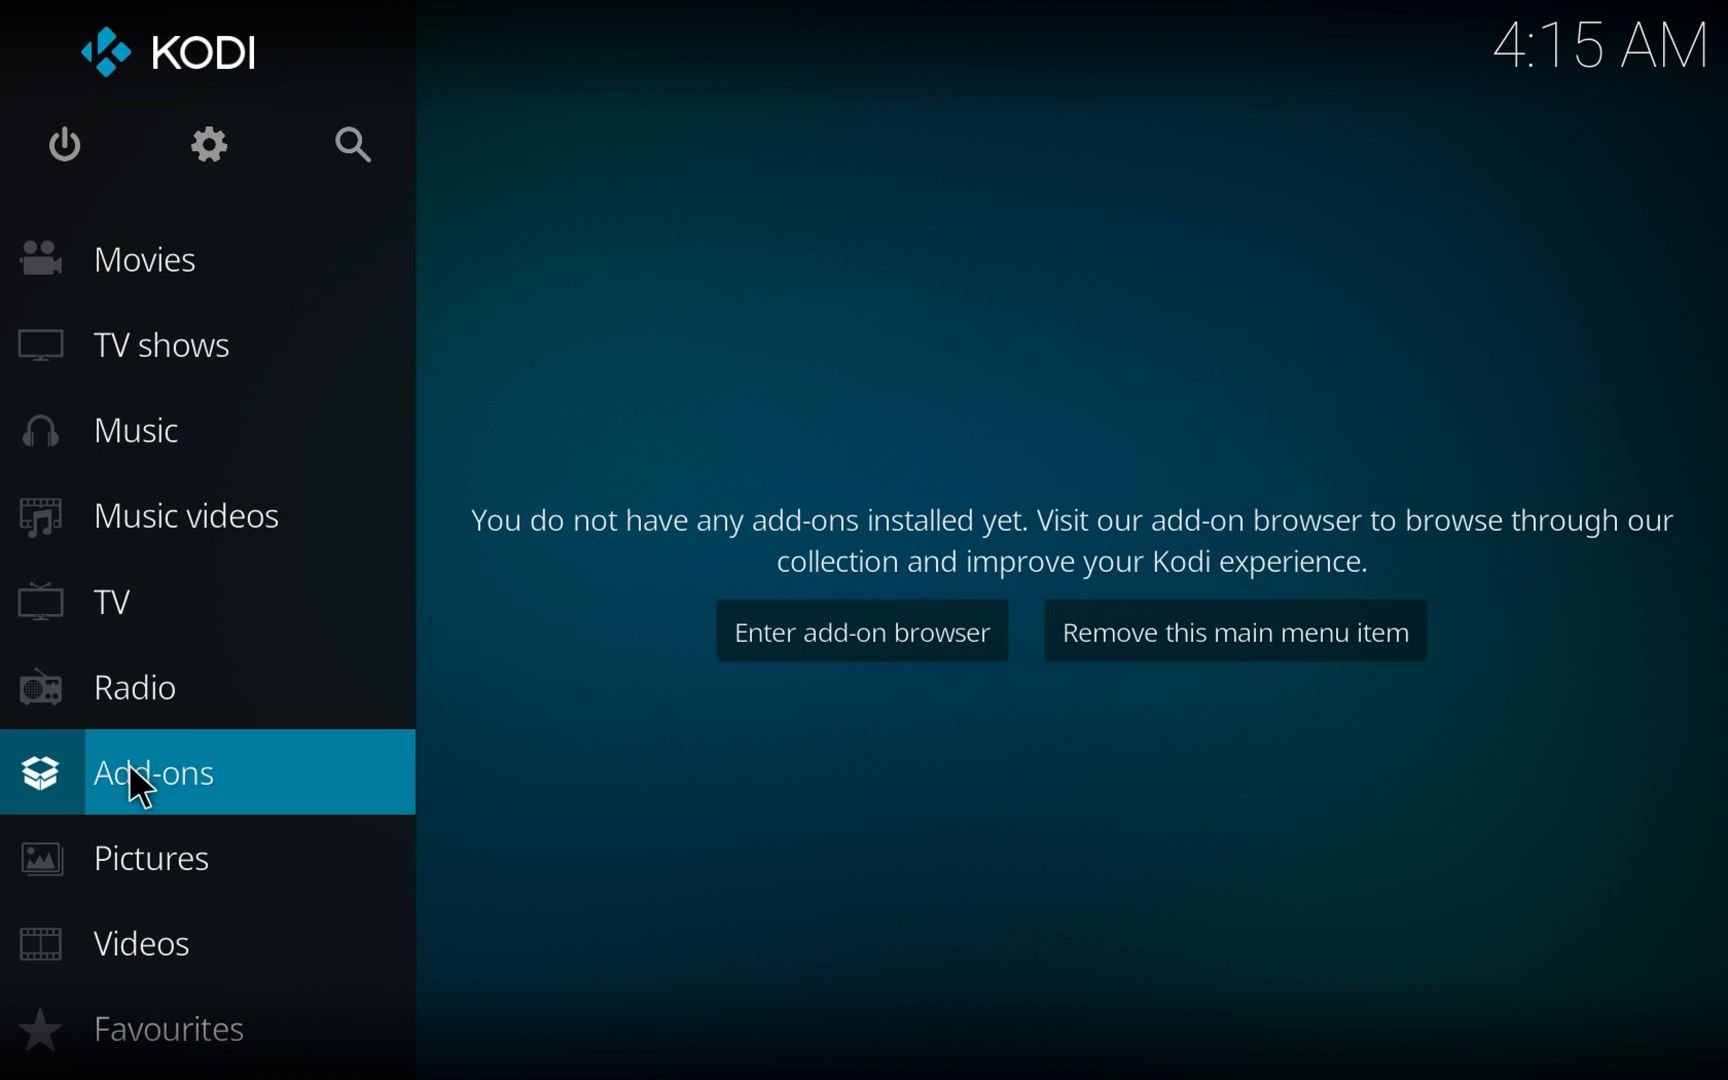
{"action": "left_click", "coordinate": [152, 771]}
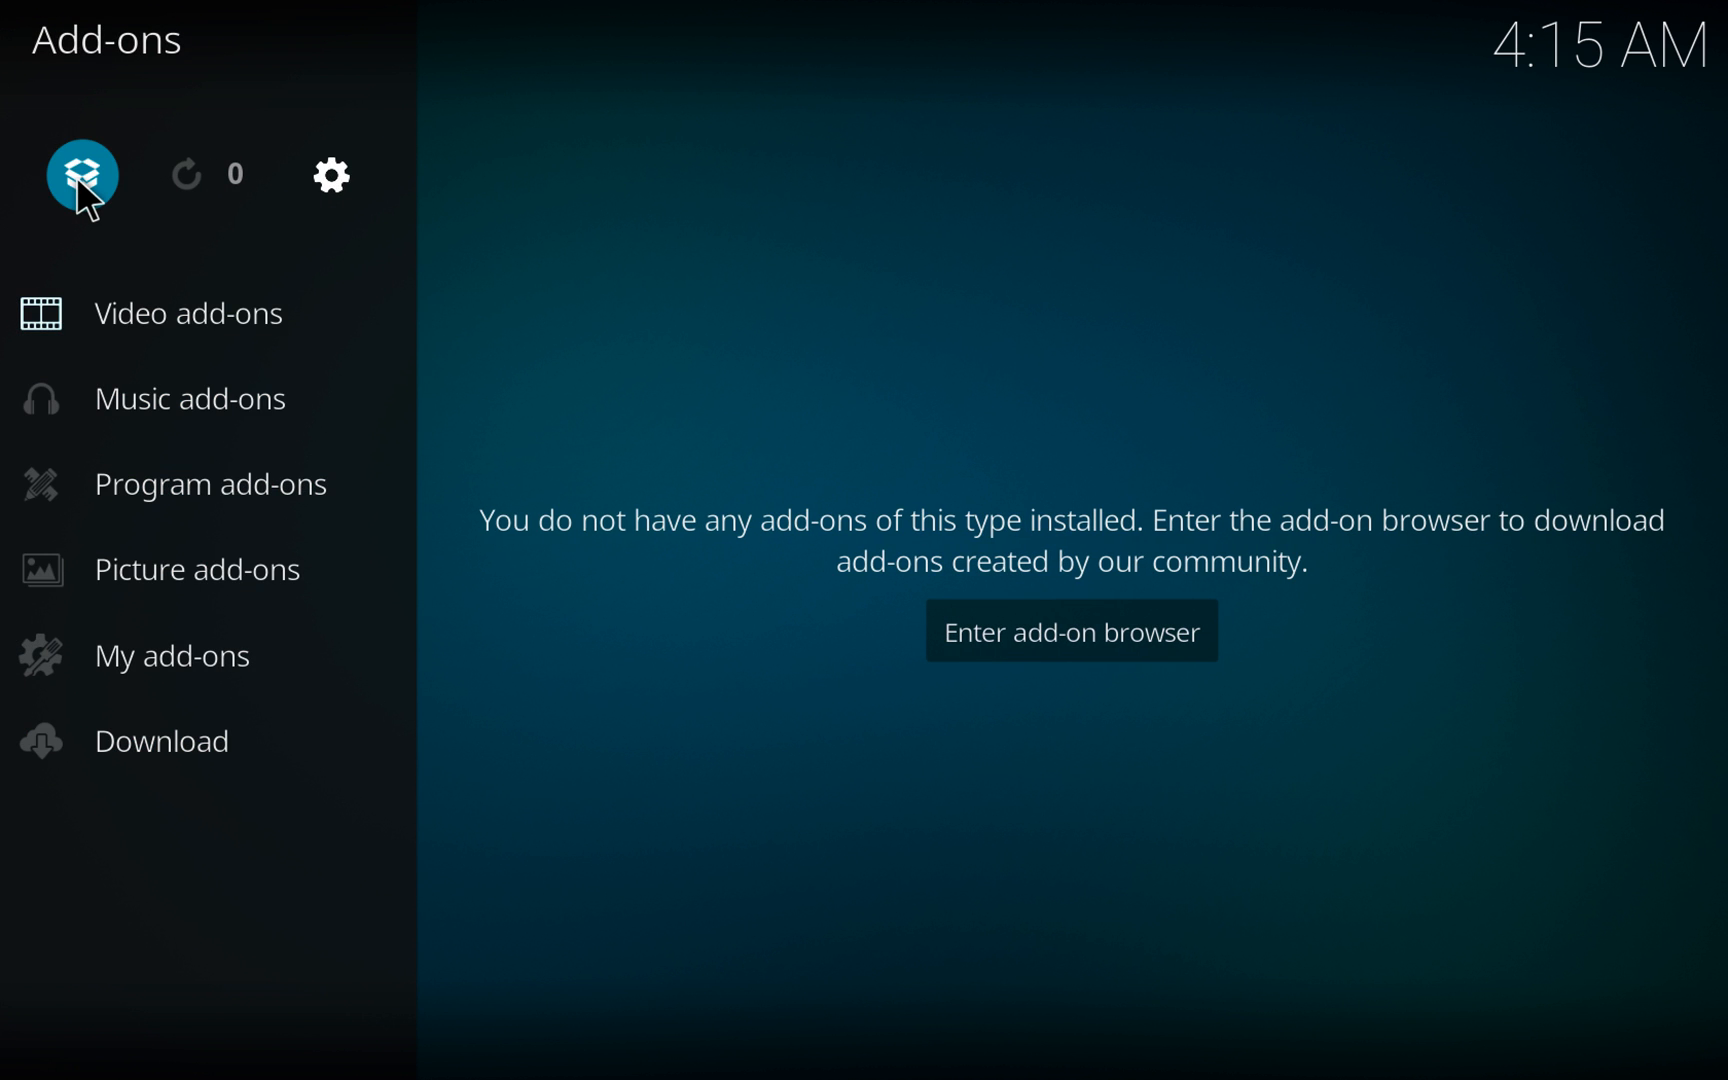
Install repository.GearsTV-1.1.zip from the Gears Repo source via Install from zip file.
{"action": "left_click", "coordinate": [1069, 630]}
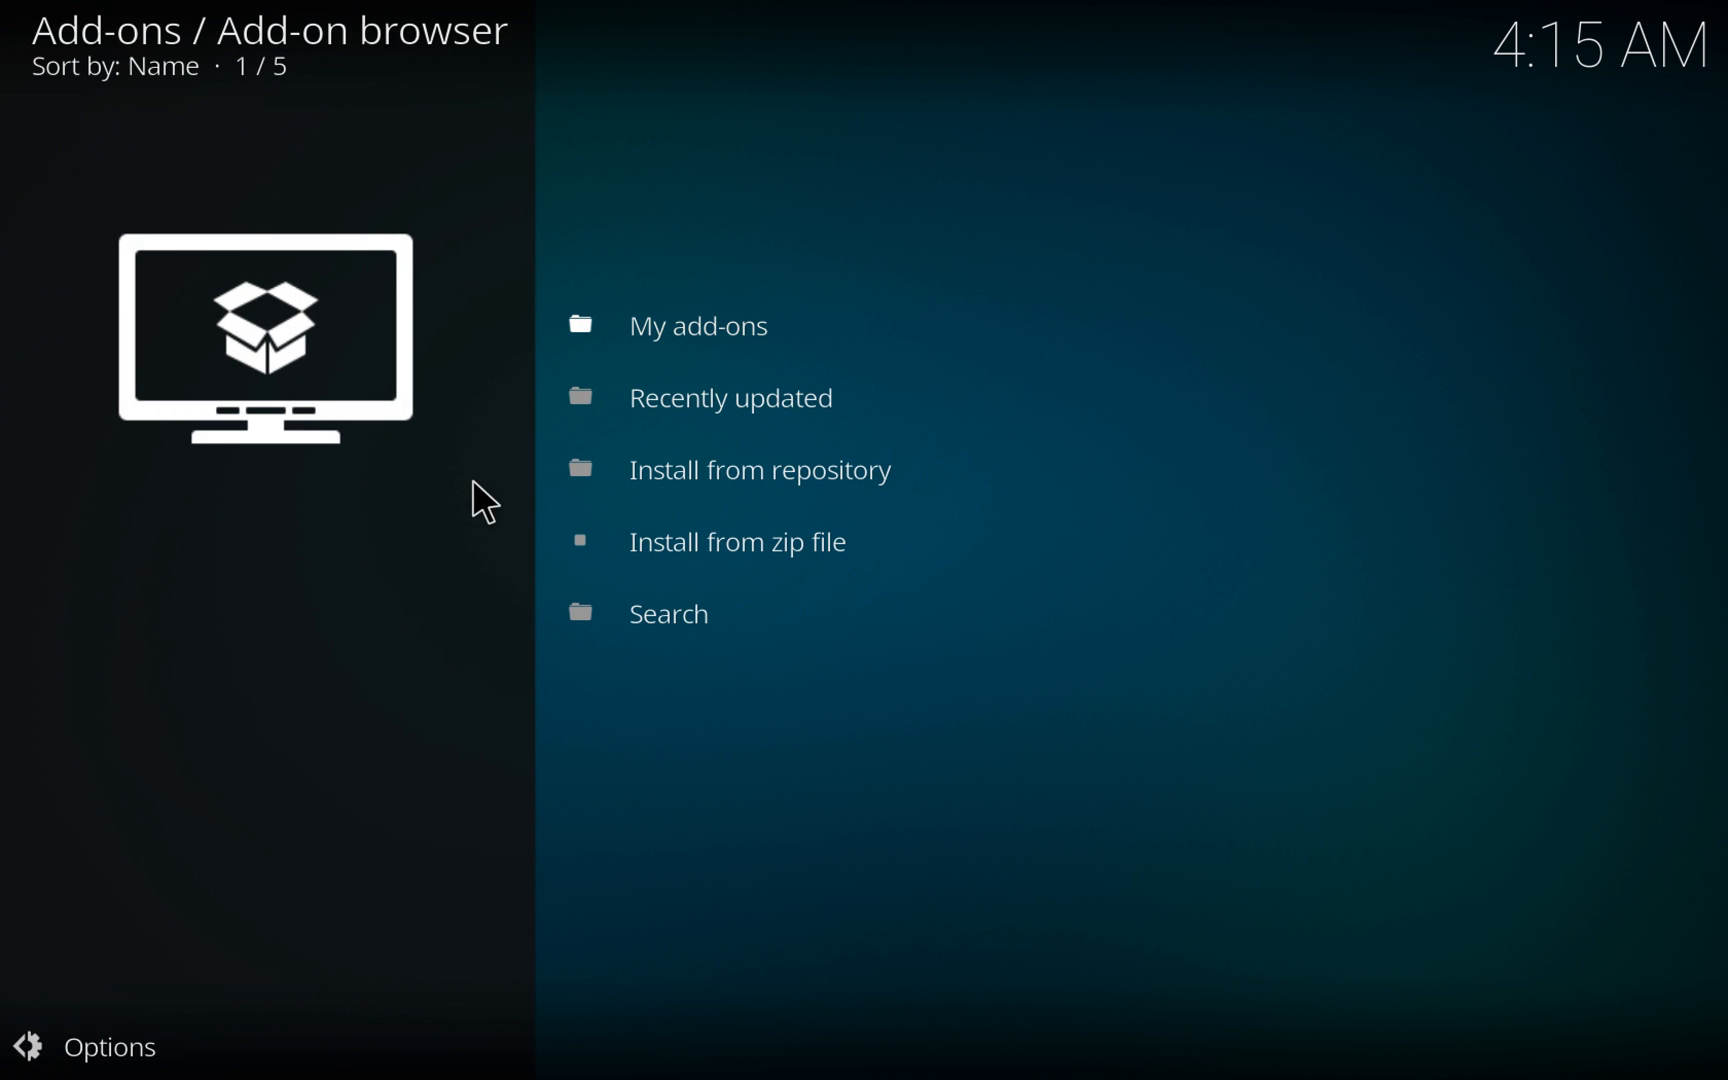
{"action": "mouse_move", "coordinate": [747, 562]}
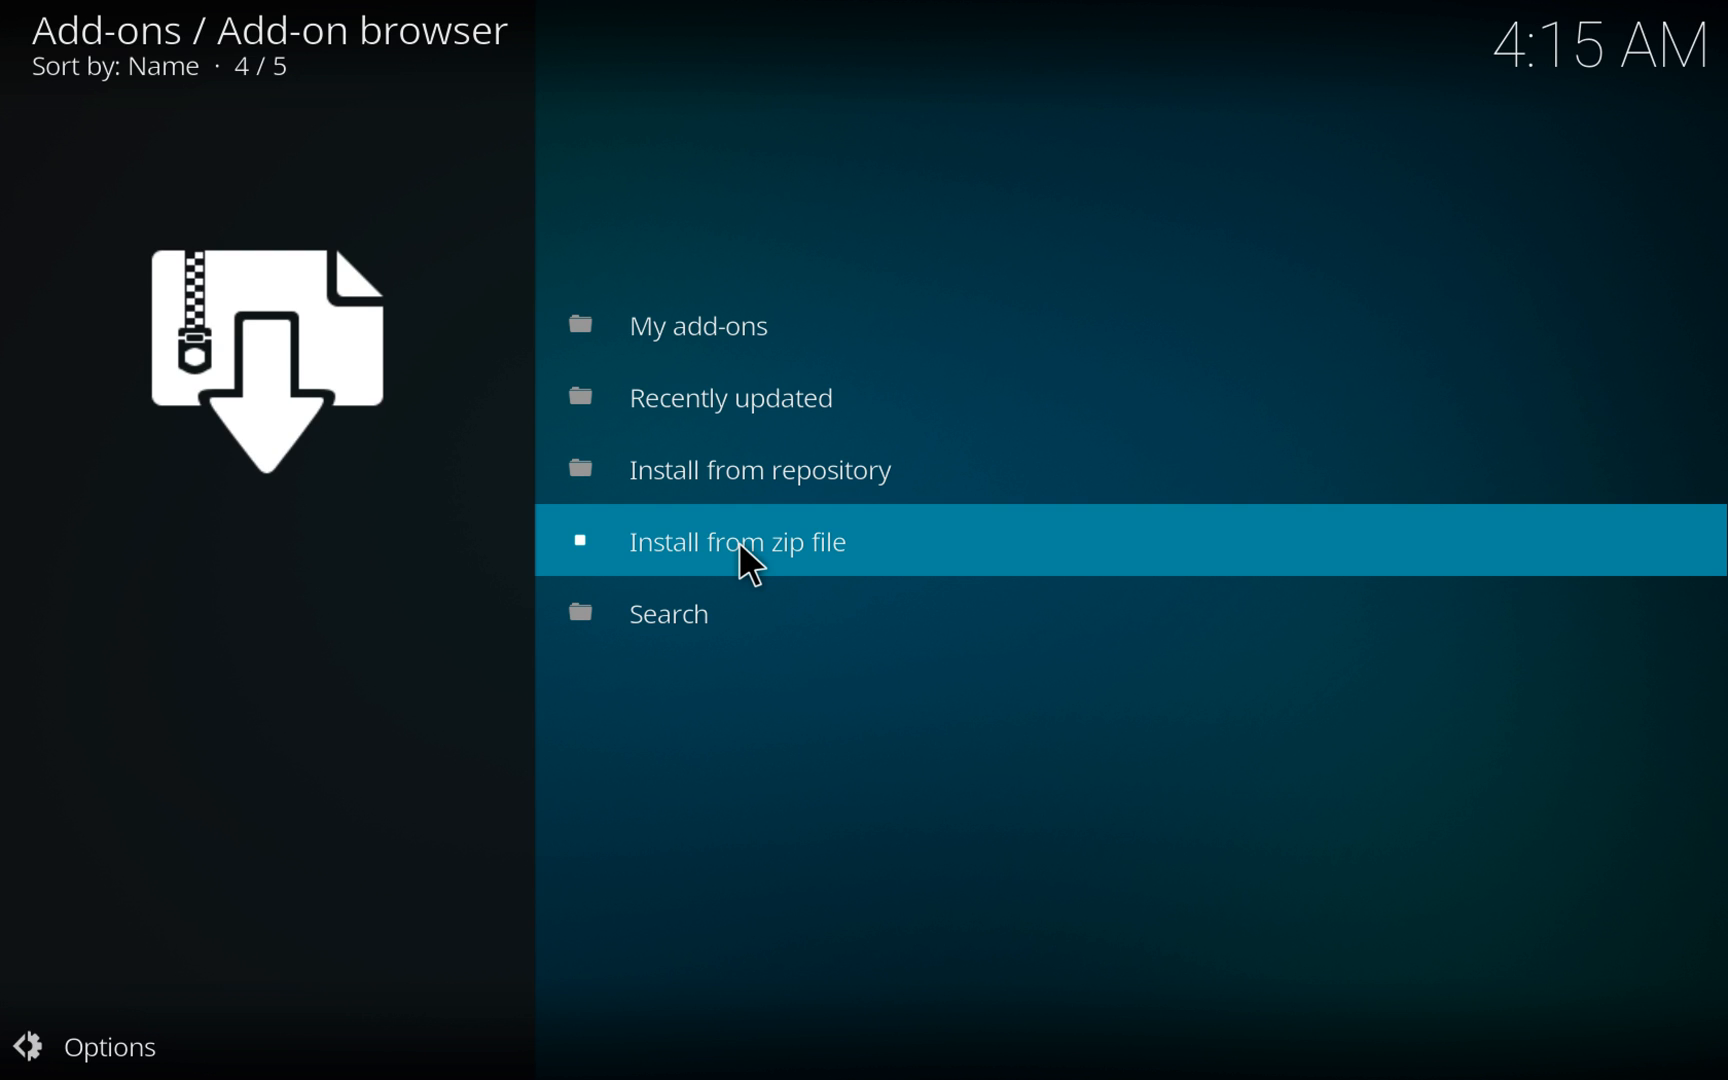
{"action": "left_click", "coordinate": [736, 541]}
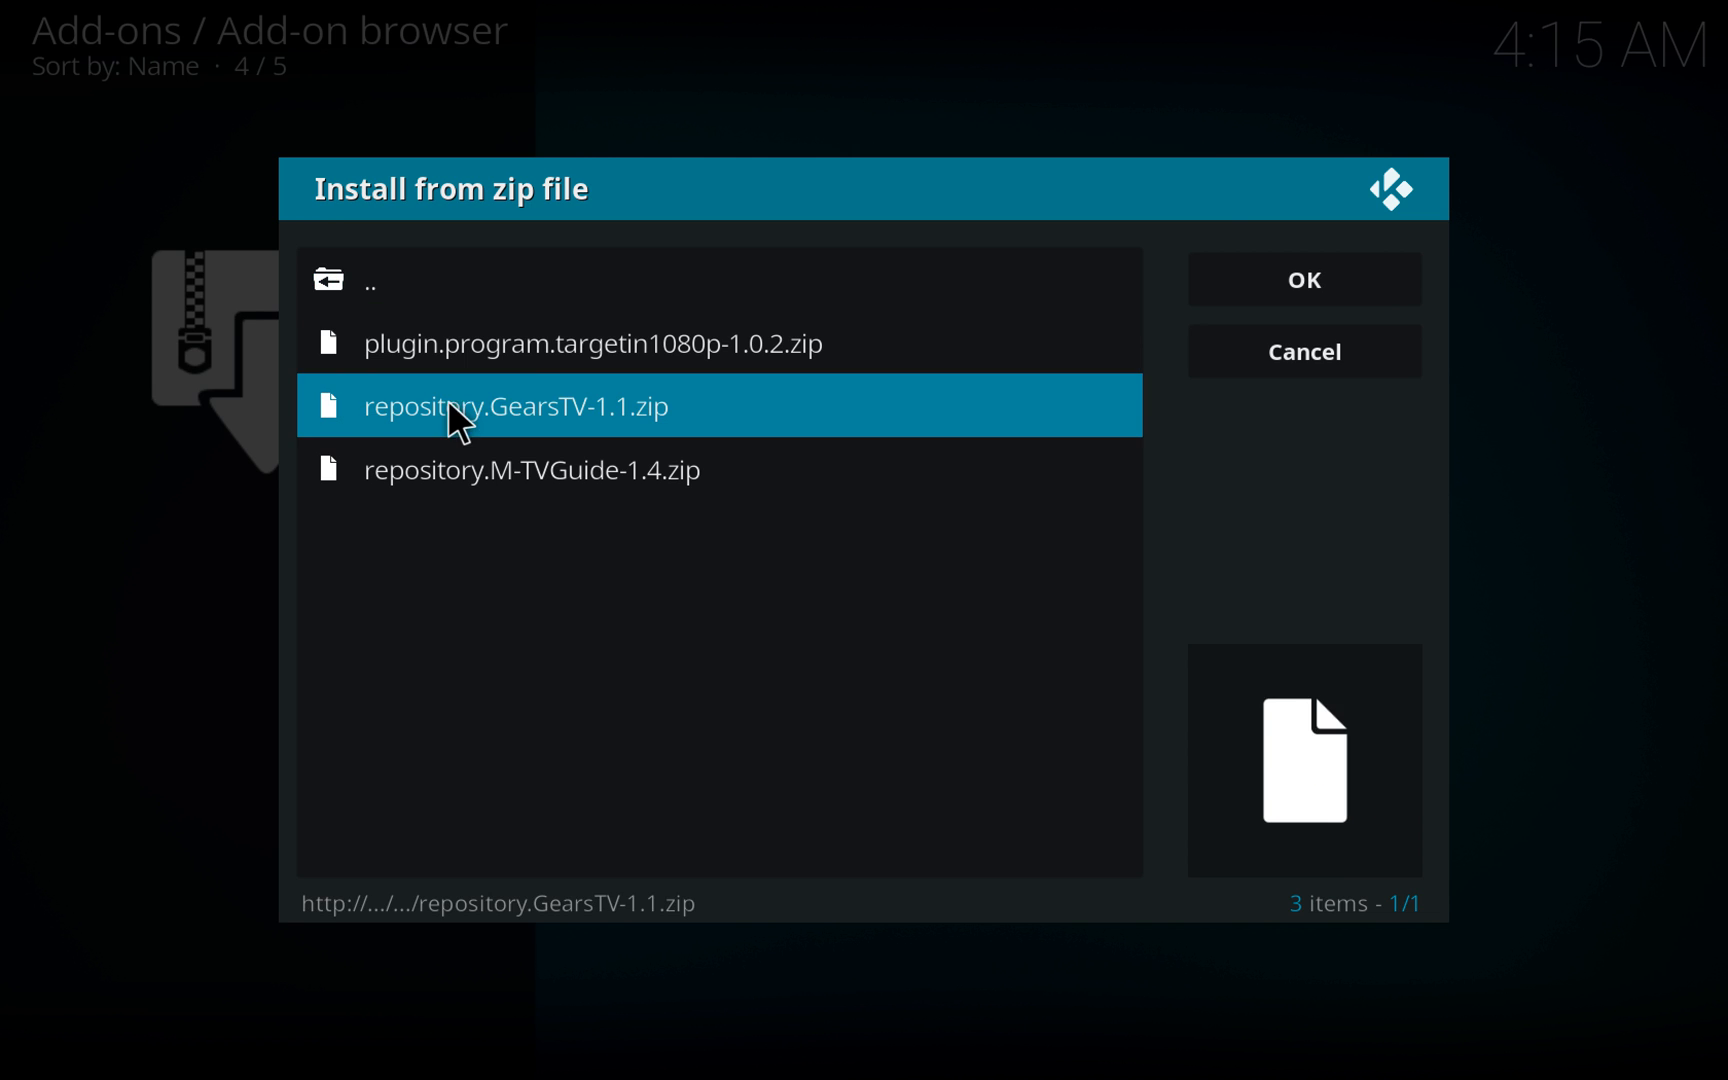
{"action": "mouse_move", "coordinate": [413, 430]}
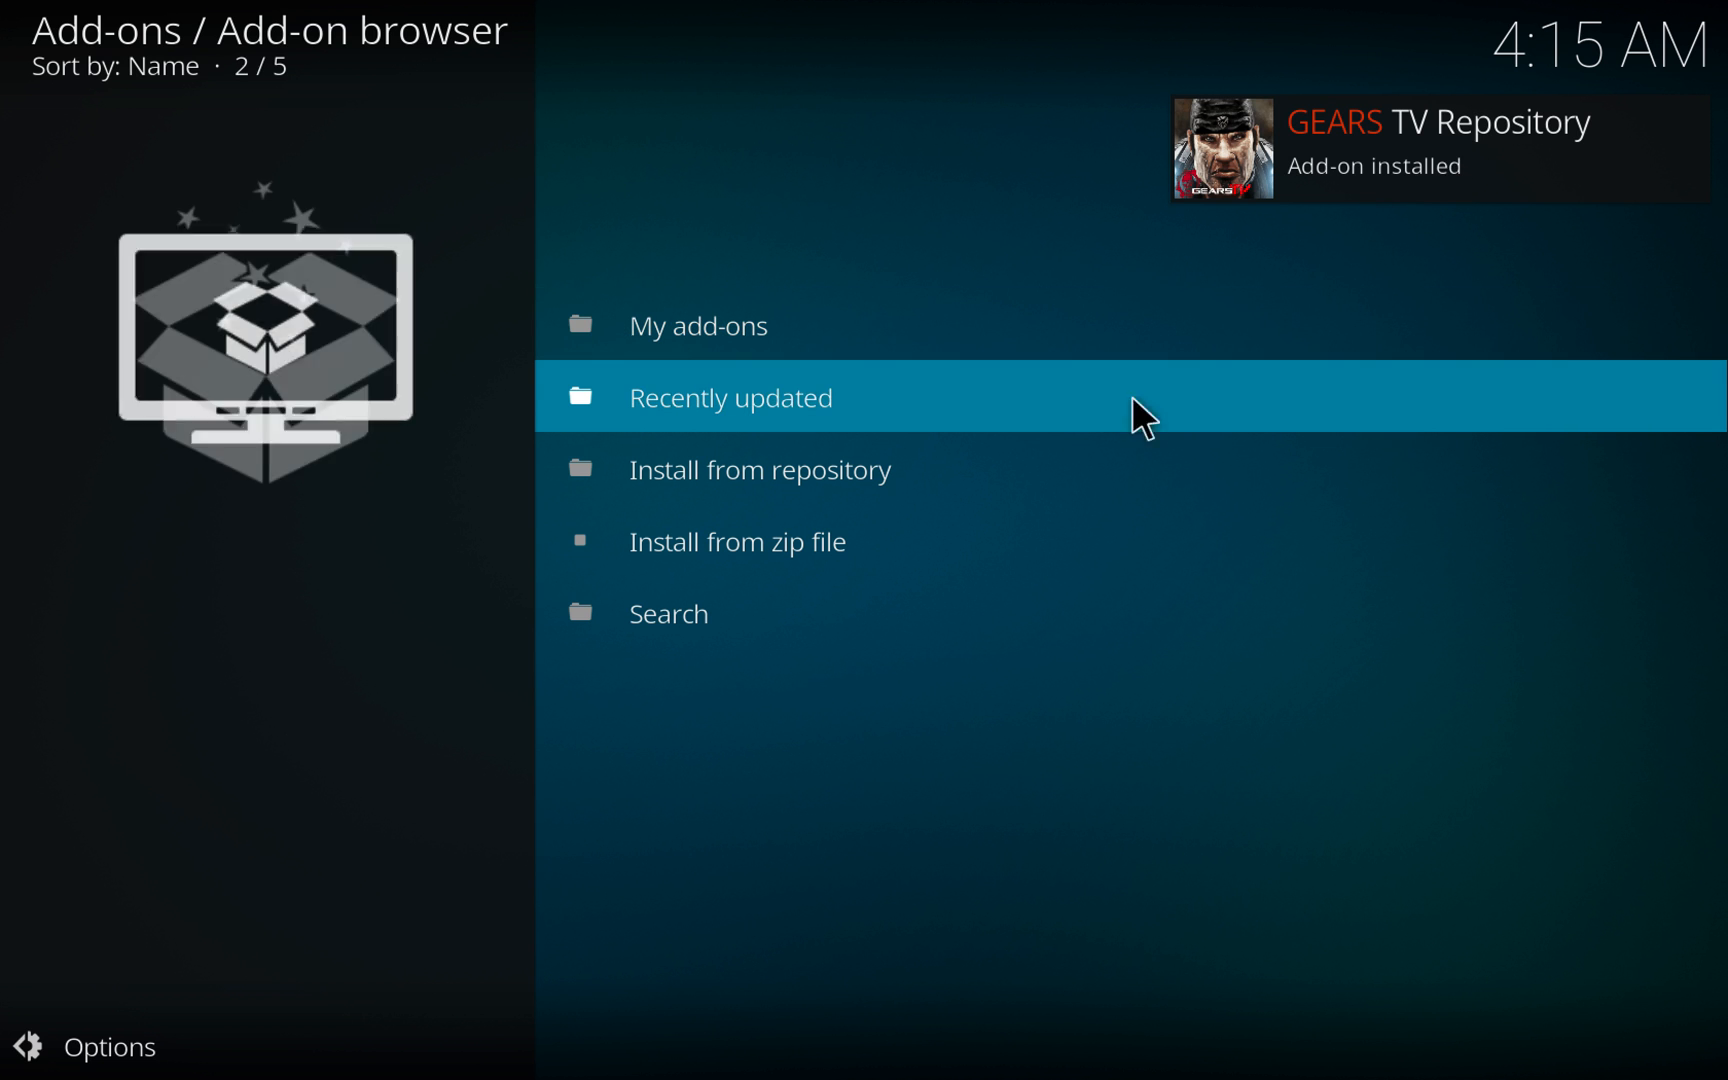
{"action": "mouse_move", "coordinate": [760, 468]}
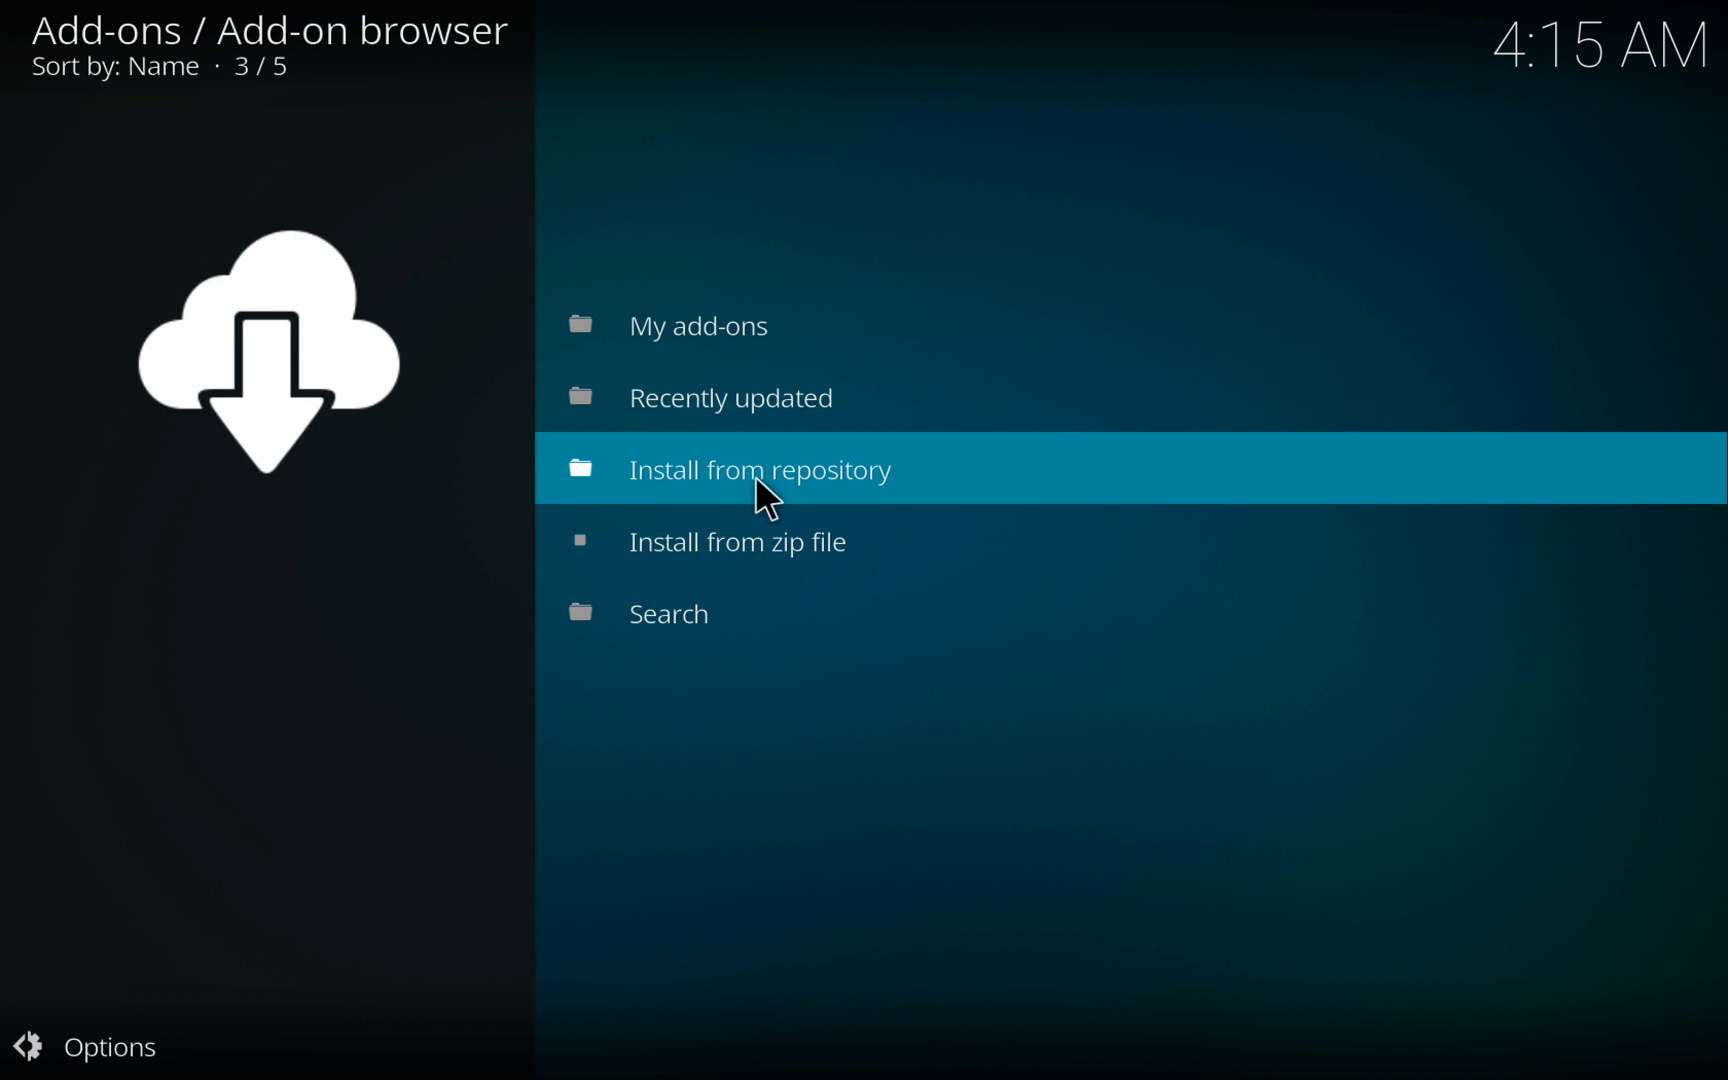
{"action": "mouse_move", "coordinate": [584, 463]}
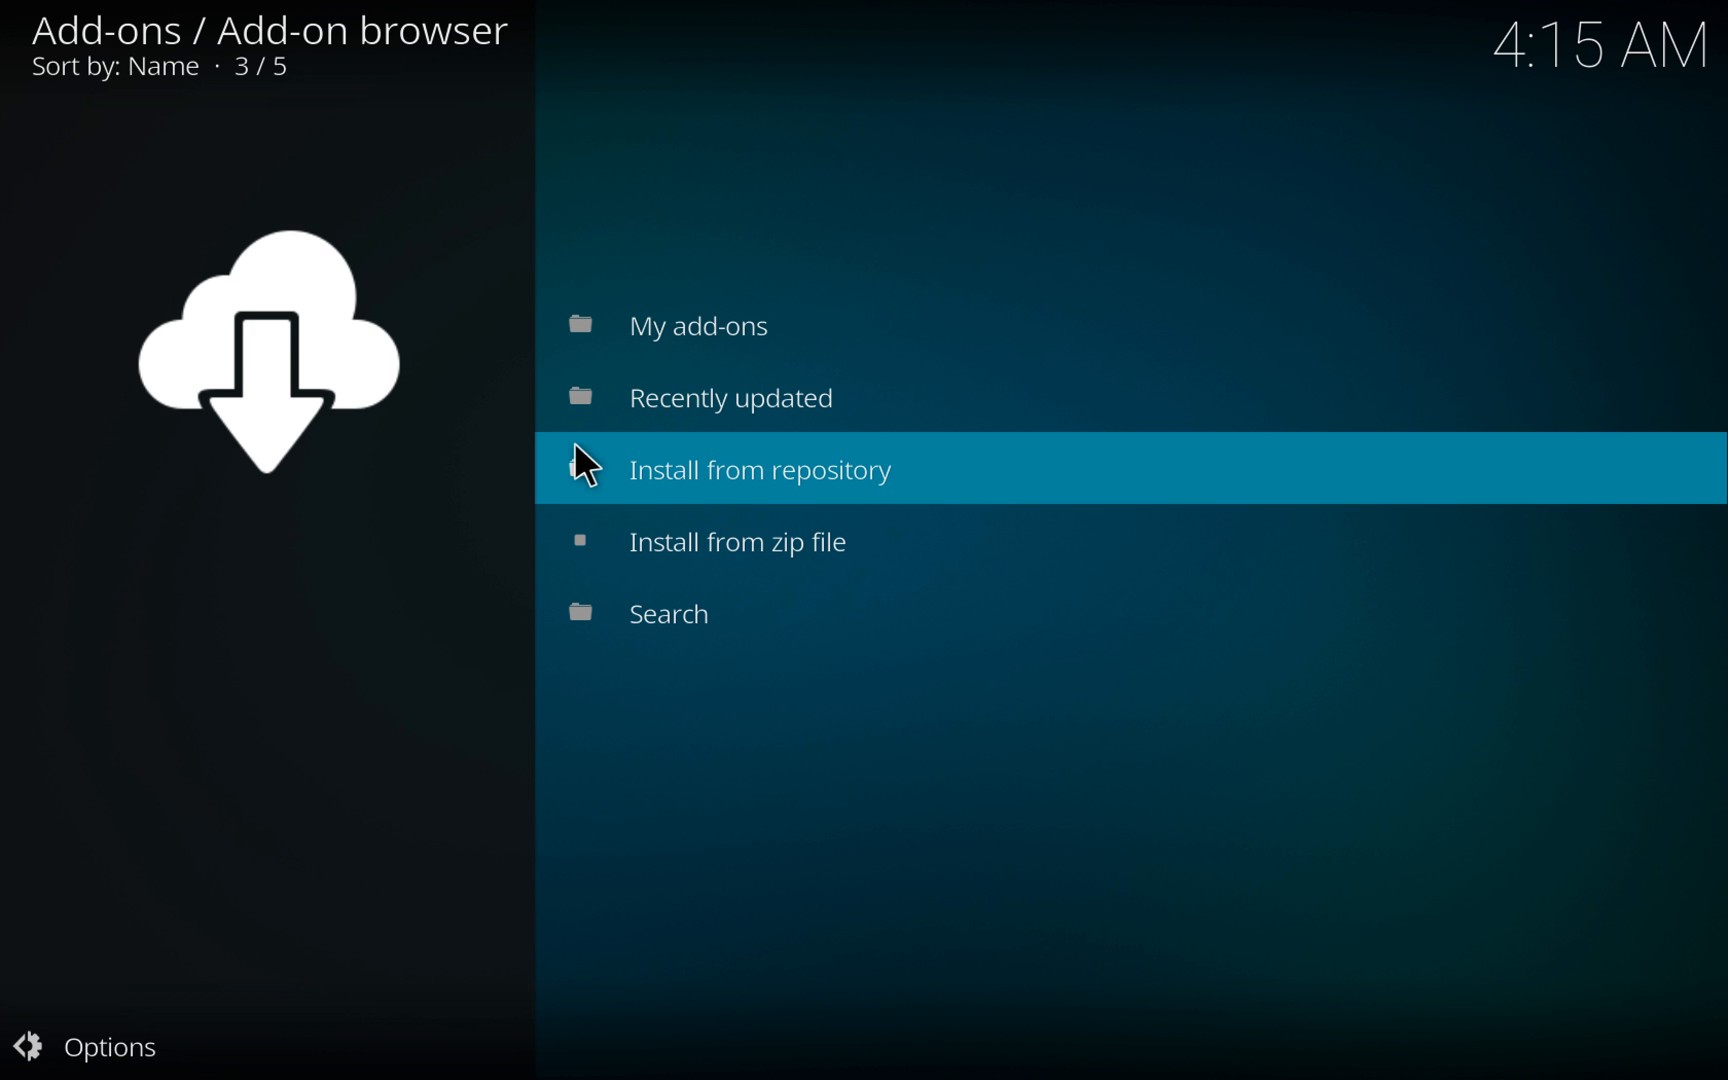
Install the GEARS TV video add-on from GEARS TV Repository > Video add-ons.
{"action": "left_click", "coordinate": [758, 468]}
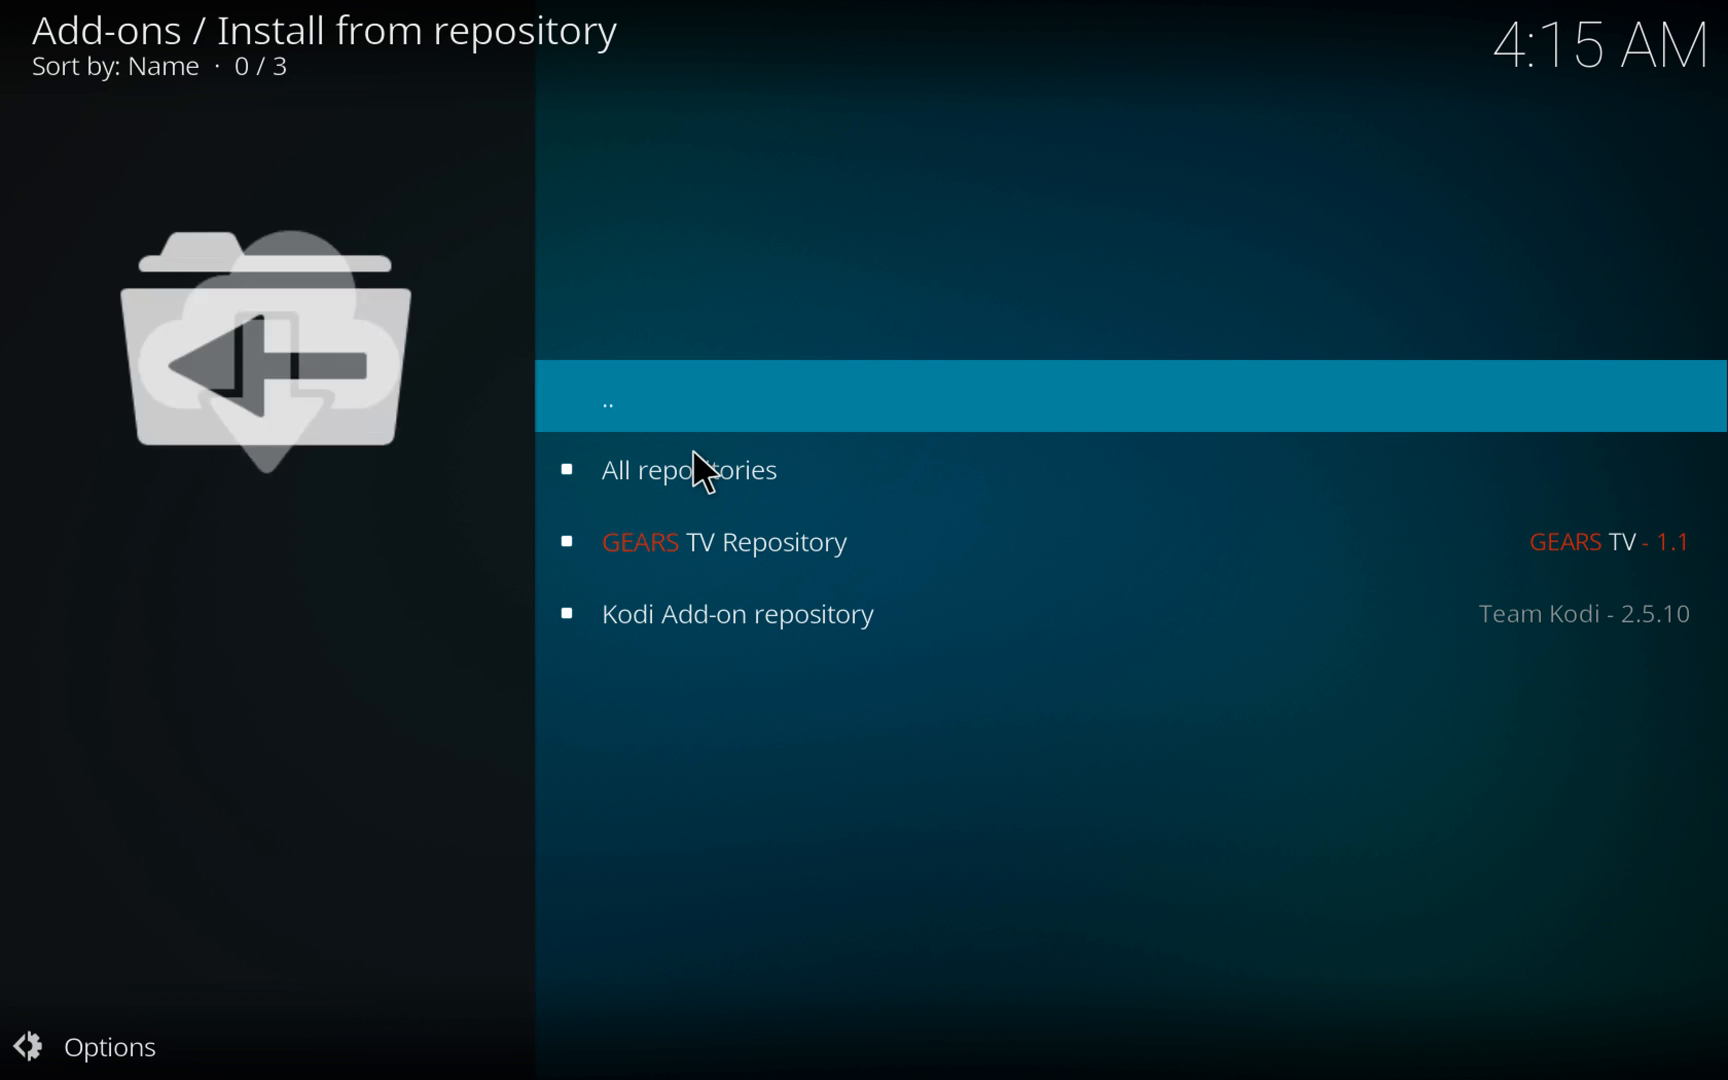
{"action": "left_click", "coordinate": [724, 541]}
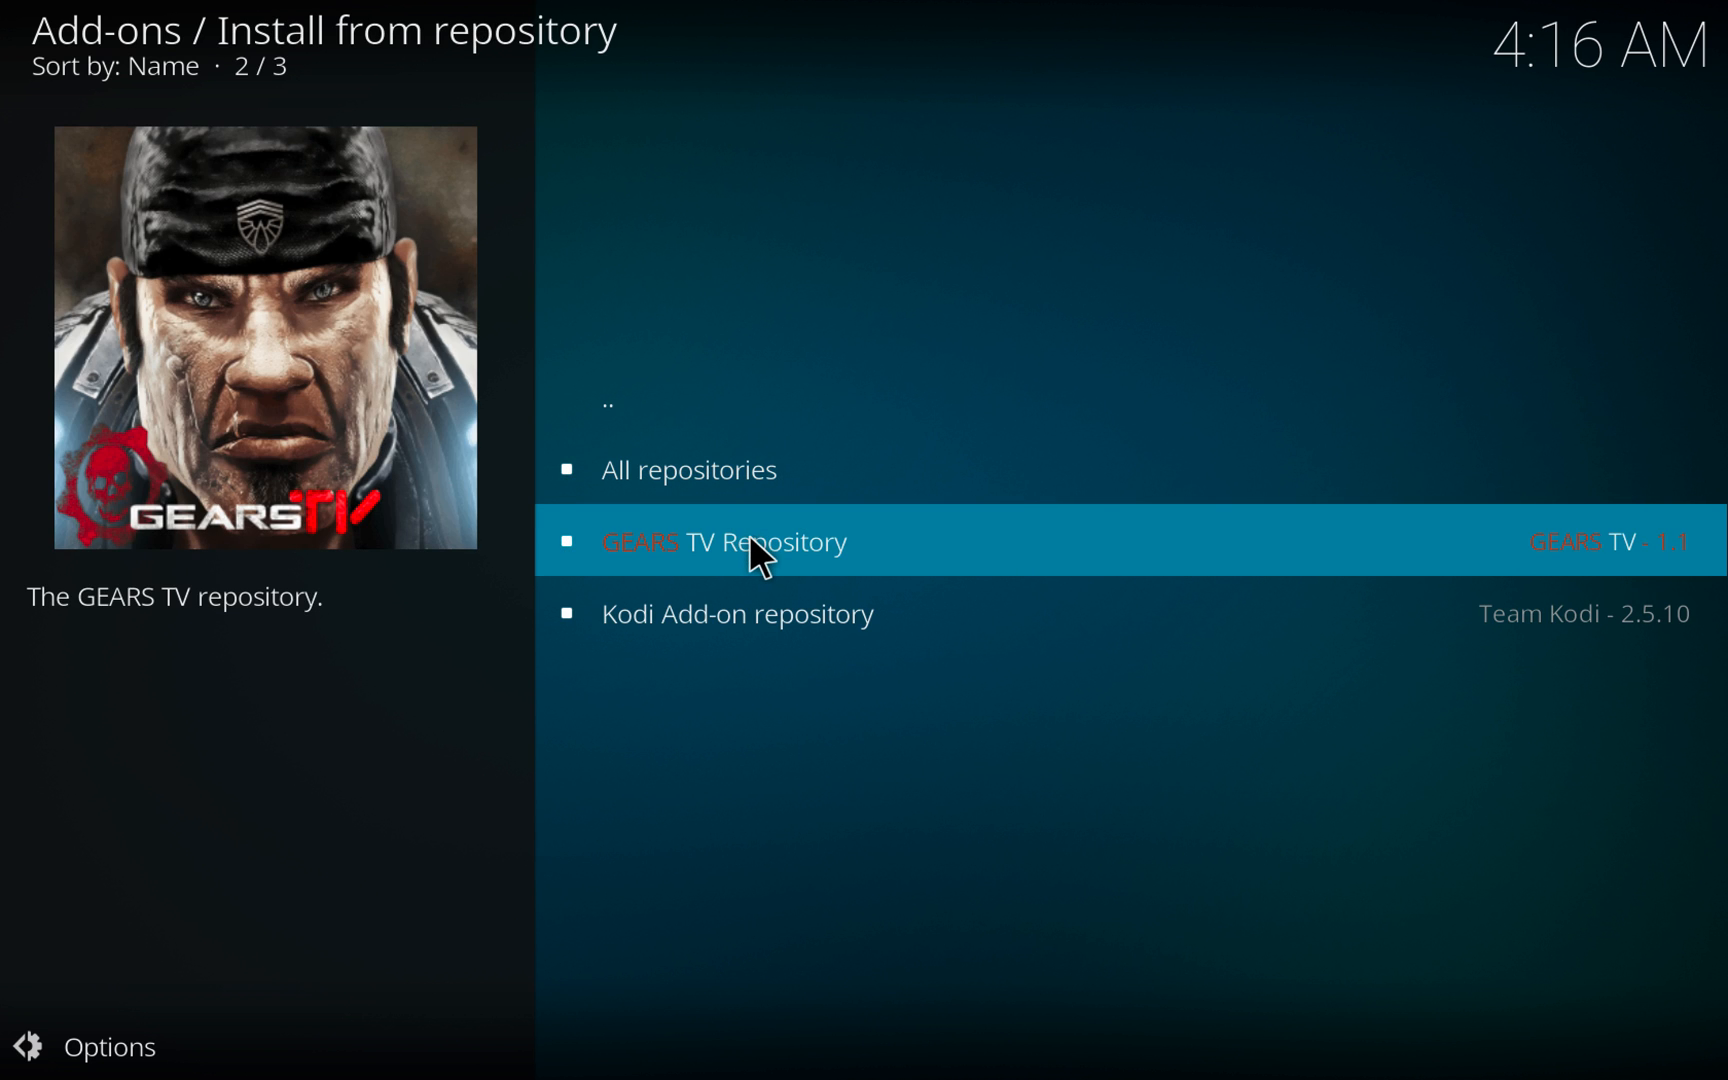
{"action": "left_click", "coordinate": [725, 541]}
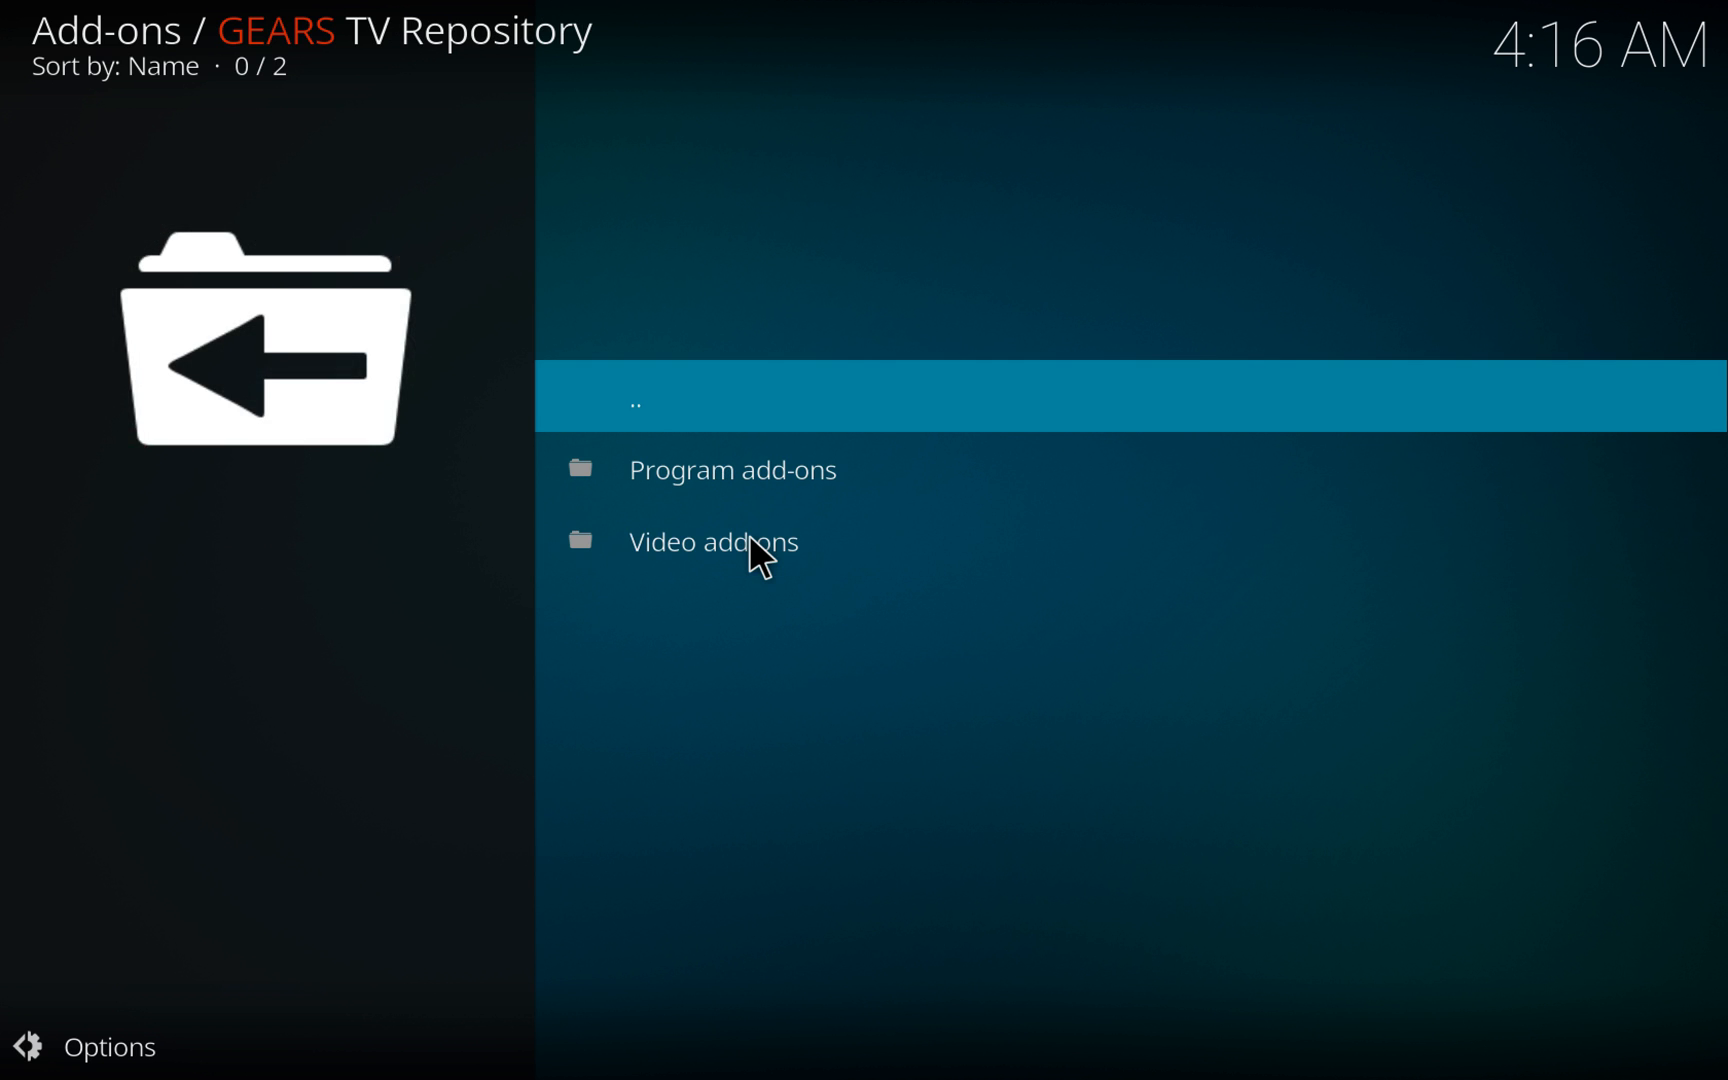
{"action": "left_click", "coordinate": [712, 541]}
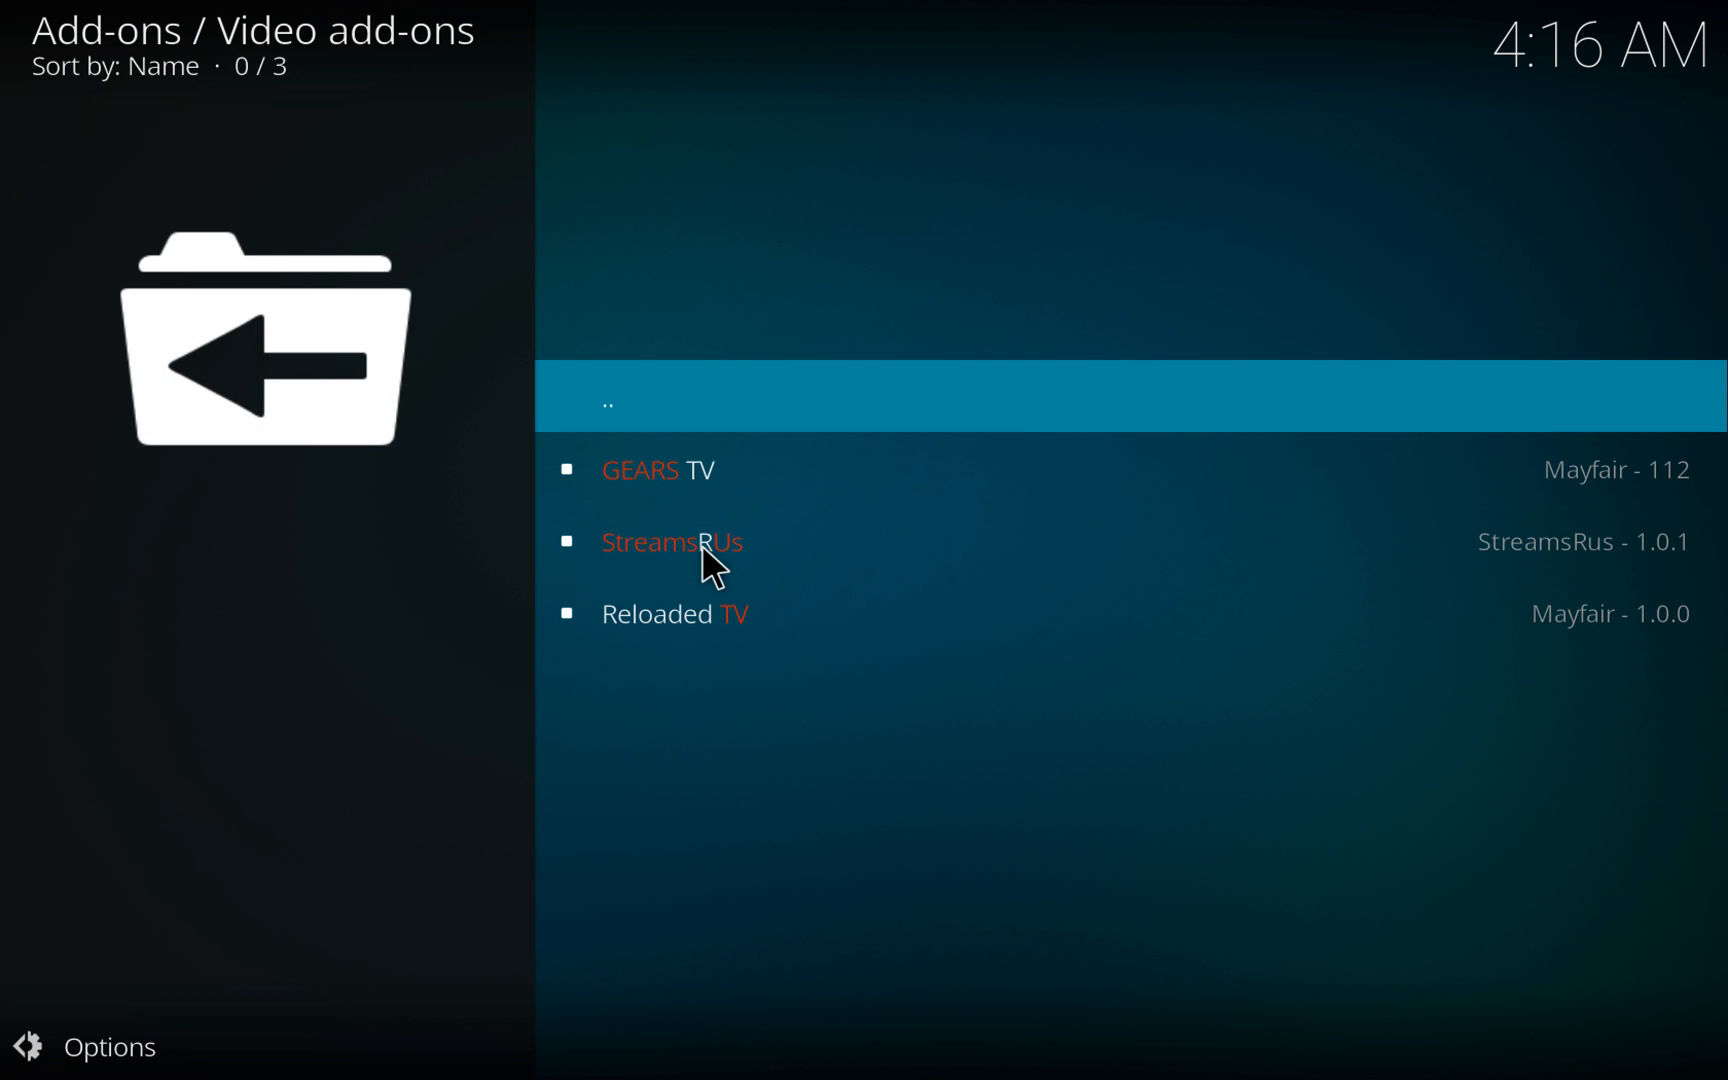
{"action": "left_click", "coordinate": [657, 469]}
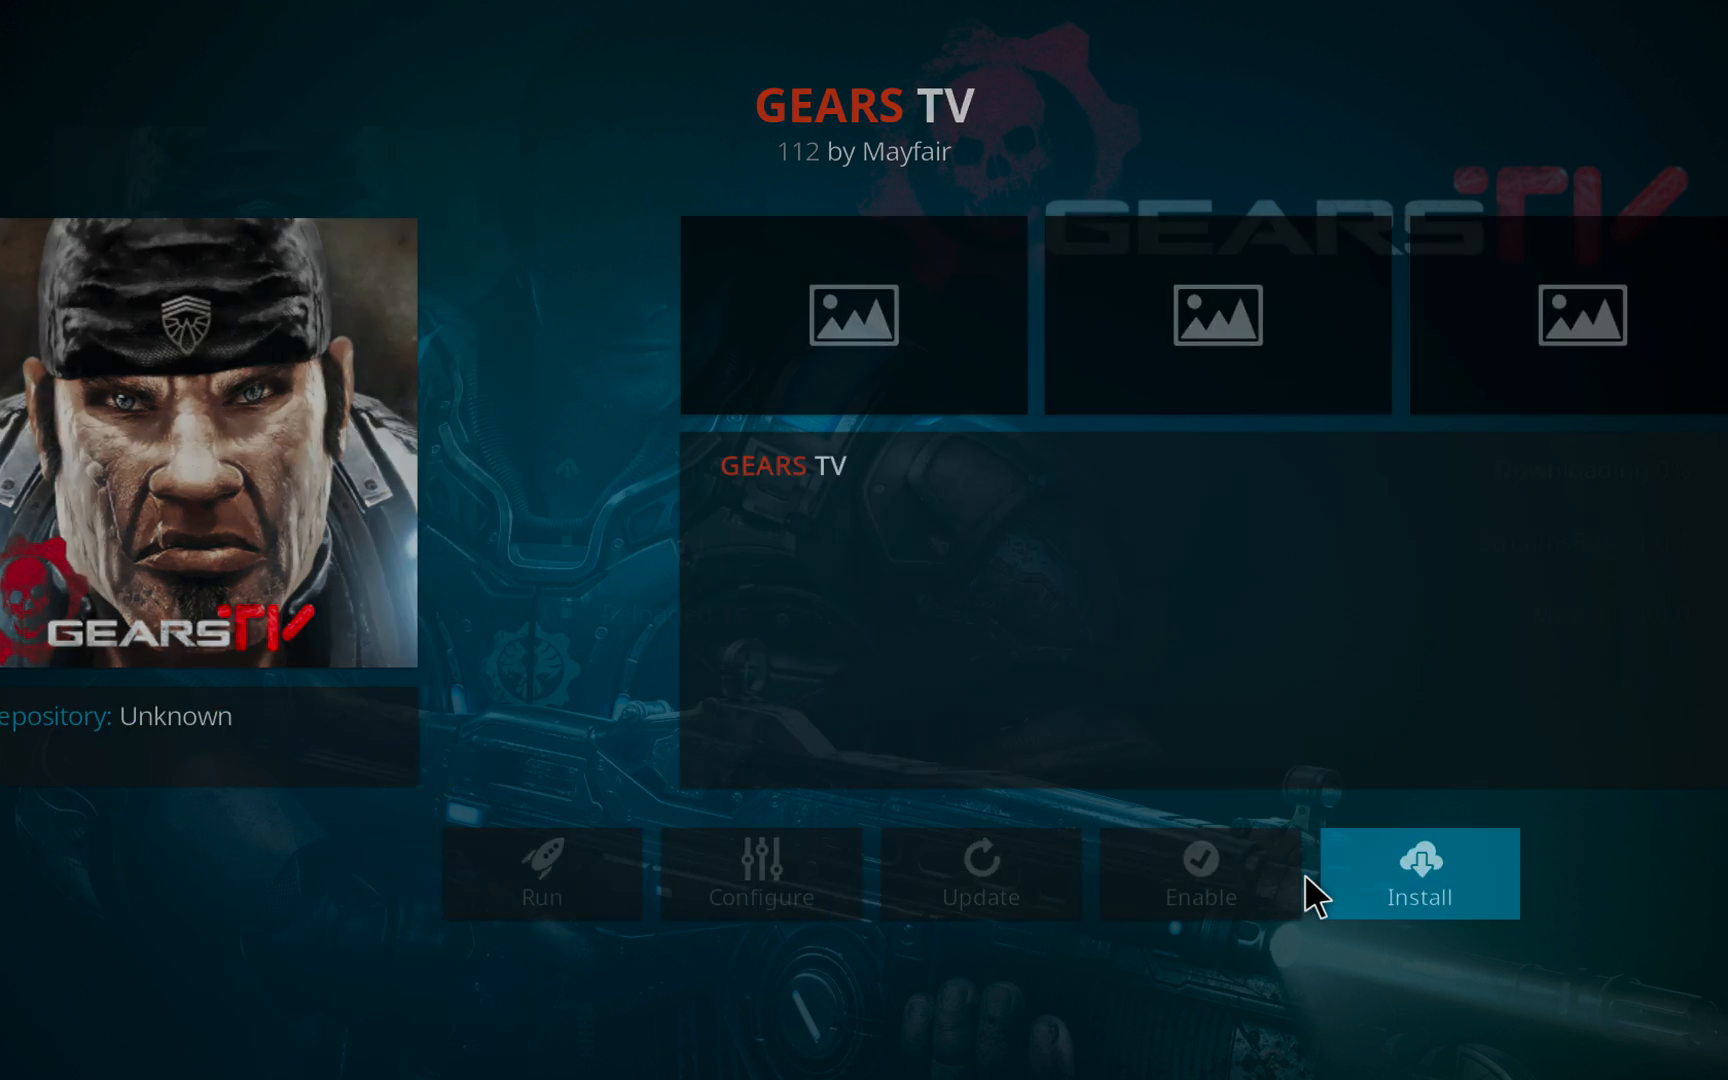
{"action": "left_click", "coordinate": [1418, 872]}
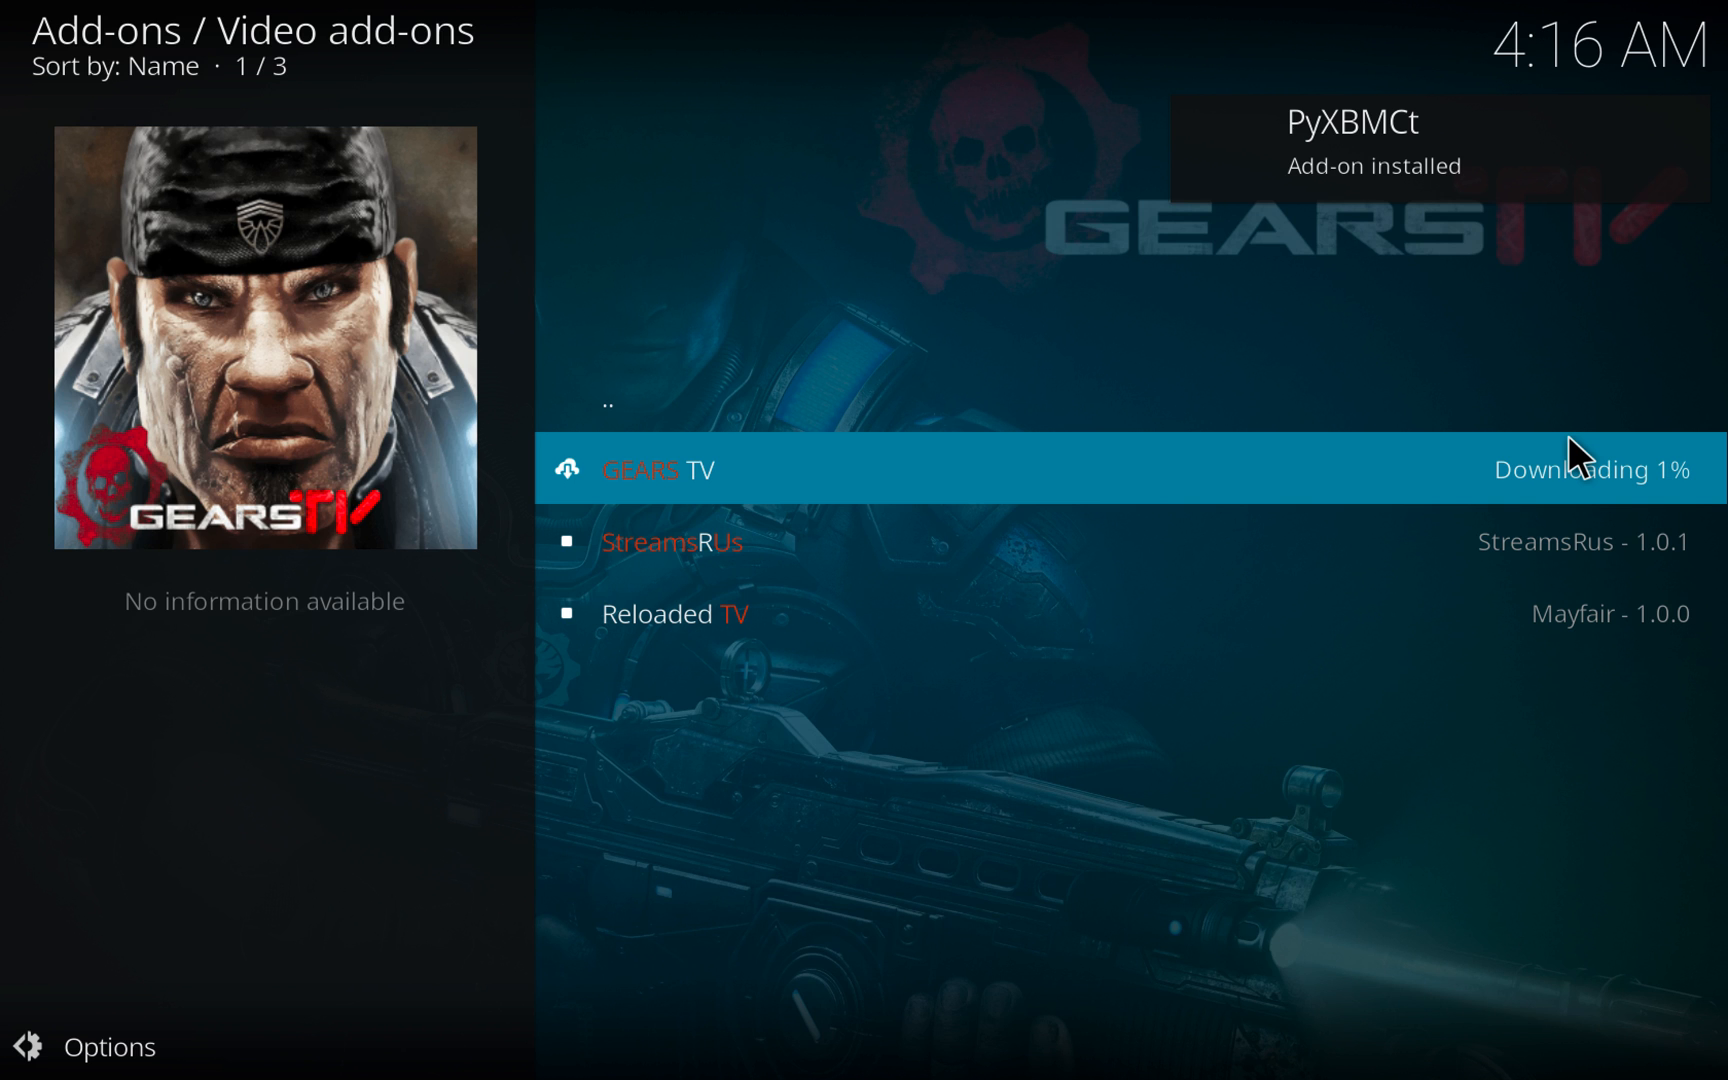
{"action": "mouse_move", "coordinate": [1617, 496]}
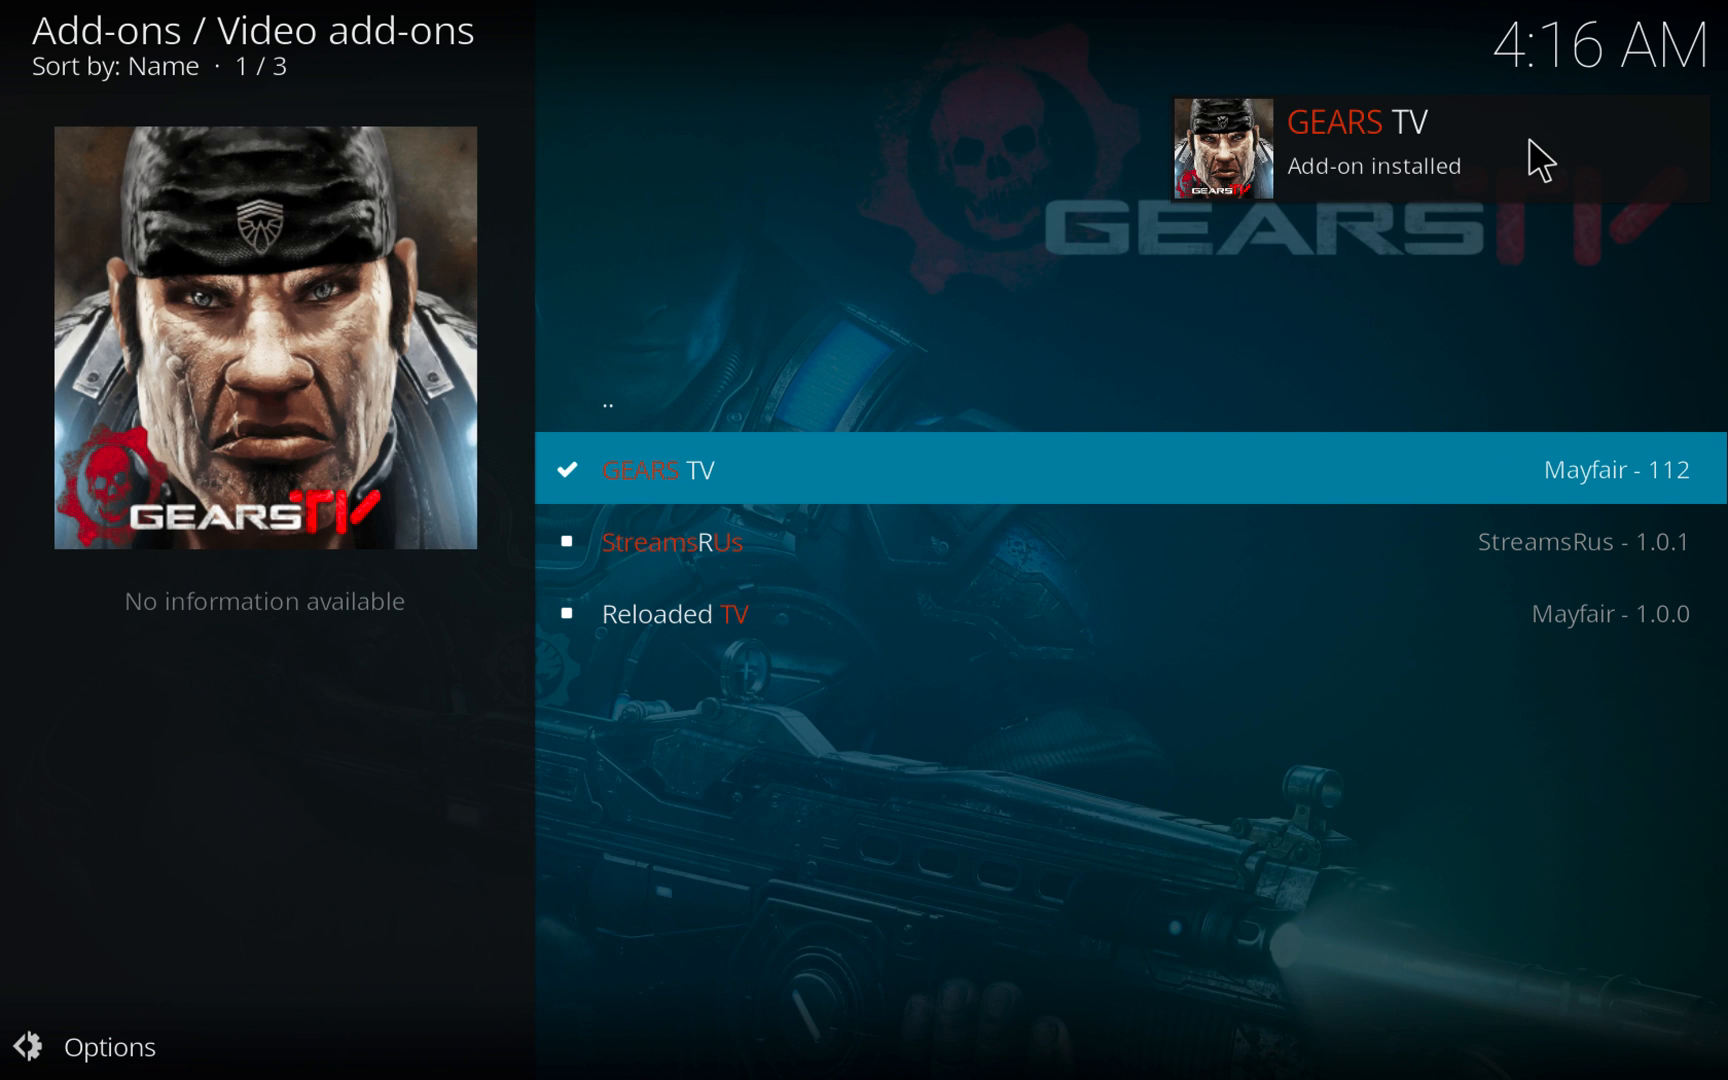
{"action": "mouse_move", "coordinate": [1400, 154]}
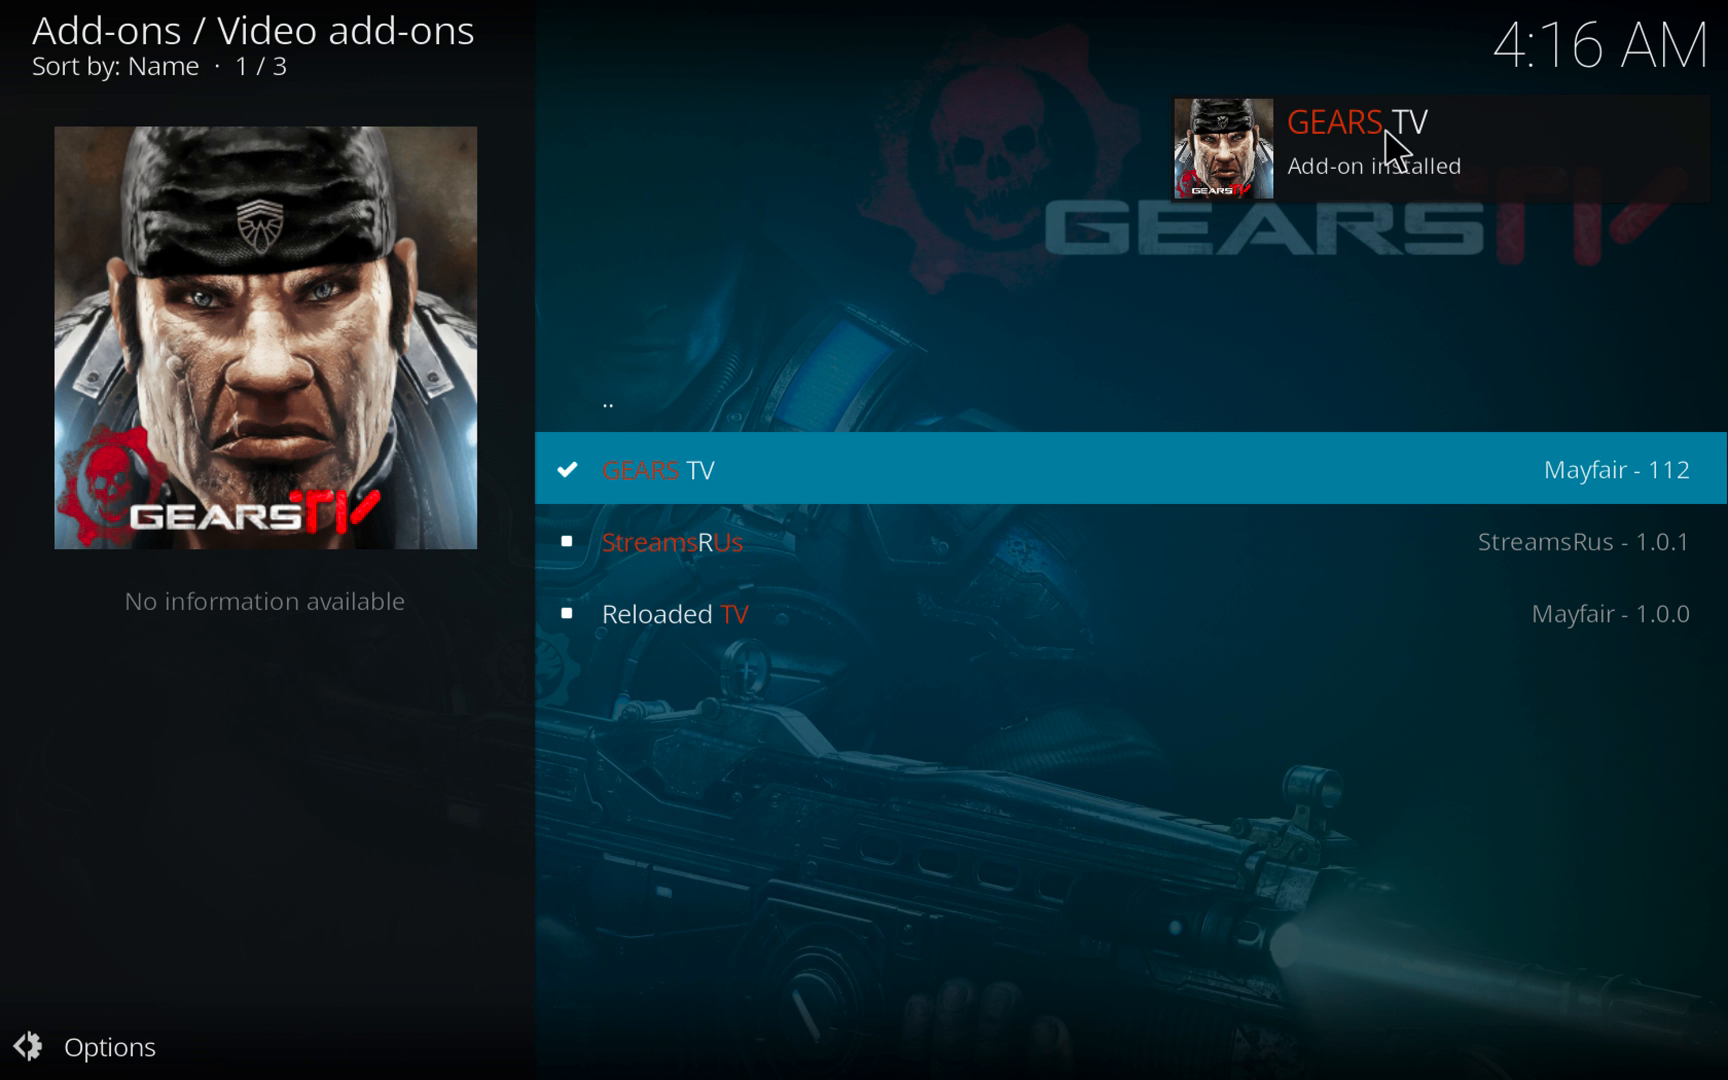
{"action": "mouse_move", "coordinate": [787, 306]}
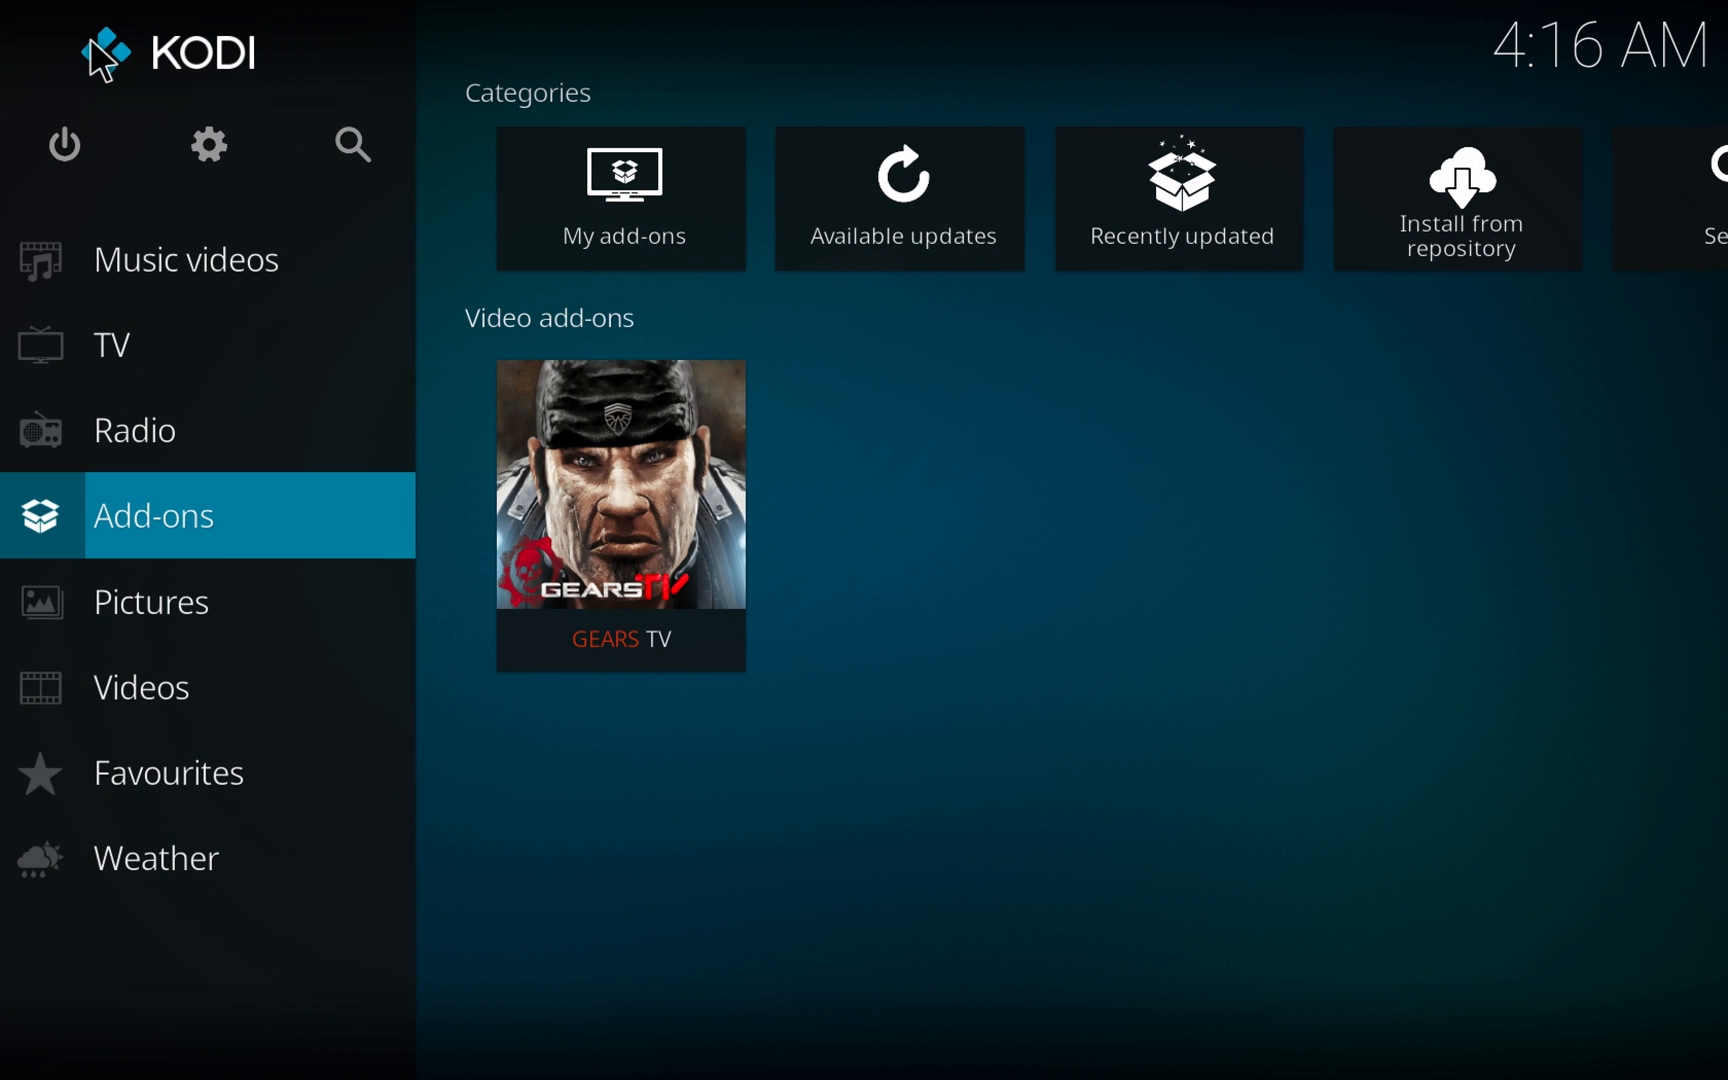
{"action": "mouse_move", "coordinate": [176, 529]}
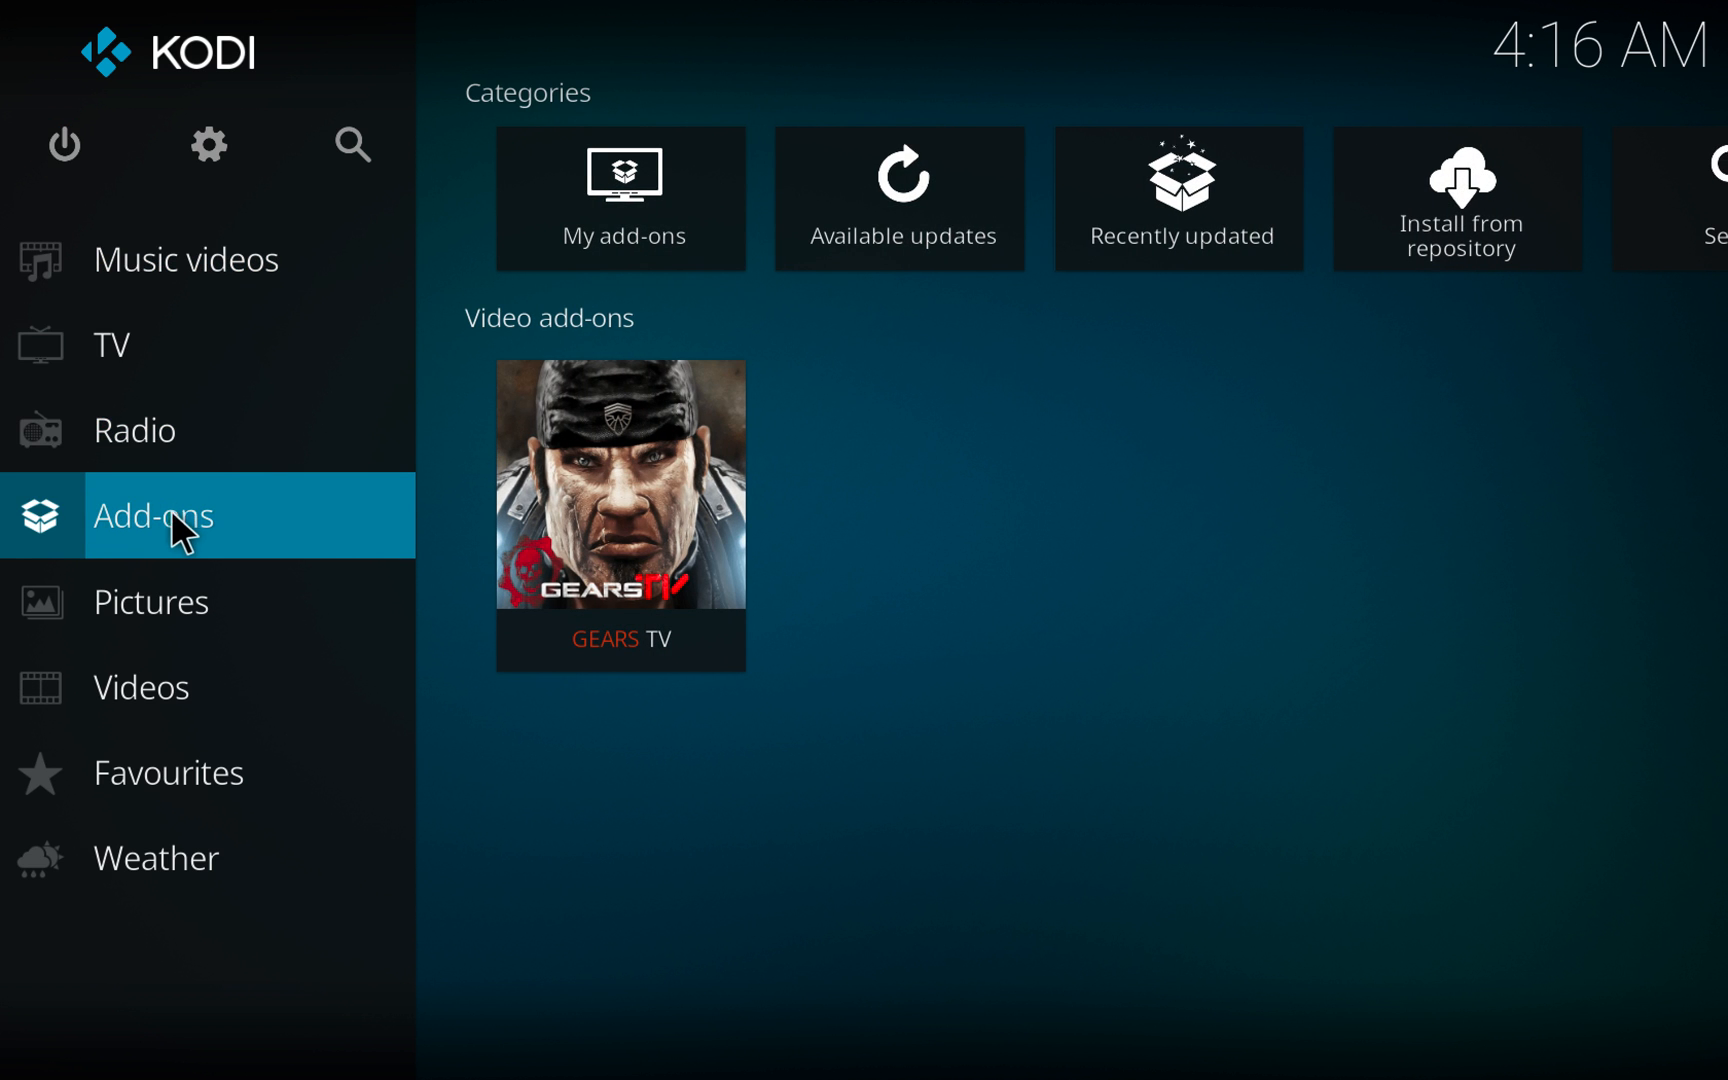
{"action": "mouse_move", "coordinate": [618, 490]}
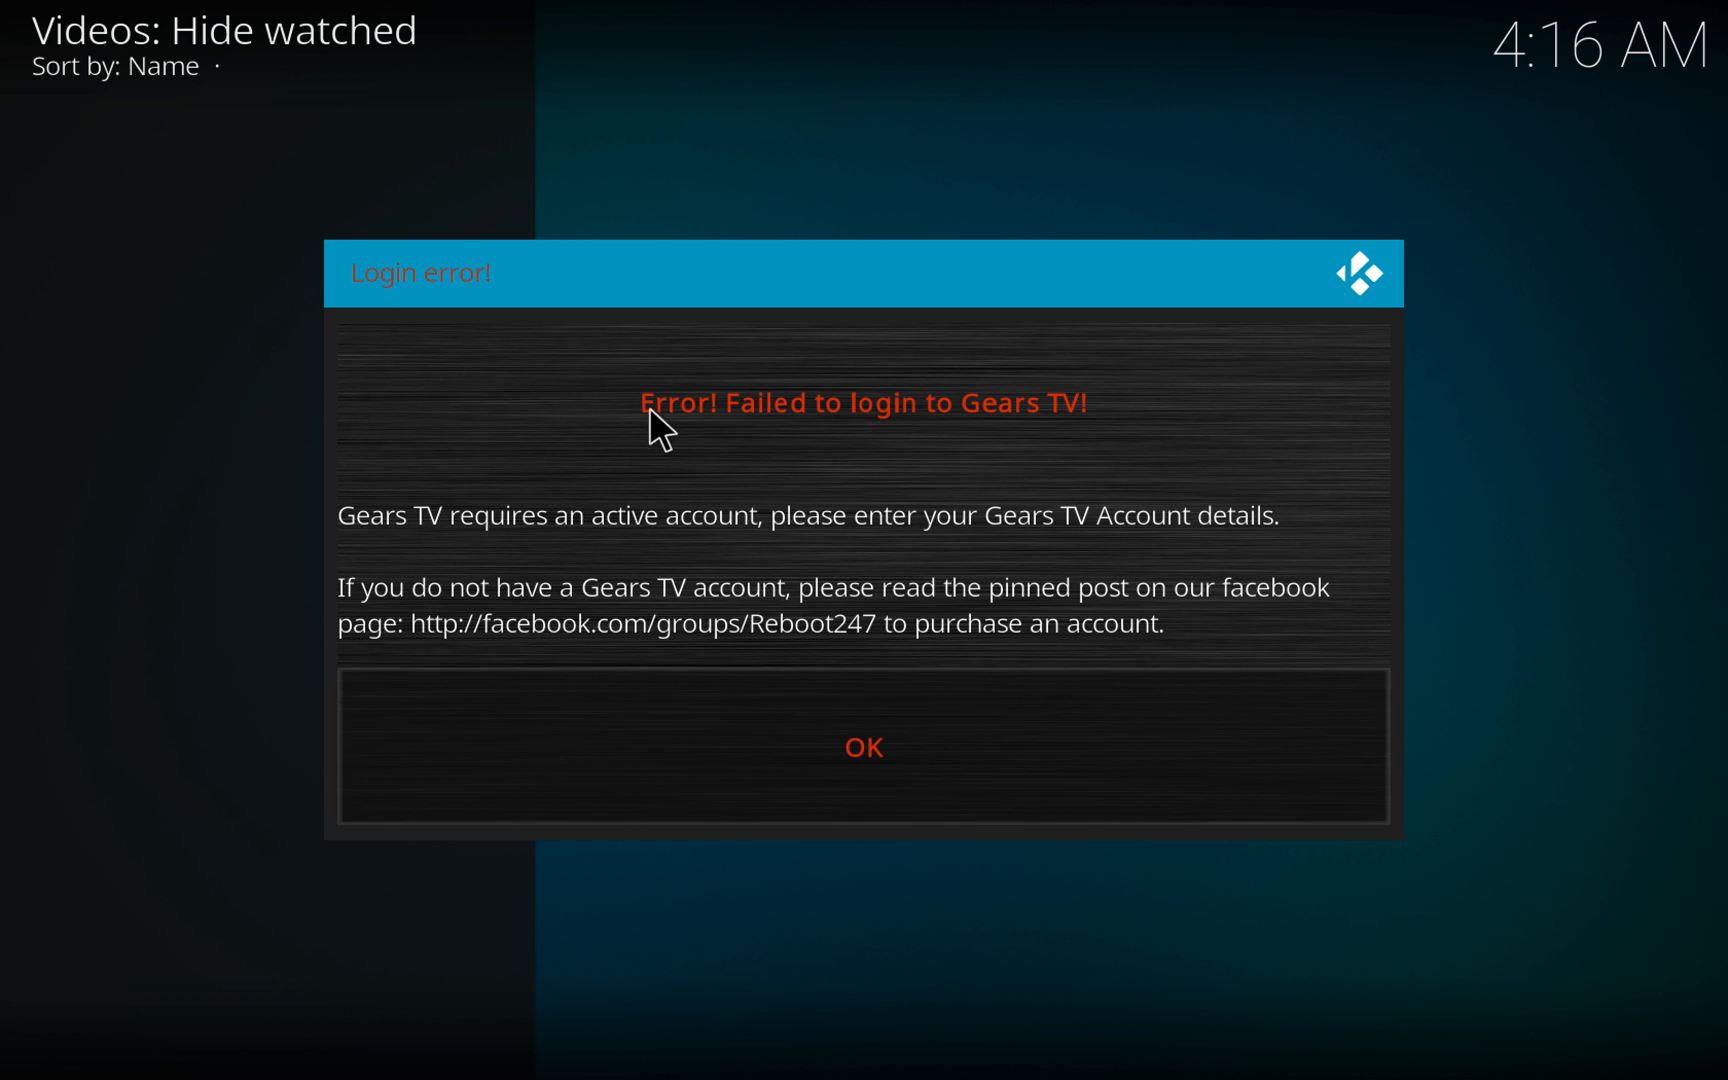
{"action": "mouse_move", "coordinate": [820, 428]}
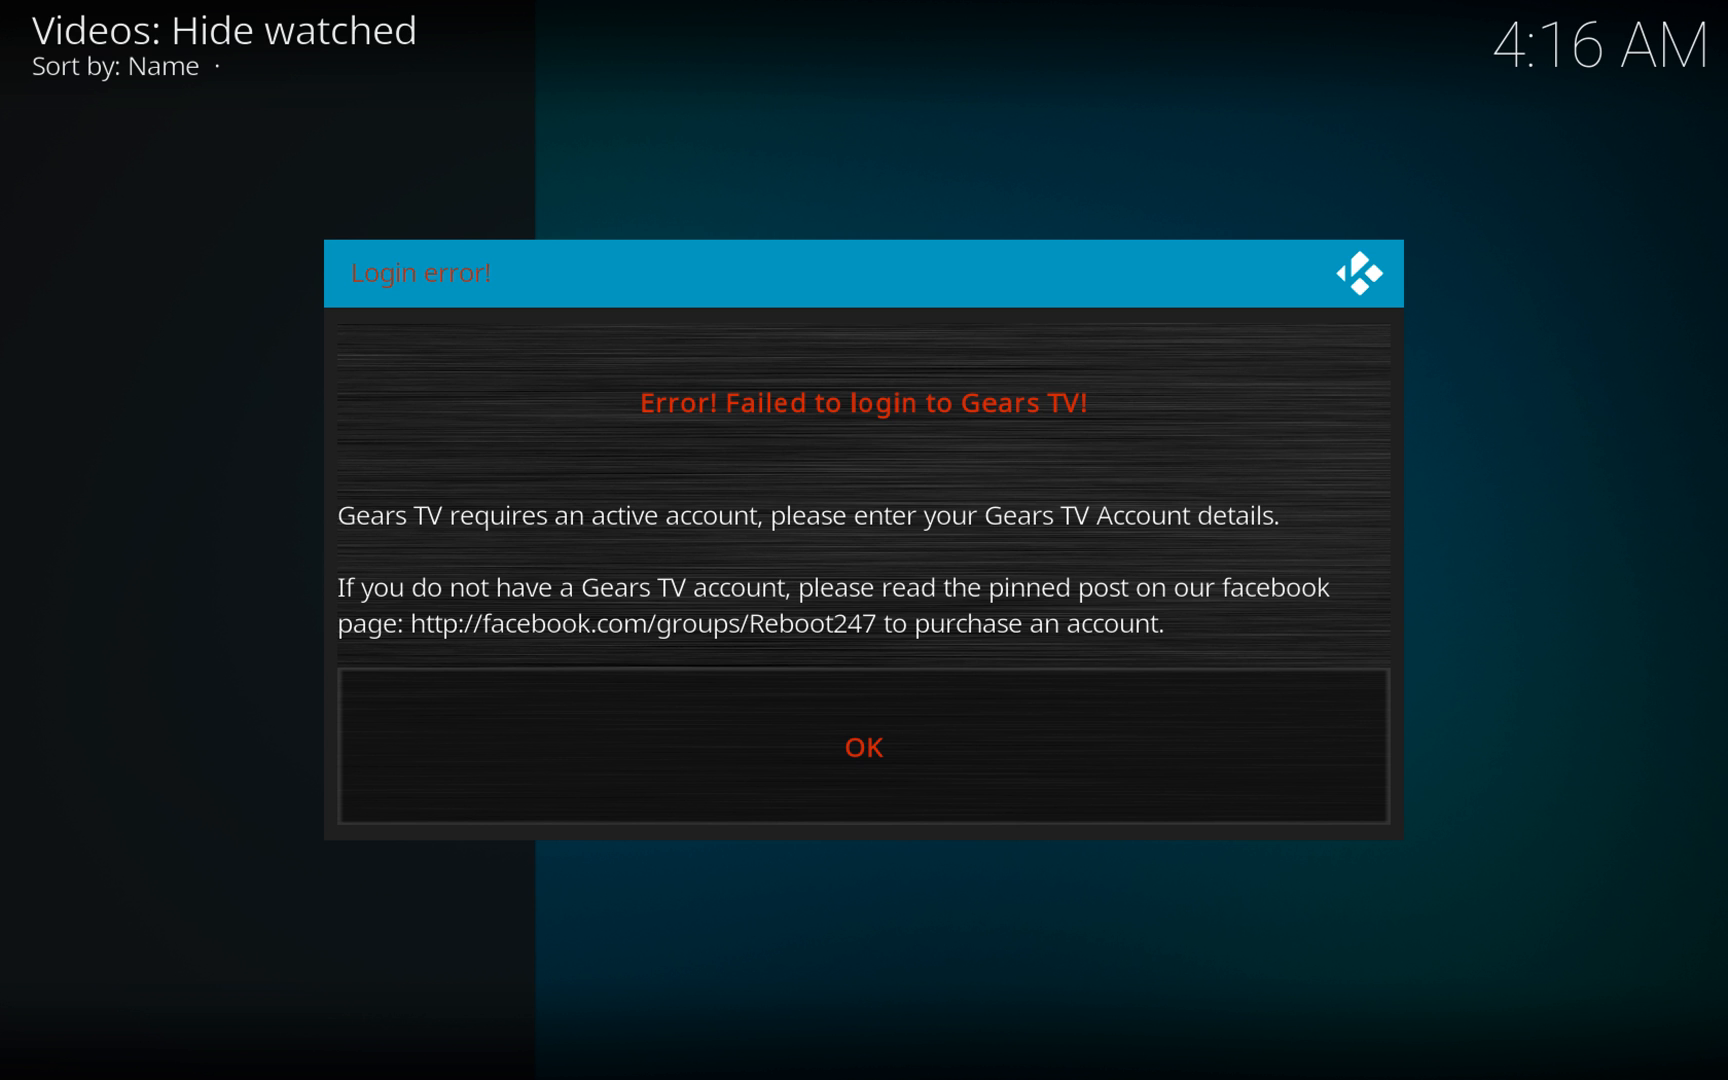
{"action": "mouse_move", "coordinate": [811, 441]}
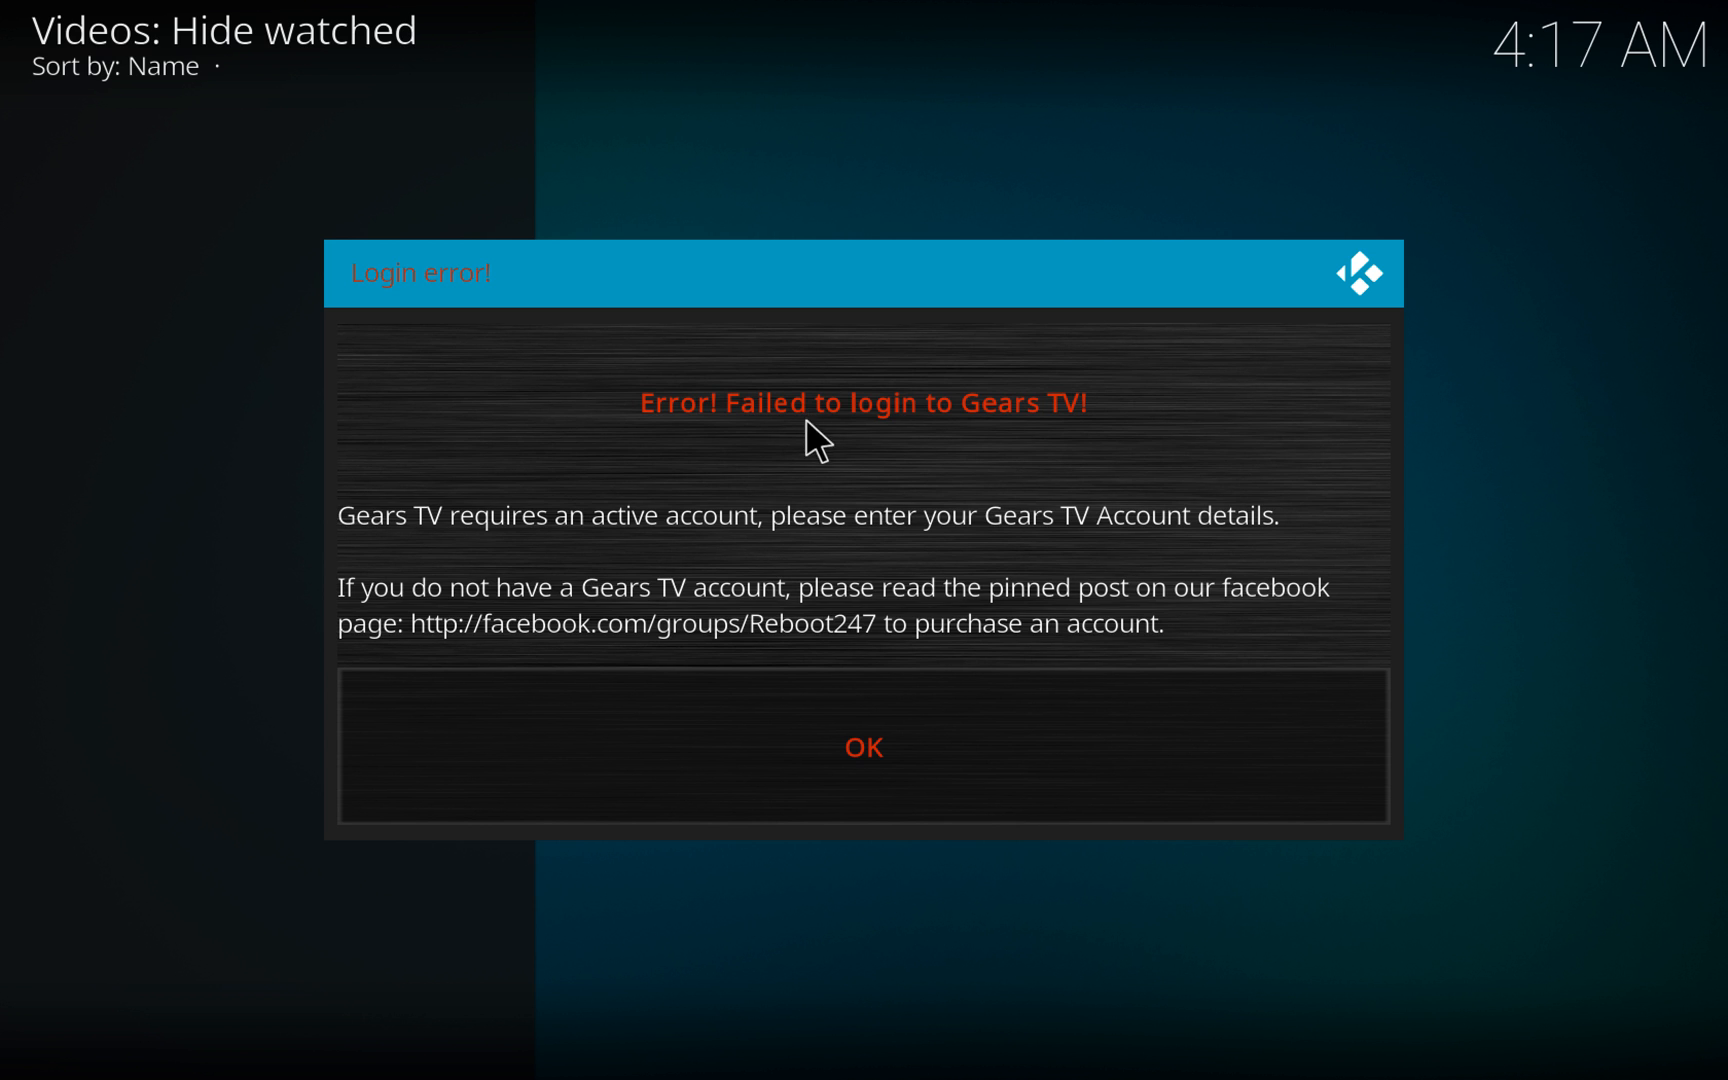
{"action": "mouse_move", "coordinate": [864, 747]}
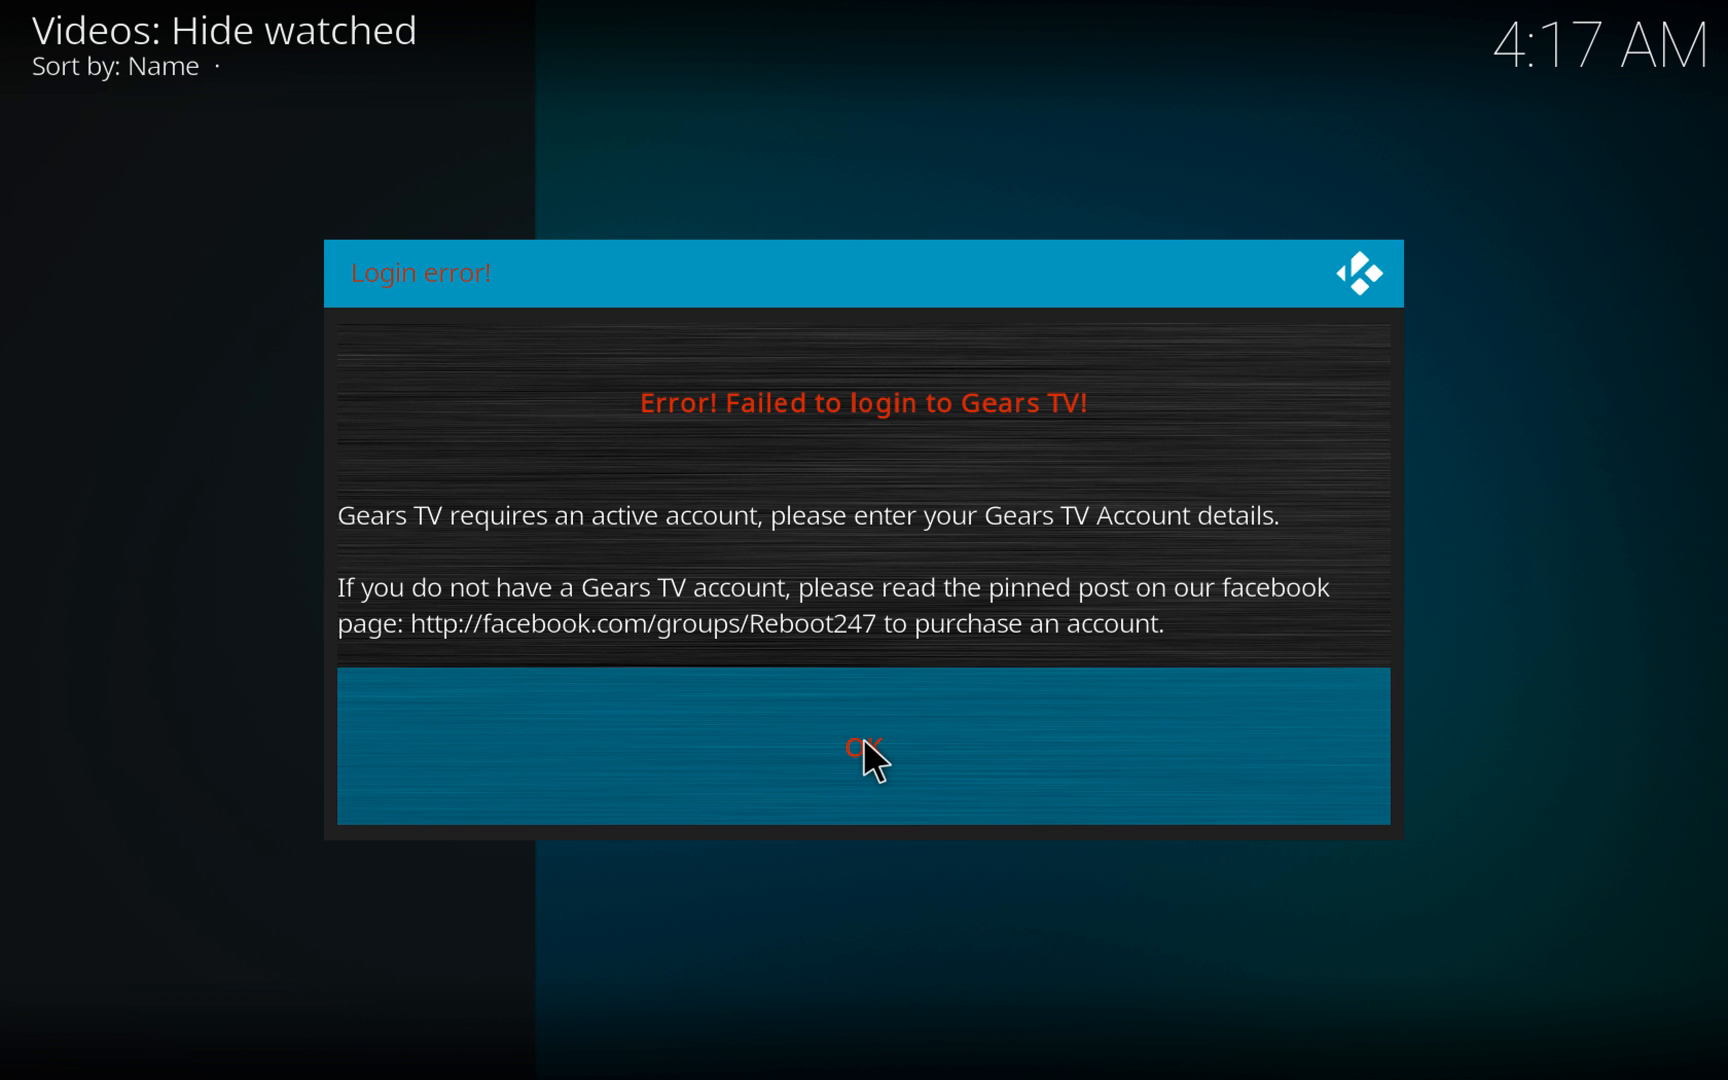
{"action": "left_click", "coordinate": [863, 746]}
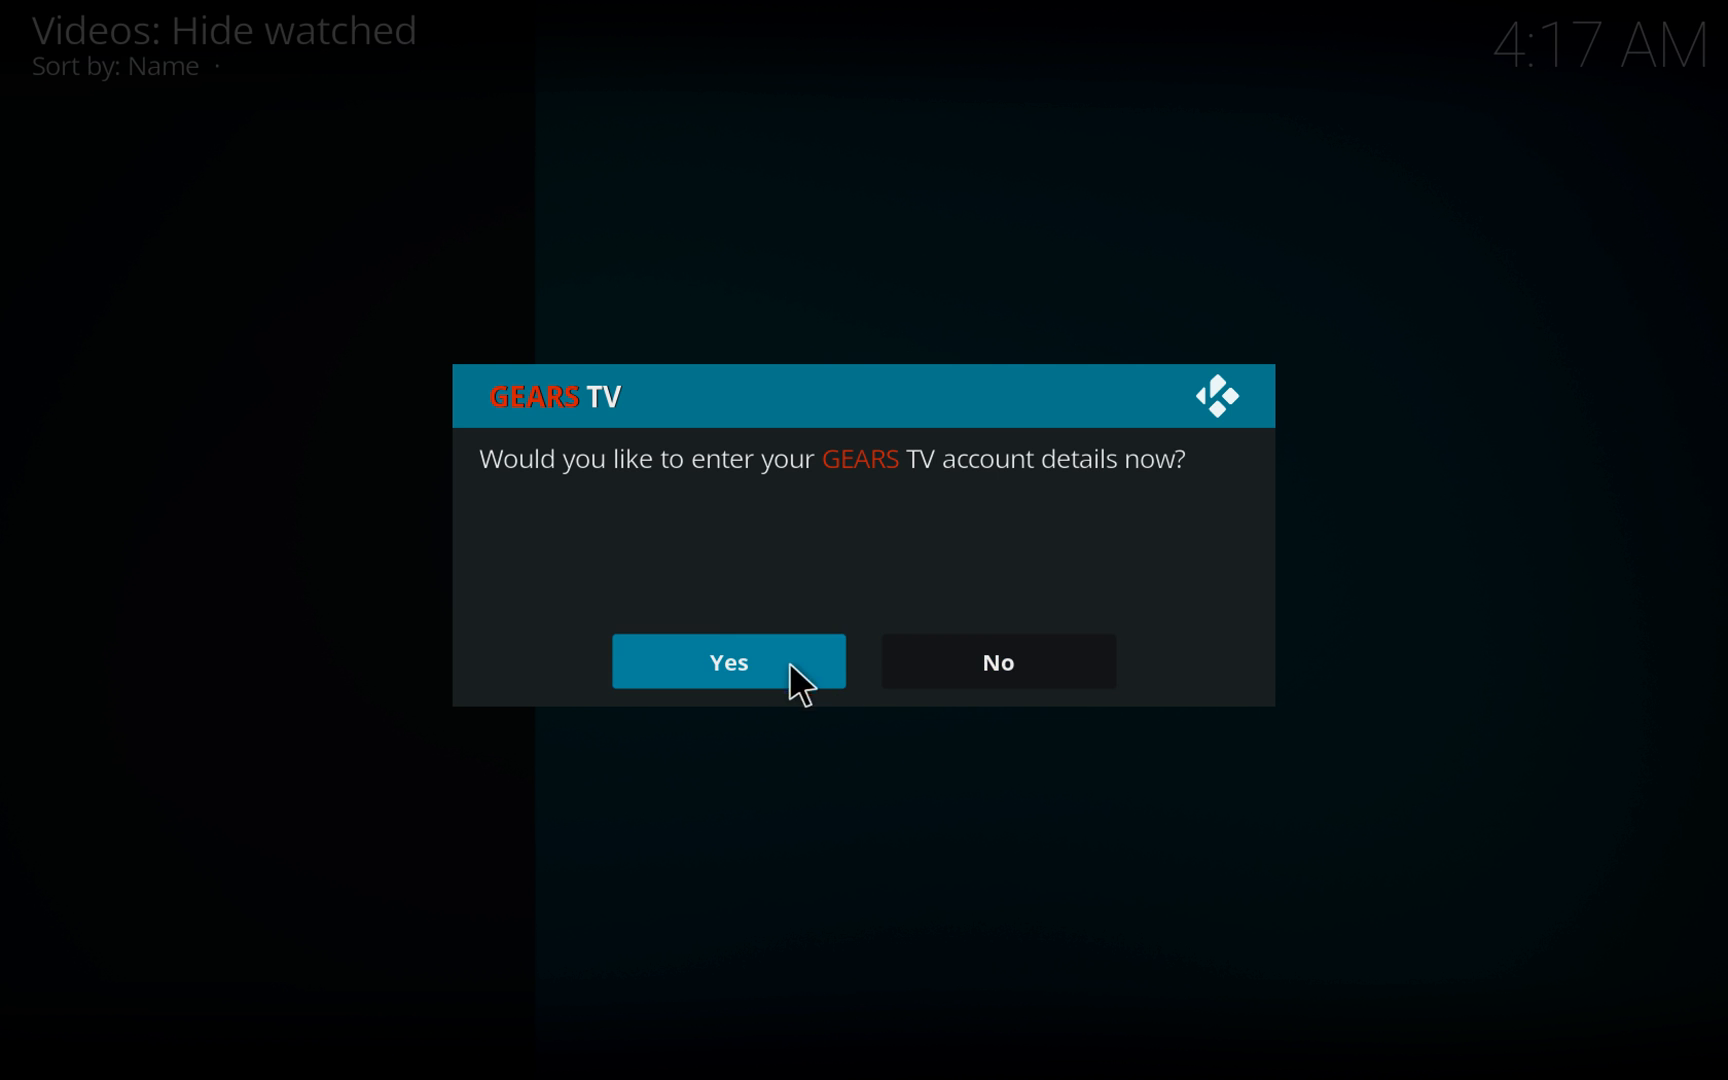
{"action": "left_click", "coordinate": [727, 661]}
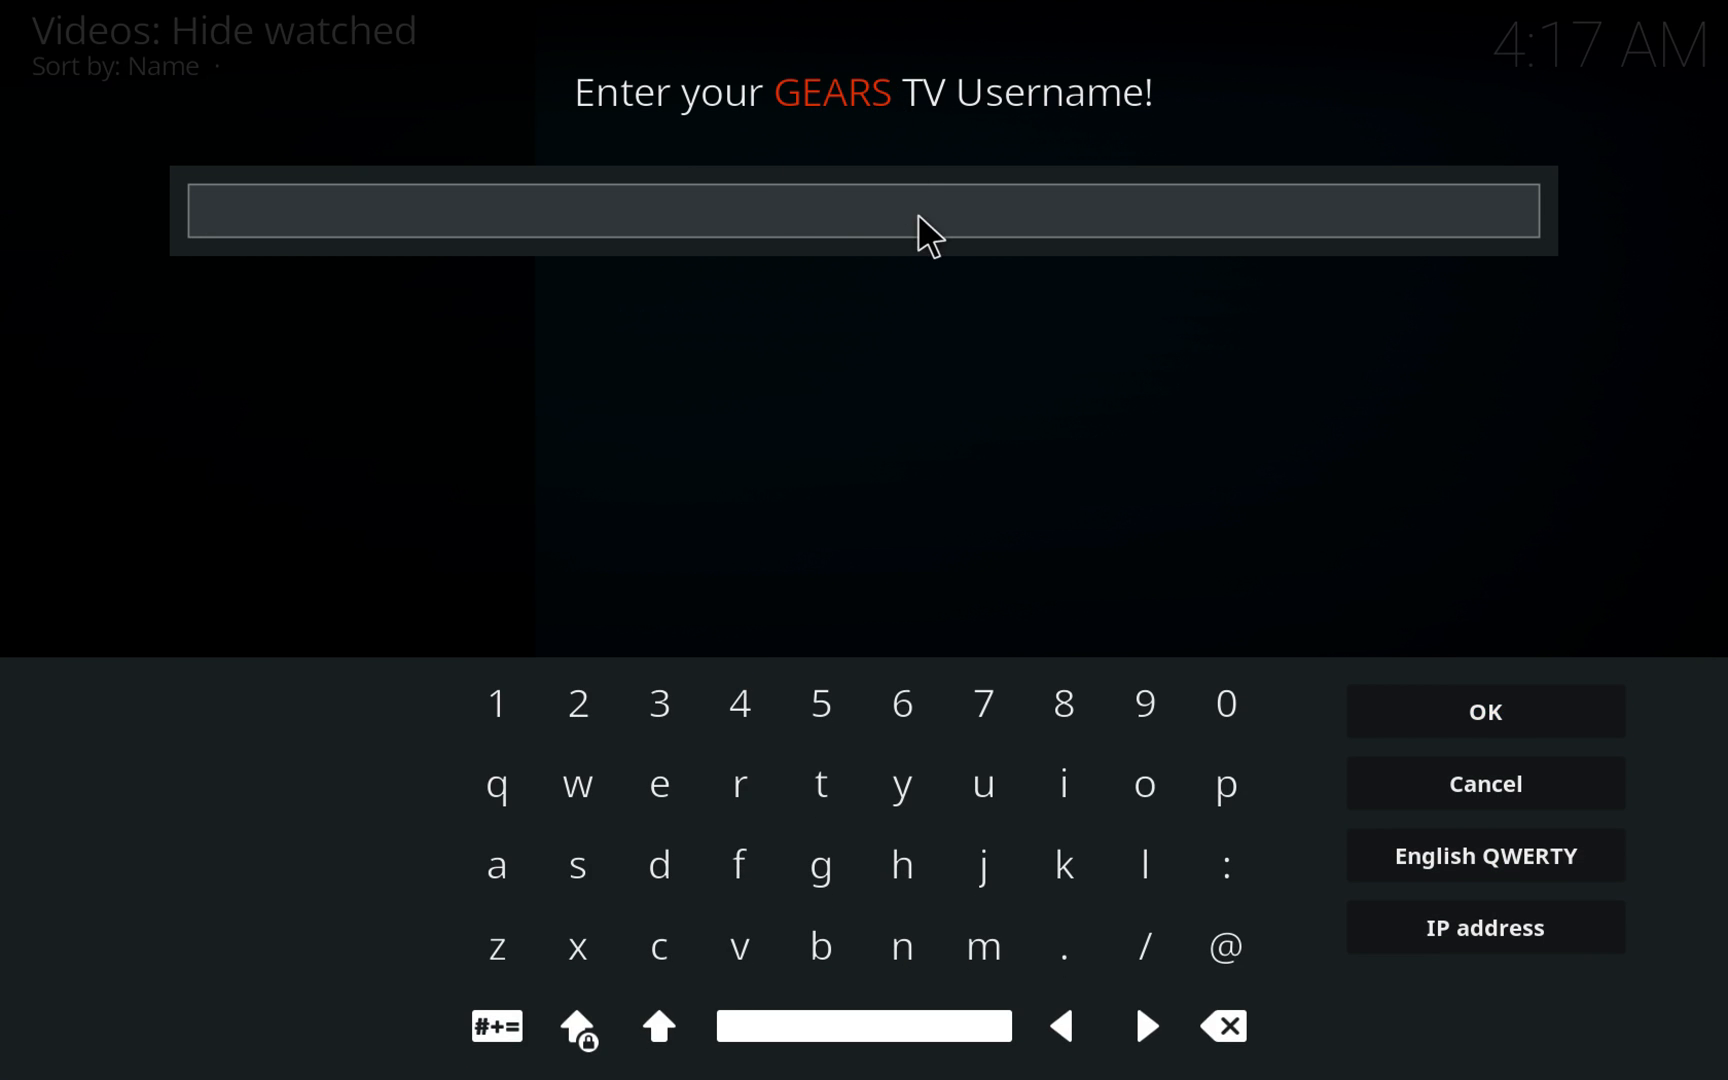
{"action": "left_click", "coordinate": [1482, 711]}
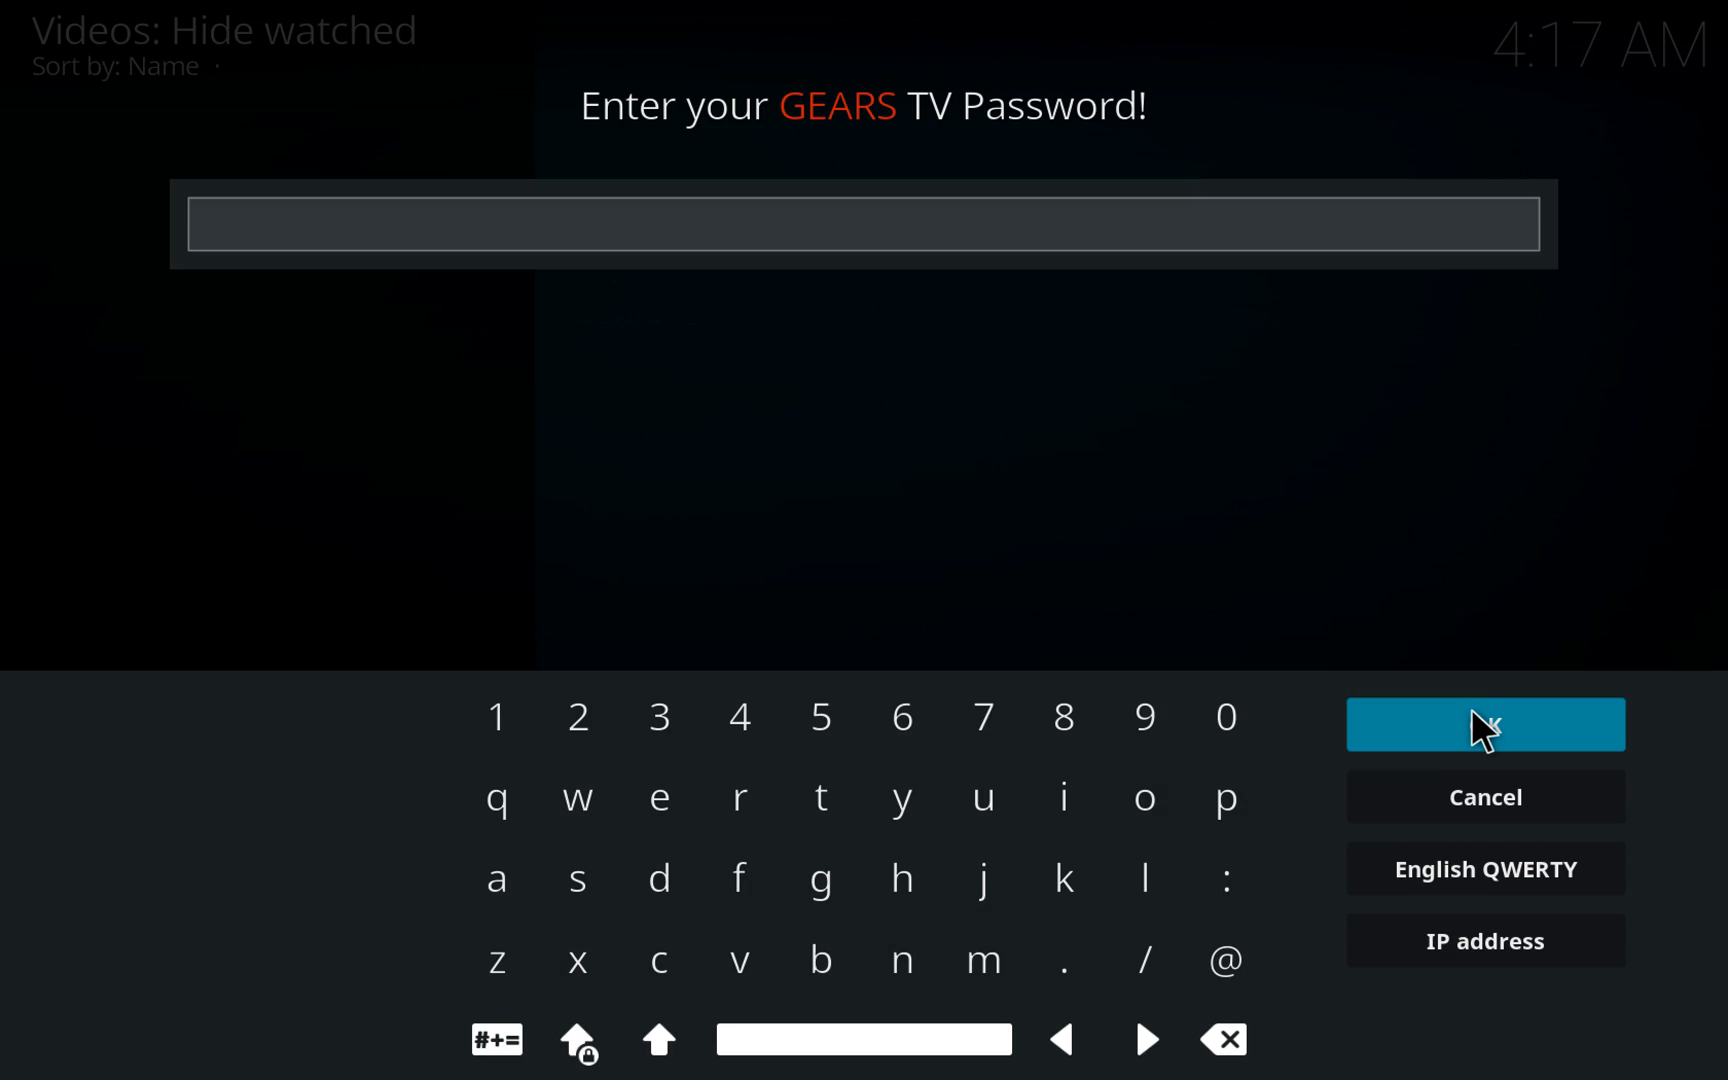
{"action": "left_click", "coordinate": [1484, 724]}
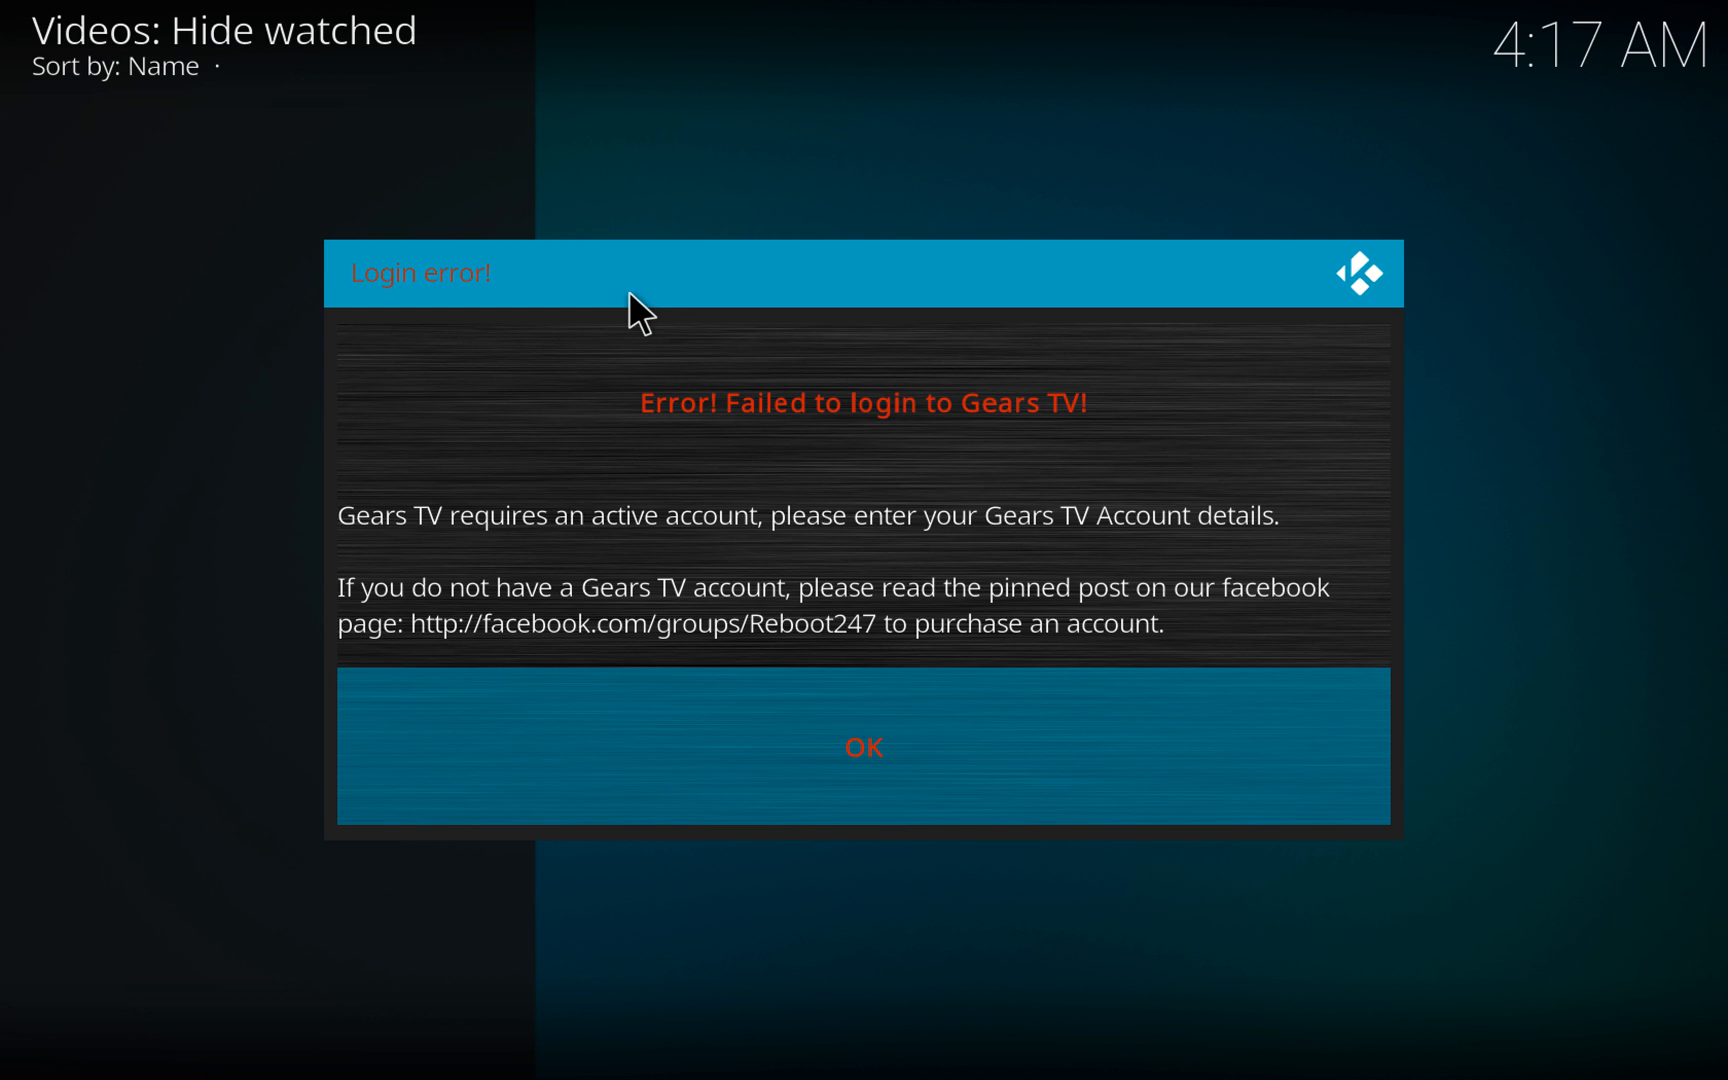
{"action": "mouse_move", "coordinate": [821, 617]}
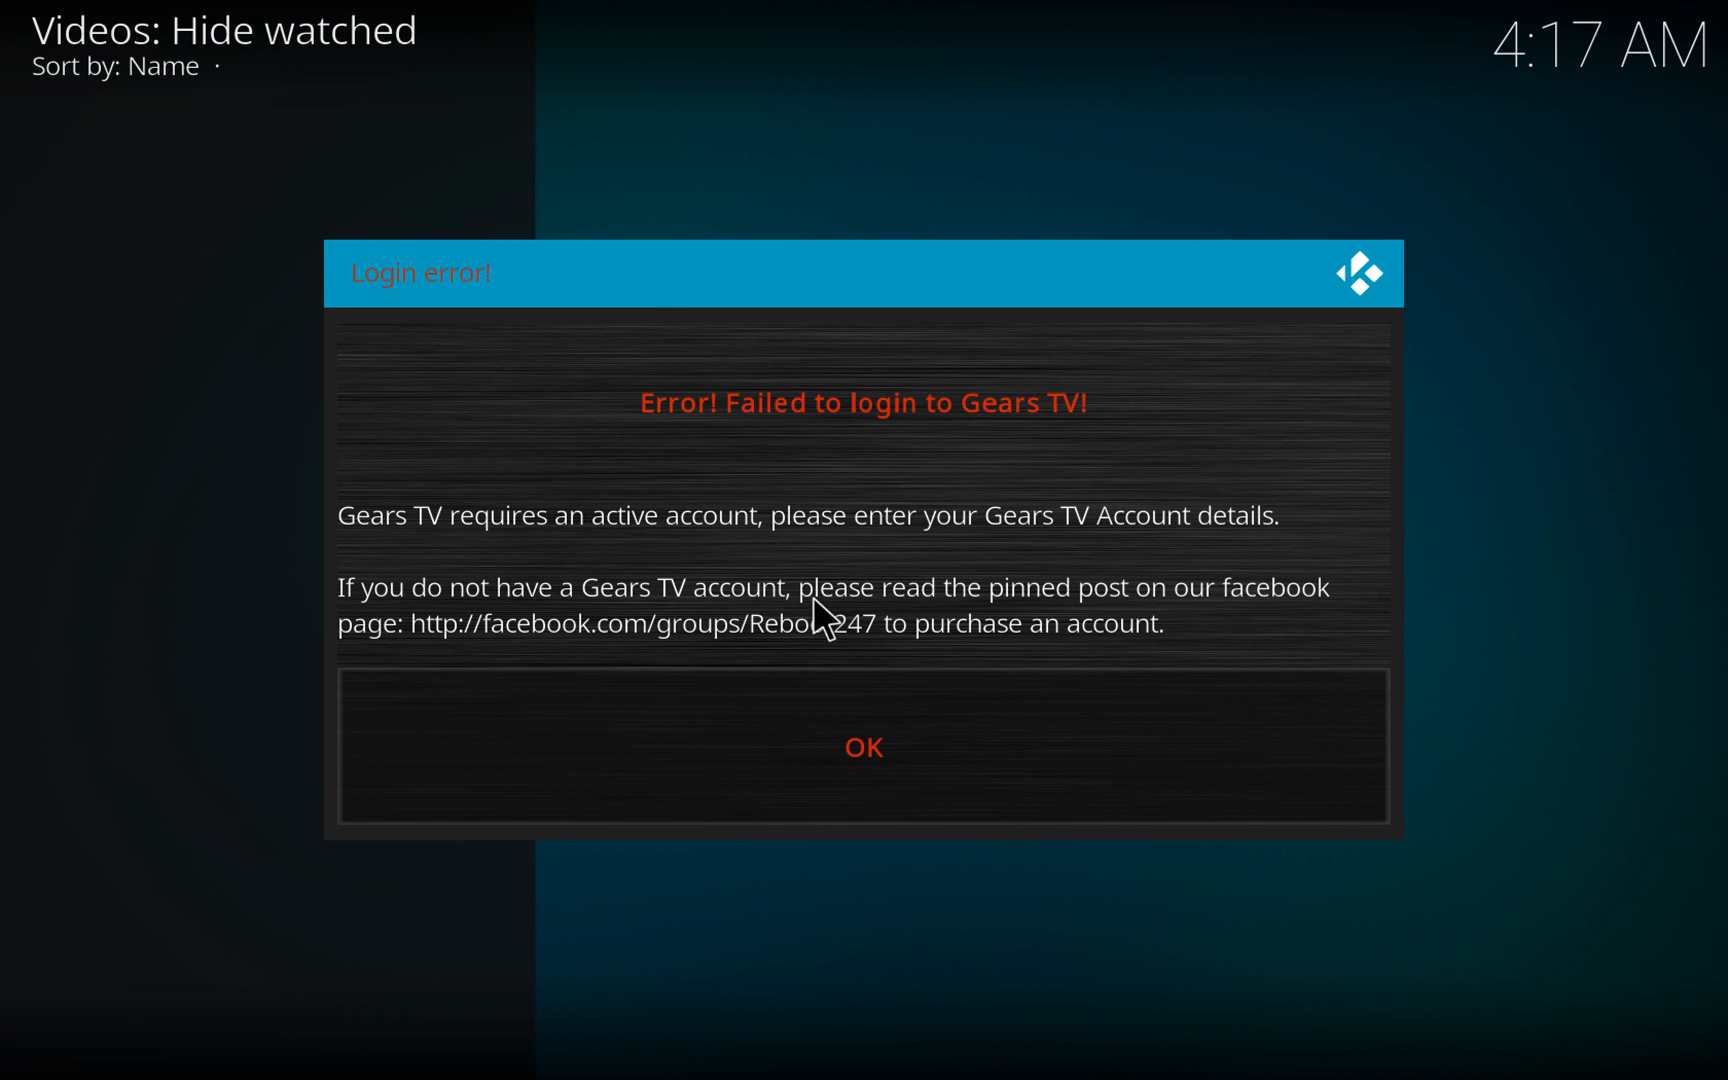